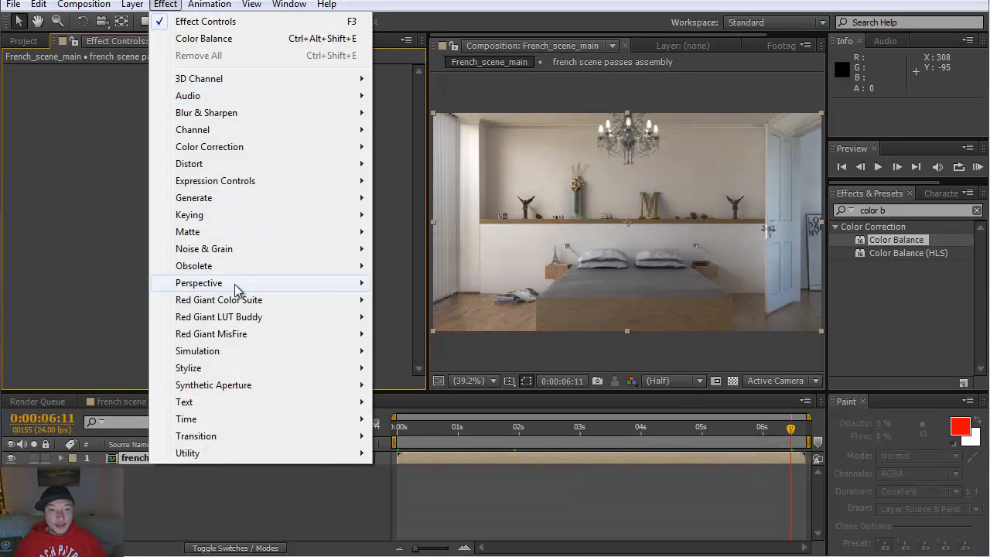
pyautogui.moveTo(220, 300)
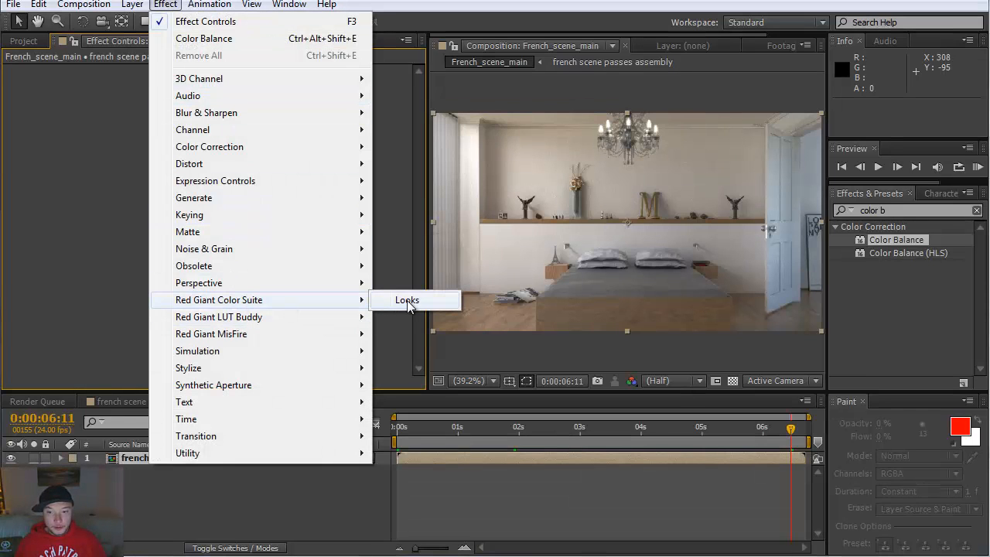
# - Apply Red Giant Looks to the French scene passes assembly layer
pyautogui.click(405, 300)
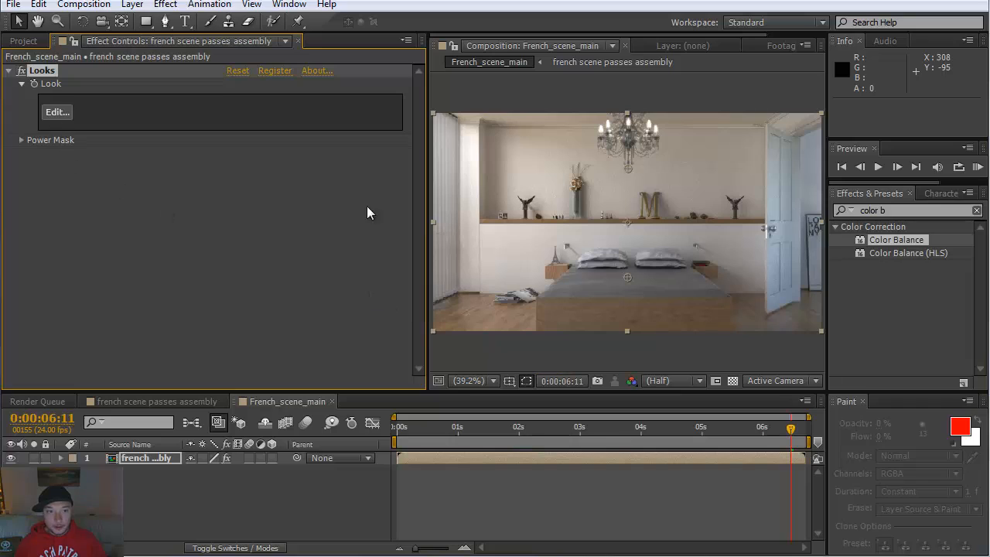
pyautogui.moveTo(157, 477)
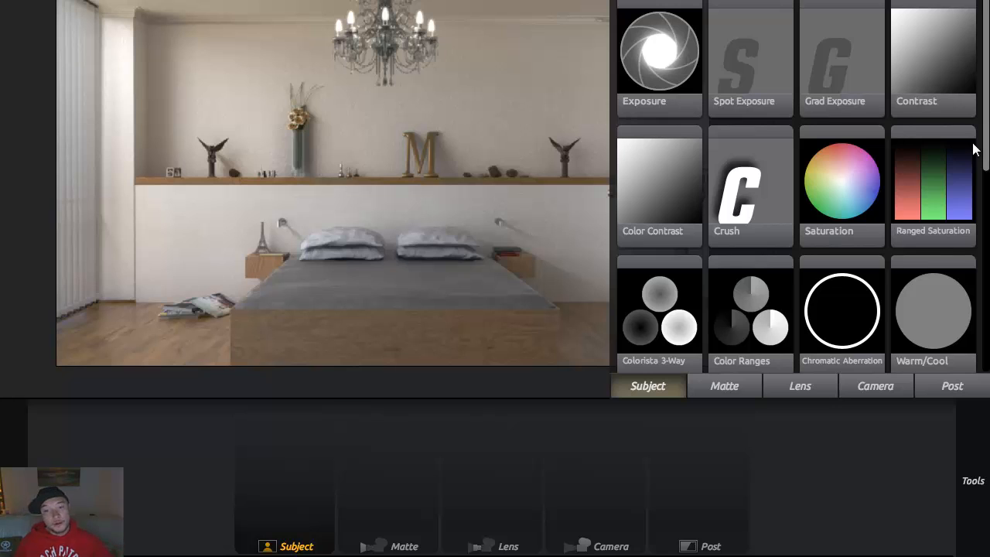
# - Drag a Crush tool from the Tools drawer into the look's tool chain
pyautogui.moveTo(749, 189); pyautogui.dragTo(441, 194)
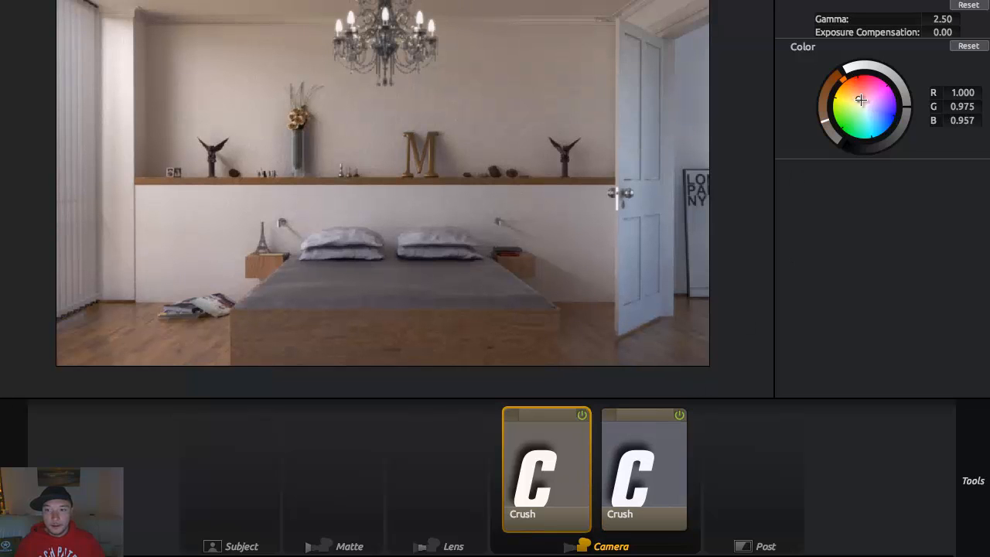
# - Tint the second Crush toward blue on its colour wheel to cool the image
pyautogui.click(643, 471)
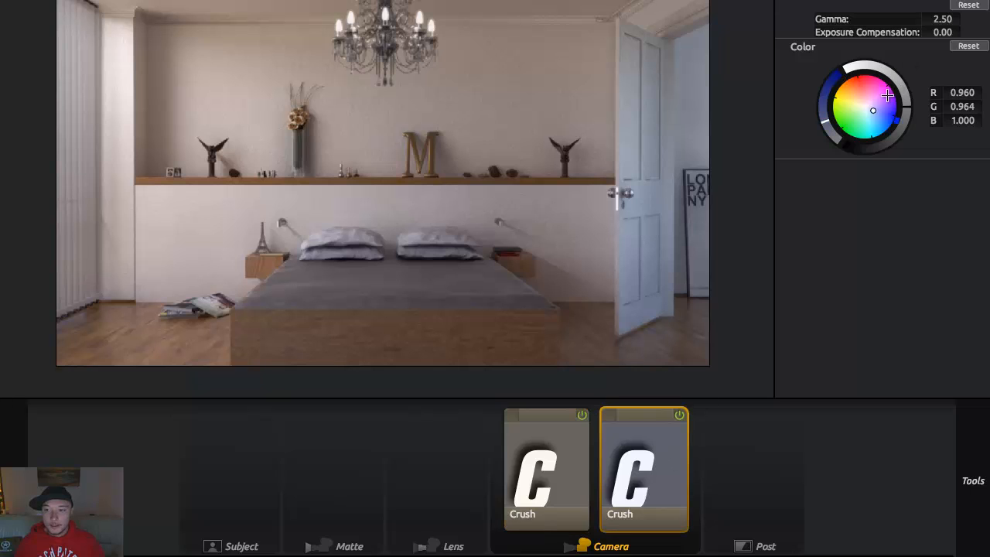
pyautogui.moveTo(888, 96); pyautogui.dragTo(888, 102)
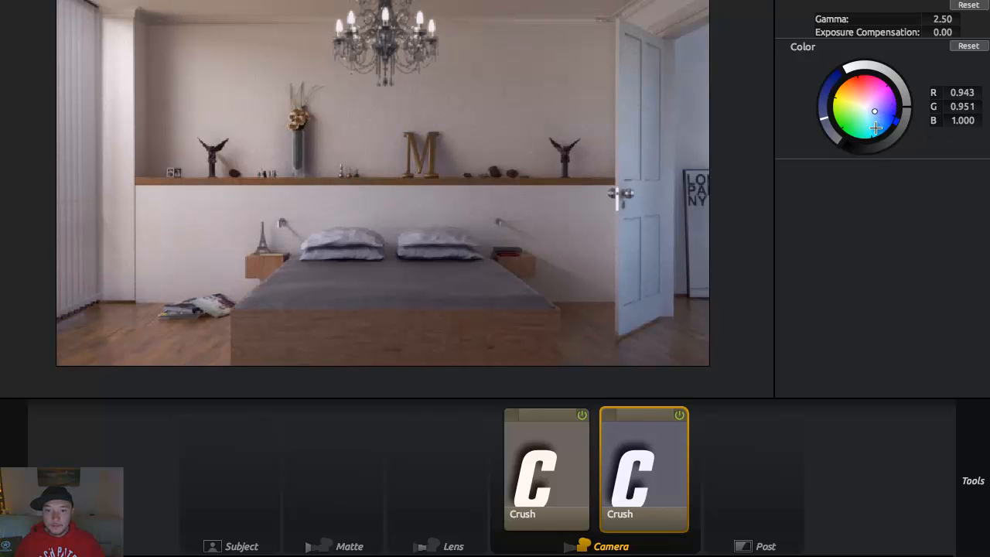
pyautogui.moveTo(866, 124); pyautogui.dragTo(875, 112)
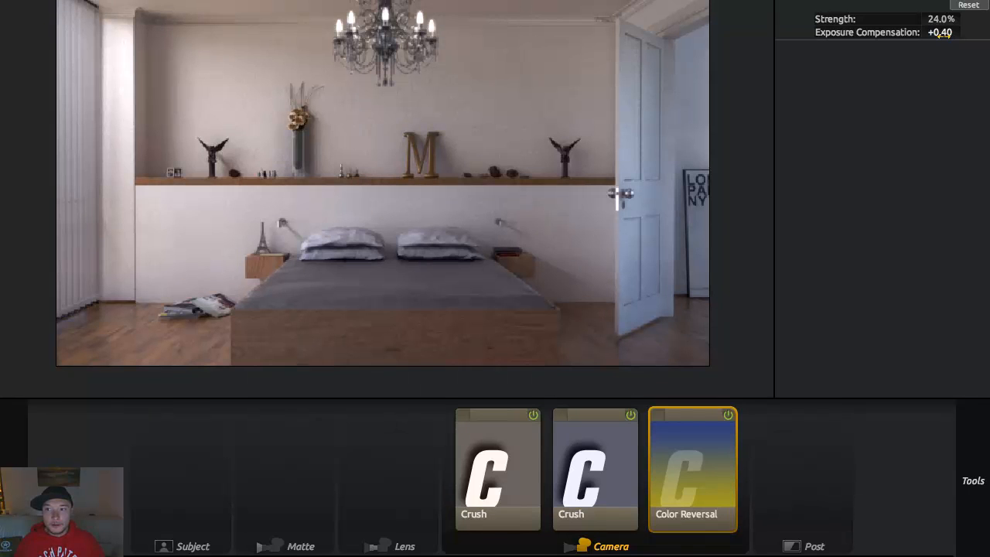
# - Raise Color Reversal exposure compensation to about +0.40 at roughly 24% strength
pyautogui.moveTo(940, 31); pyautogui.dragTo(946, 30)
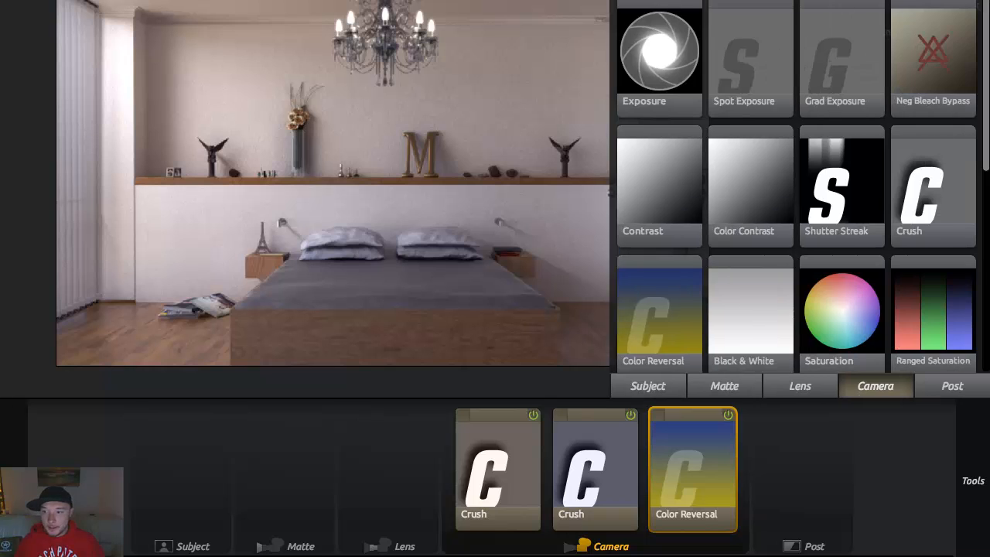
# - Add Chromatic Aberration at 20% strength and reset Color Reversal exposure compensation to 0.00
pyautogui.scroll(-3)
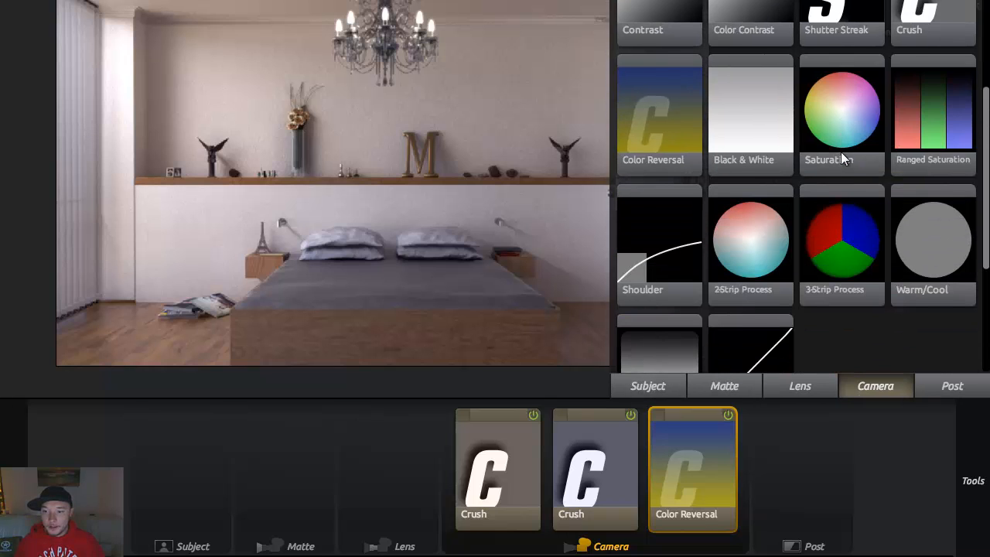
pyautogui.click(647, 385)
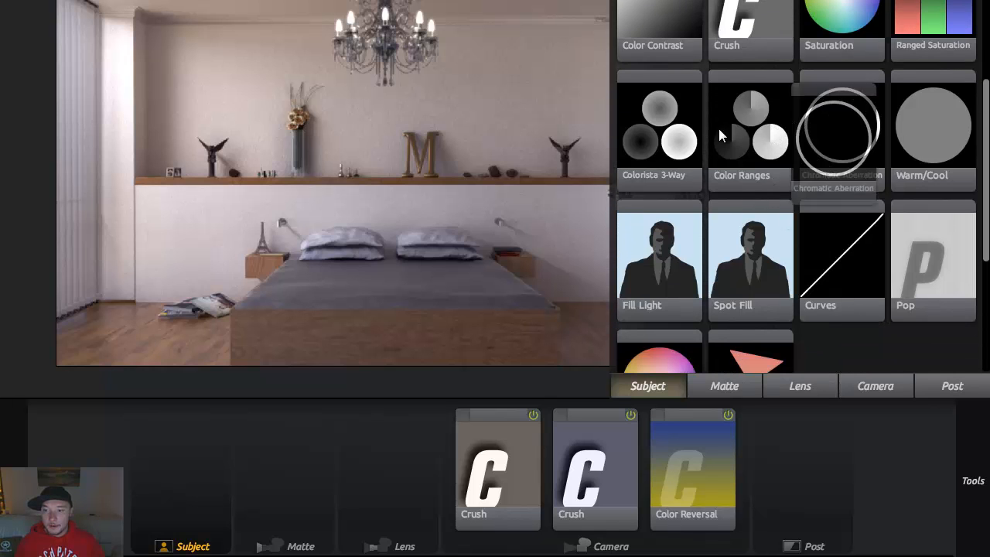
pyautogui.click(798, 386)
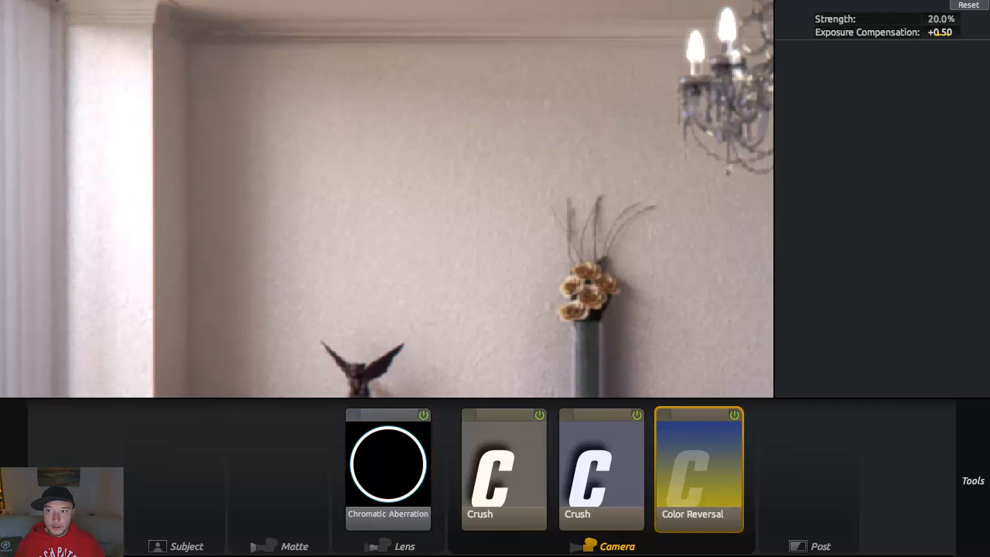
pyautogui.click(968, 4)
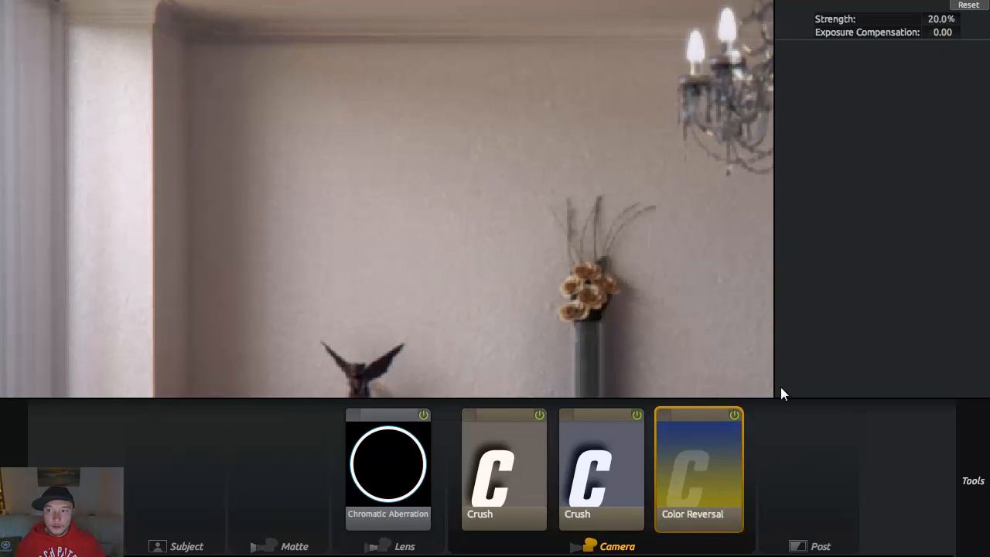
pyautogui.moveTo(603, 118)
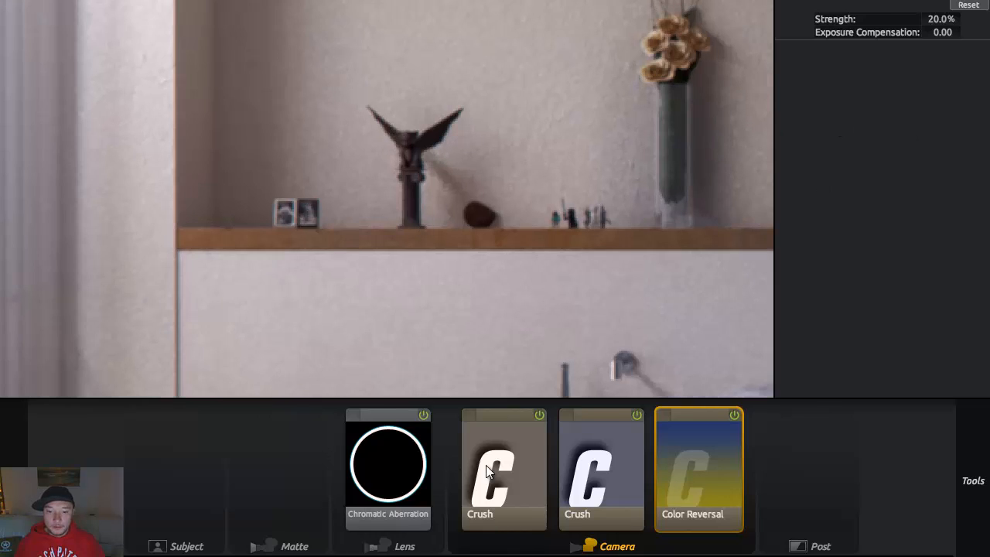
# - Set Chromatic Aberration fringing to about red/cyan 0.21, green/magenta 0.29, blue/yellow 0.10
pyautogui.click(387, 464)
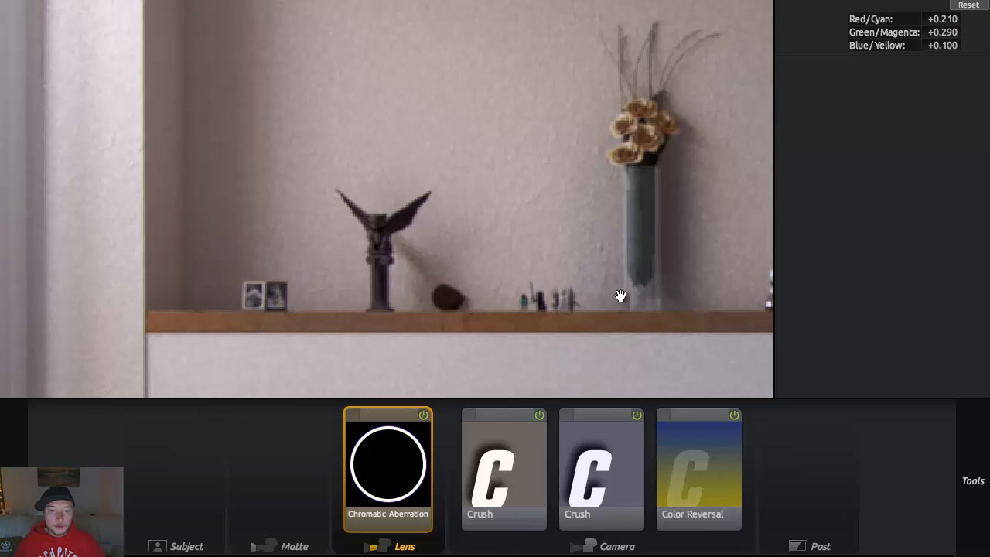
pyautogui.moveTo(928, 19); pyautogui.dragTo(962, 19)
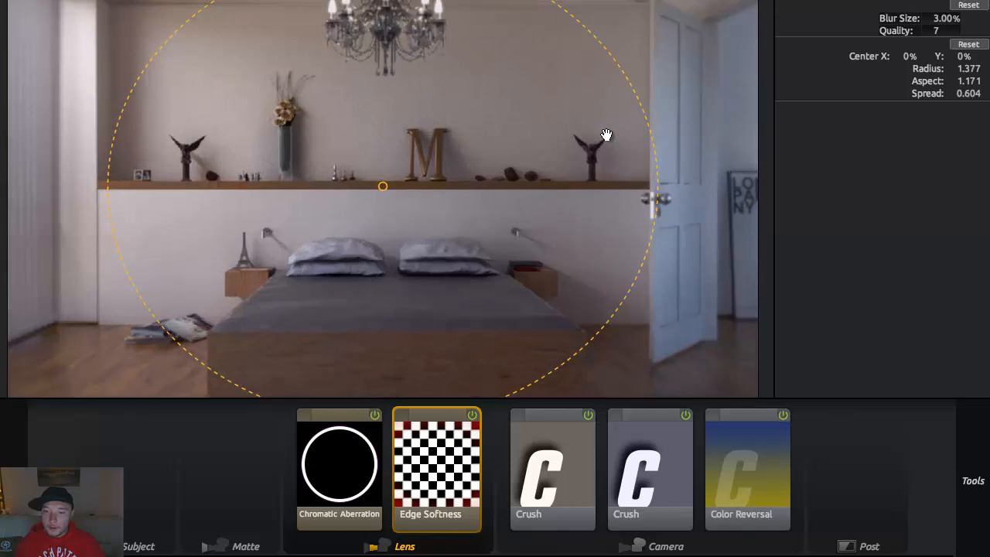
pyautogui.moveTo(699, 349)
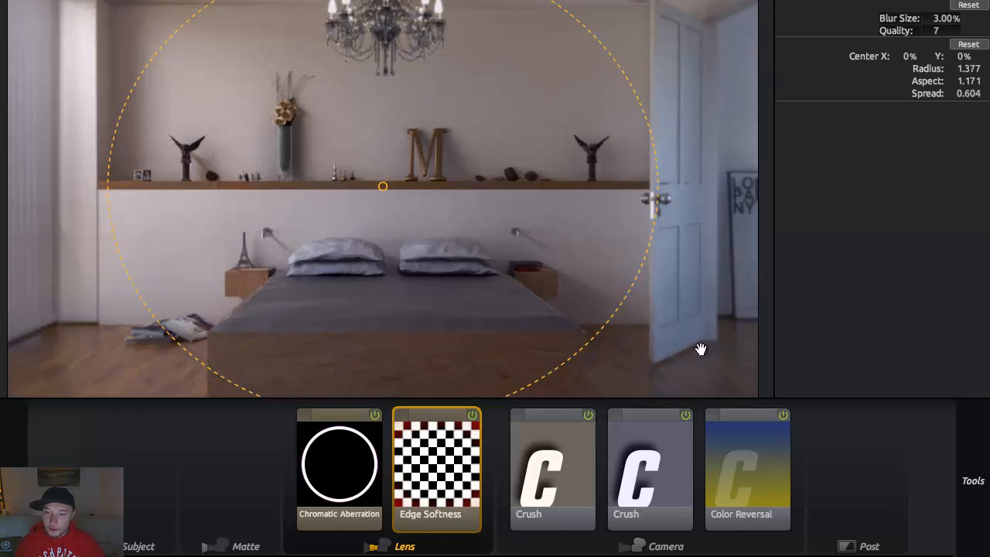
pyautogui.moveTo(807, 22)
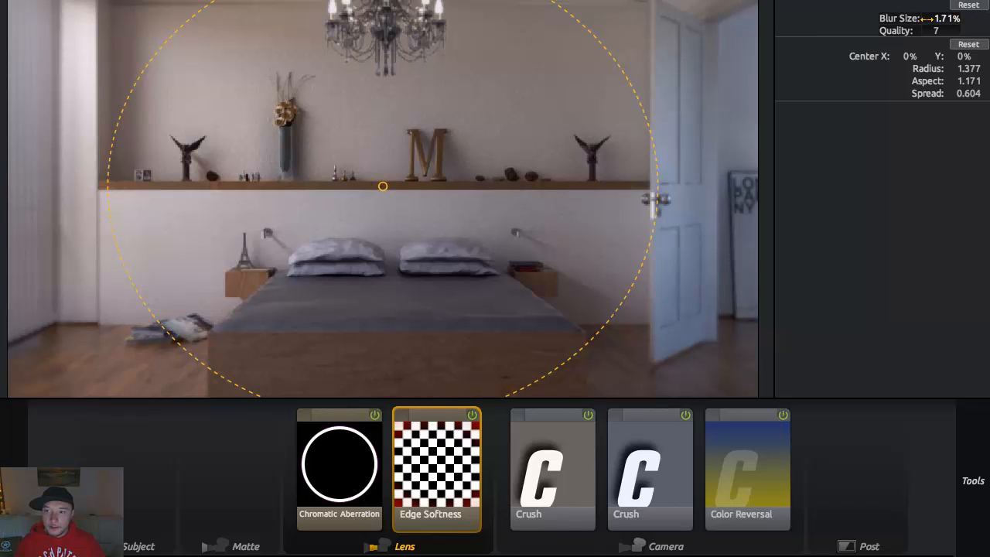
# - Lower the Edge Softness blur size to about 1.9%
pyautogui.moveTo(936, 18); pyautogui.dragTo(944, 18)
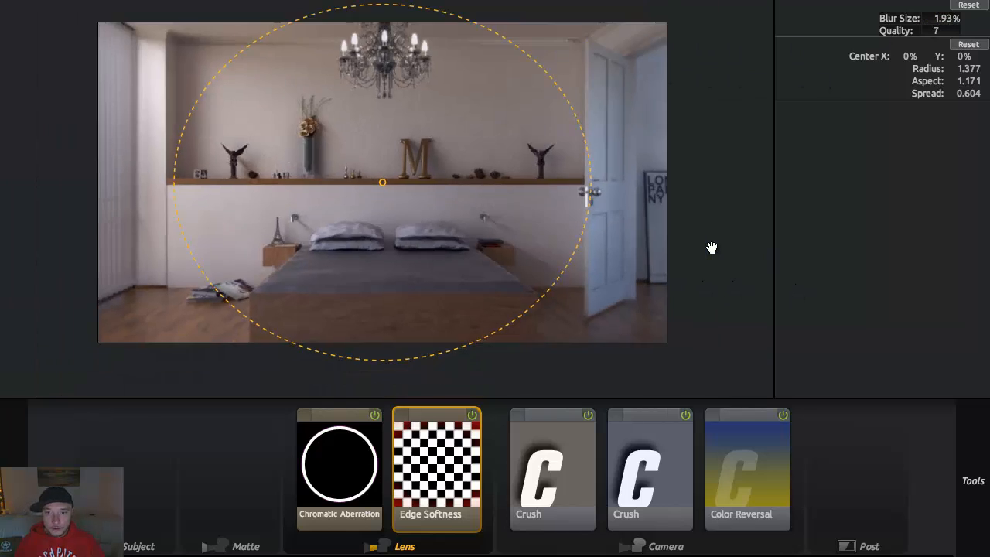
# - Add a Vignette and widen its radius to darken the edges
pyautogui.click(405, 546)
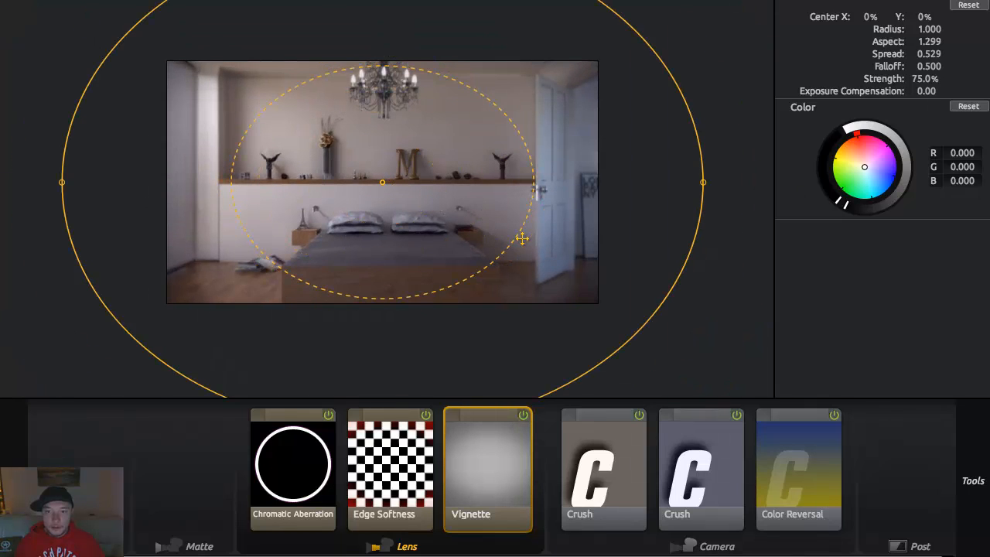
pyautogui.moveTo(524, 238); pyautogui.dragTo(542, 205)
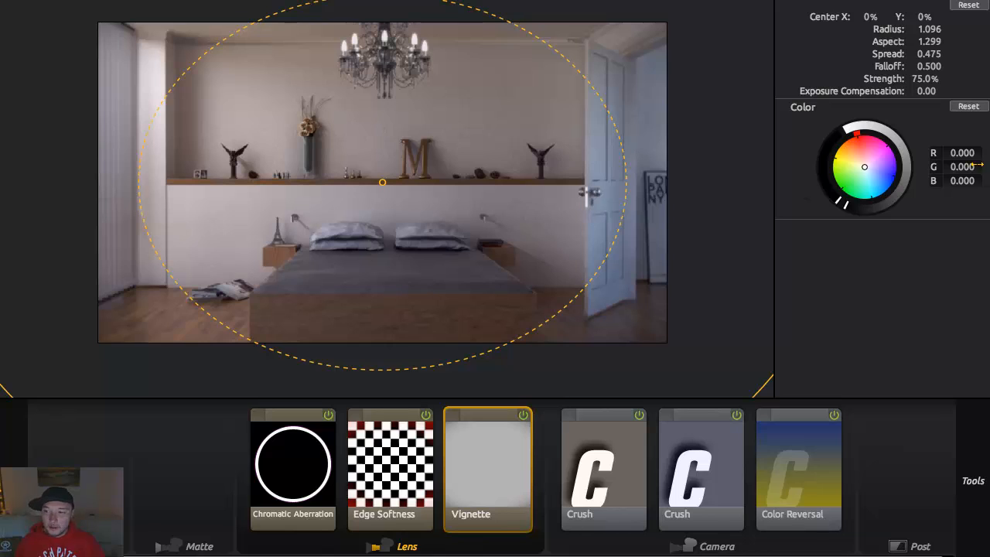
pyautogui.moveTo(984, 211)
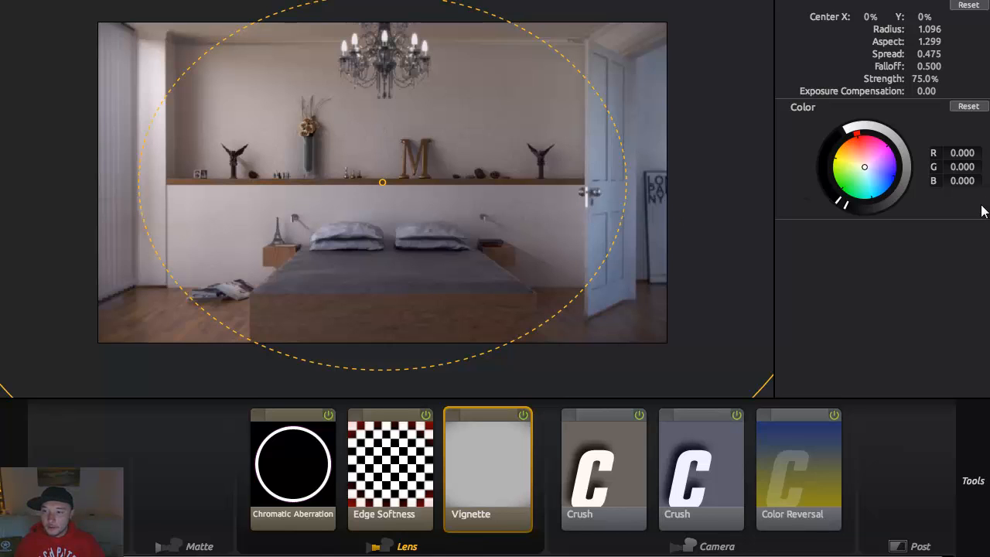
# - Add Spot Exposure at +0.50 stops, then a Film Grain tool at 1%
pyautogui.click(800, 387)
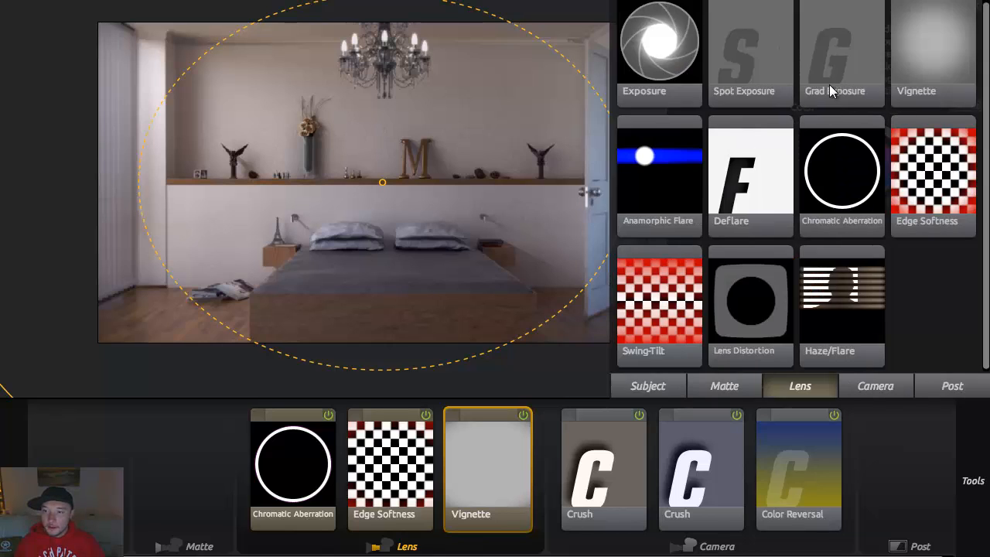
pyautogui.click(875, 387)
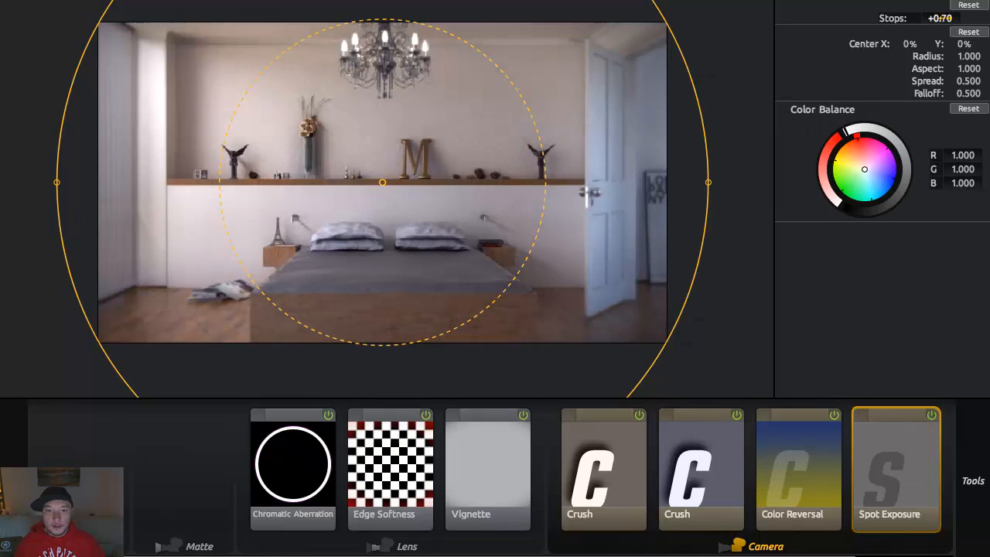
pyautogui.moveTo(940, 18); pyautogui.dragTo(928, 19)
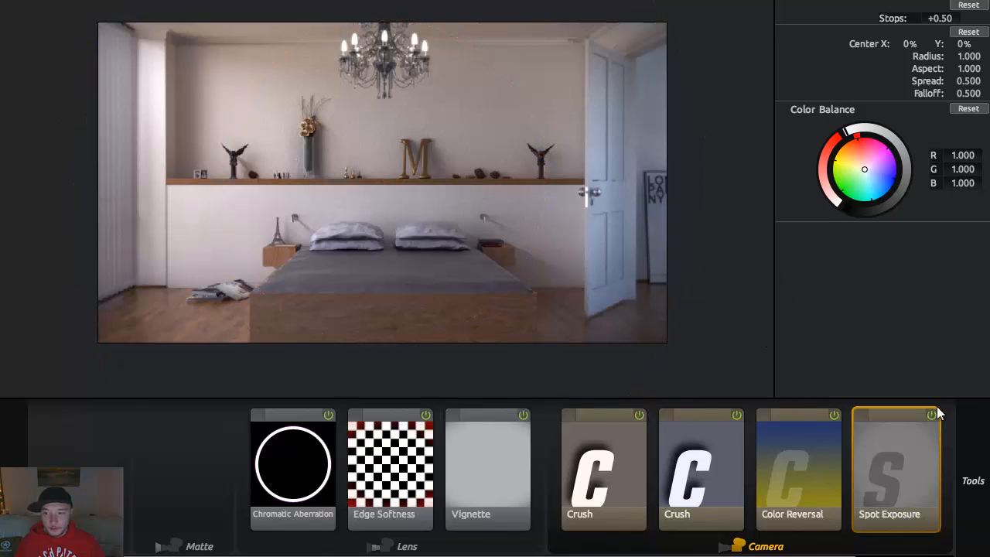
pyautogui.click(894, 467)
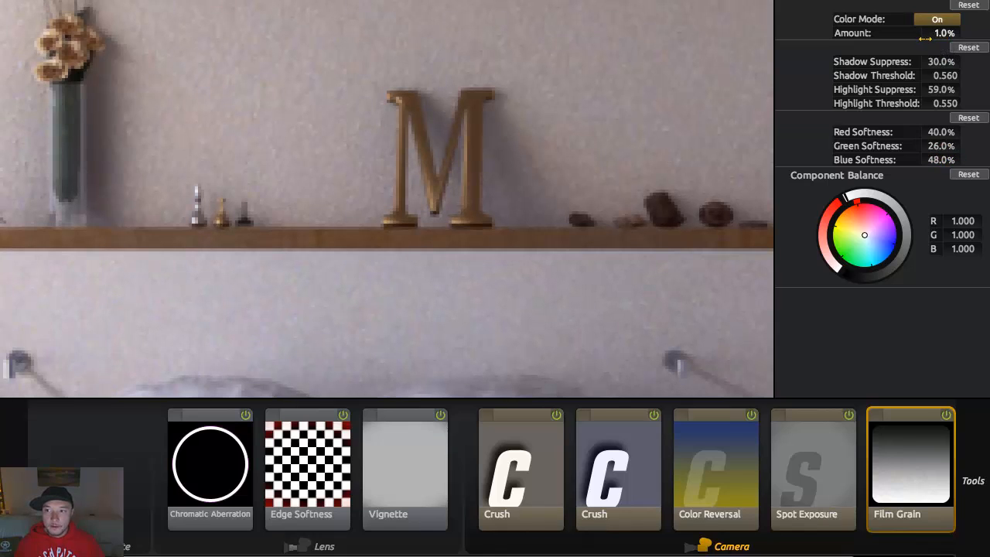
# - Adjust the Film Grain amount to about 1.5%
pyautogui.moveTo(925, 40); pyautogui.dragTo(936, 40)
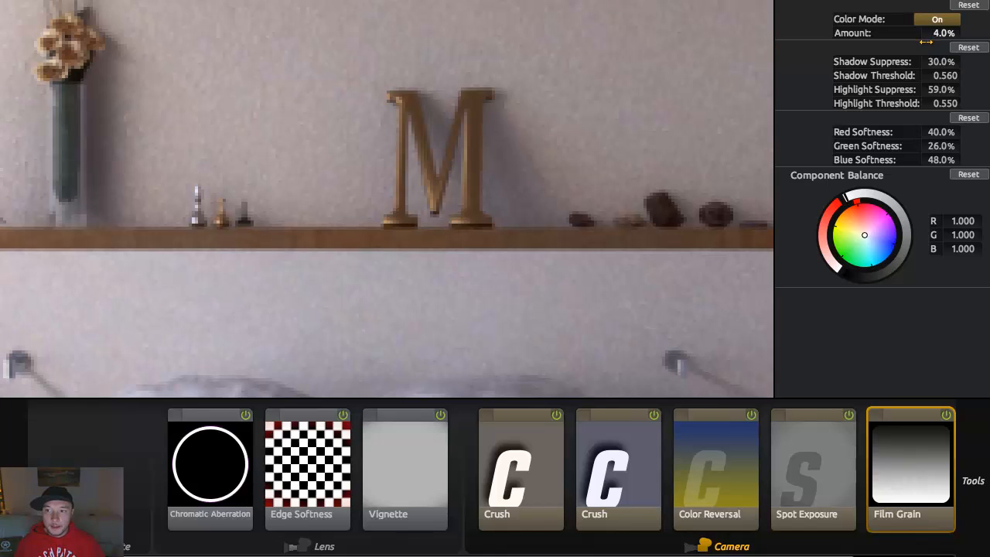
pyautogui.moveTo(944, 33); pyautogui.dragTo(928, 32)
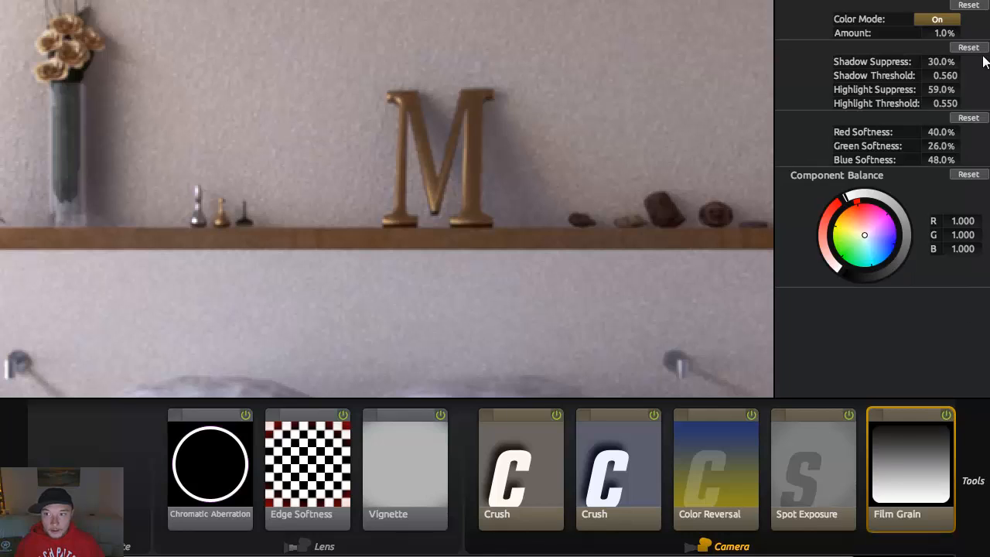
pyautogui.click(940, 32)
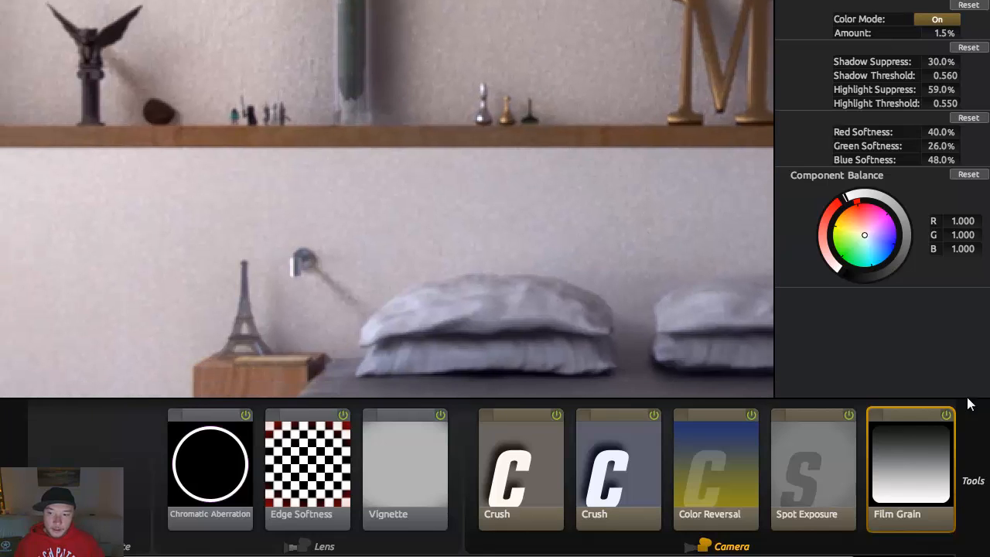
pyautogui.moveTo(947, 418)
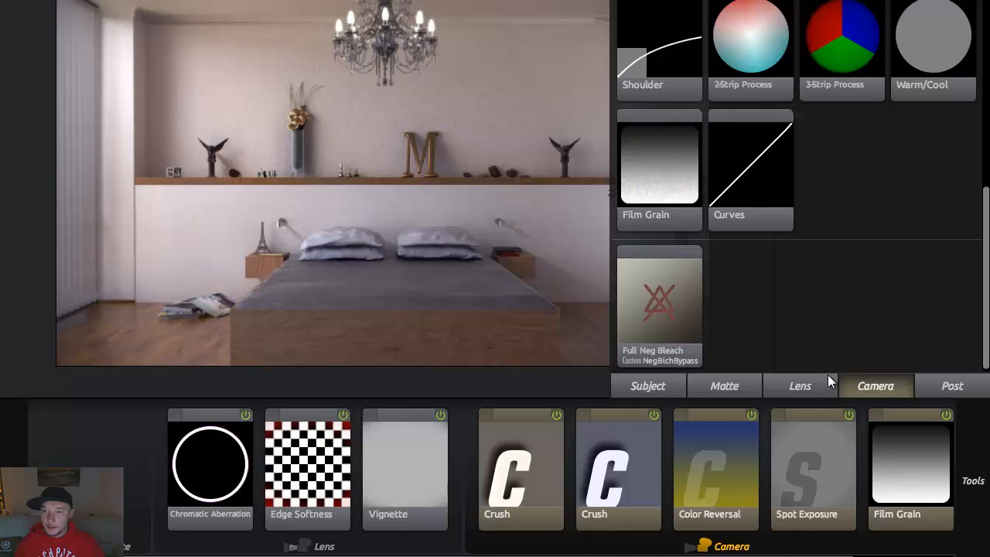
# - Add Lens Distortion from the Lens tools with distortion reduced to about -0.4%
pyautogui.click(800, 387)
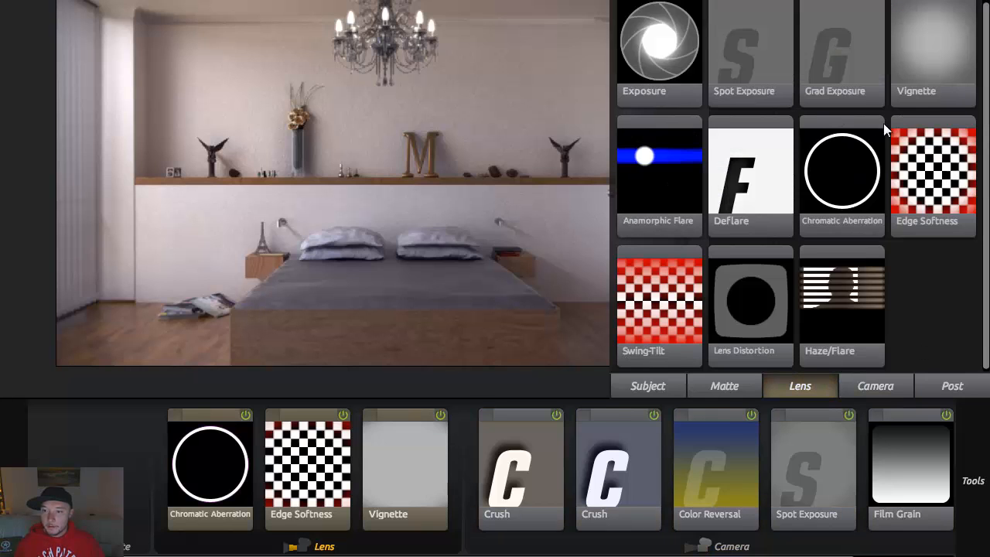
pyautogui.moveTo(863, 181)
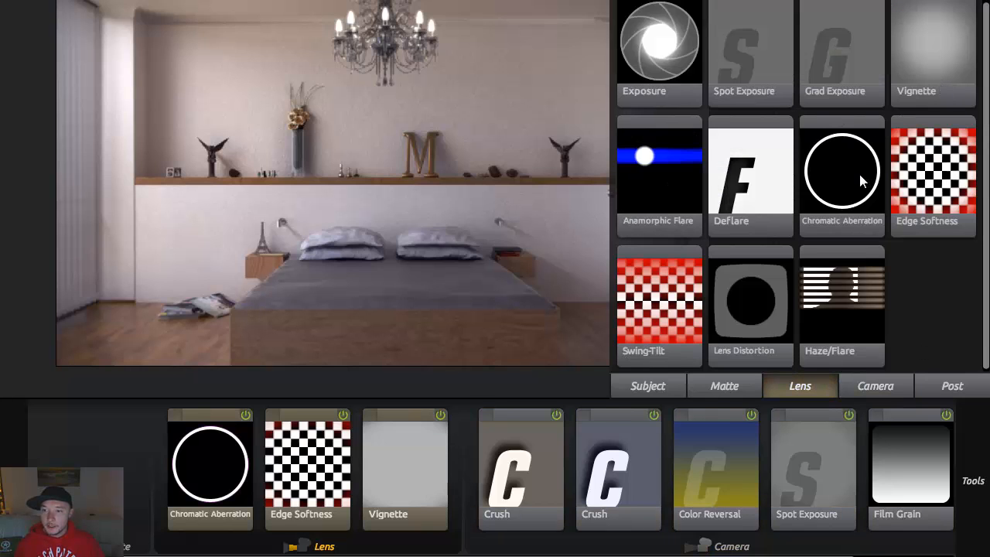
pyautogui.moveTo(816, 198)
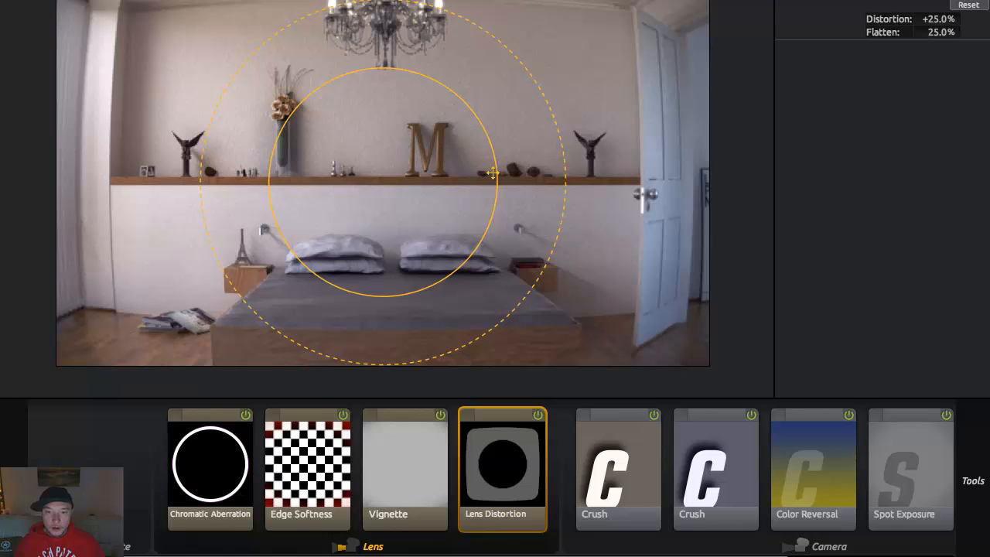
pyautogui.moveTo(494, 174); pyautogui.dragTo(470, 169)
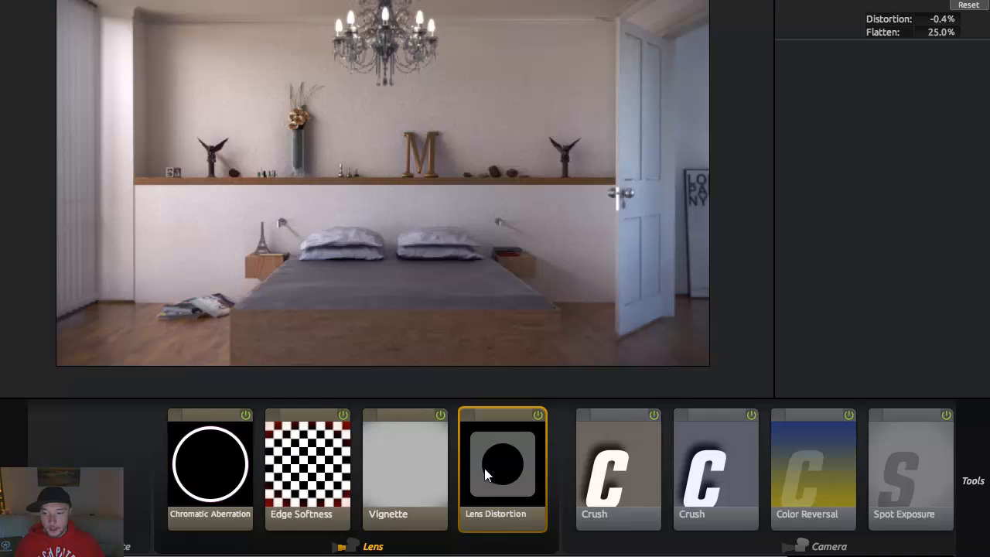
pyautogui.moveTo(646, 393)
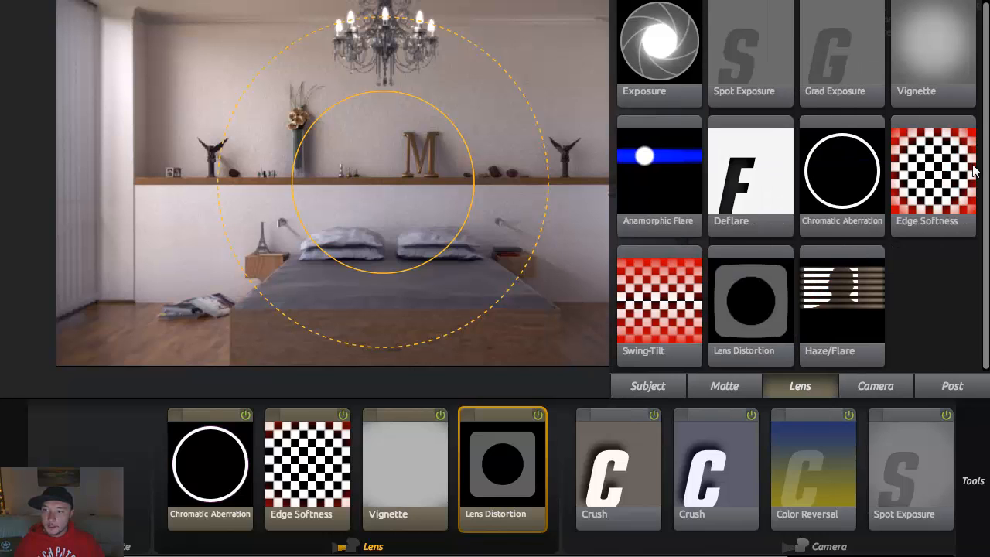
pyautogui.click(875, 387)
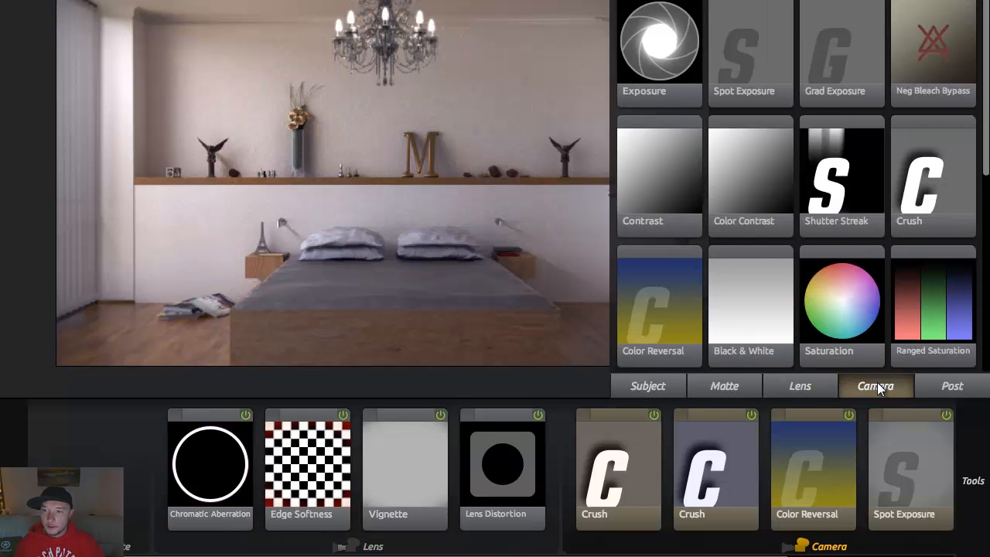
pyautogui.scroll(-3)
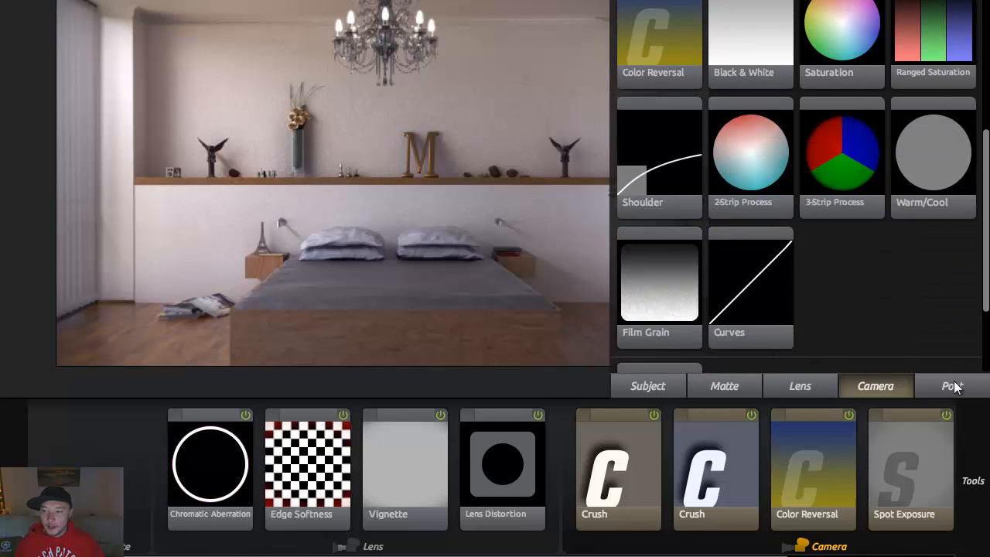
# - Add Ranged HSL from the Post tools and boost saturation across yellow, orange and the blue ranges
pyautogui.click(952, 387)
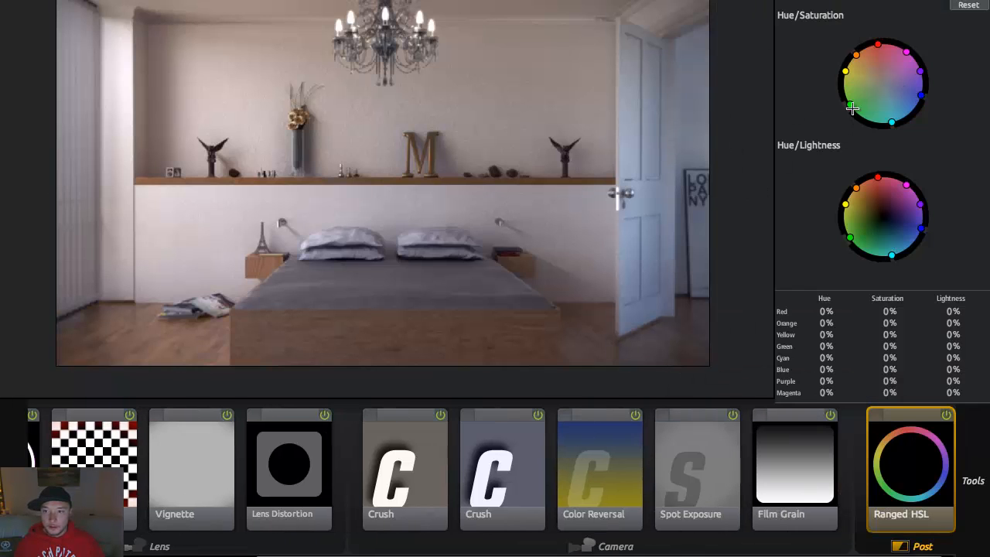
pyautogui.moveTo(853, 108); pyautogui.dragTo(841, 113)
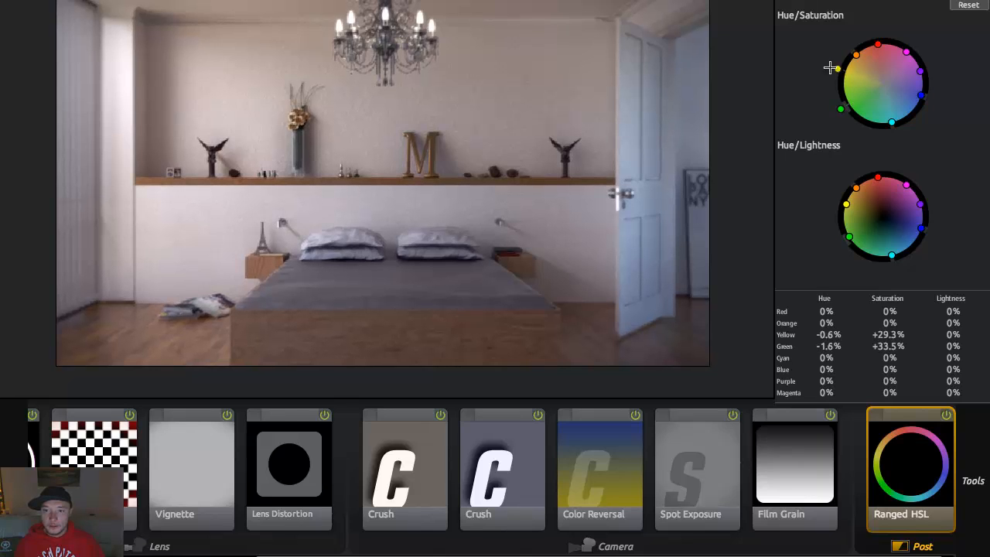
pyautogui.moveTo(839, 68); pyautogui.dragTo(857, 54)
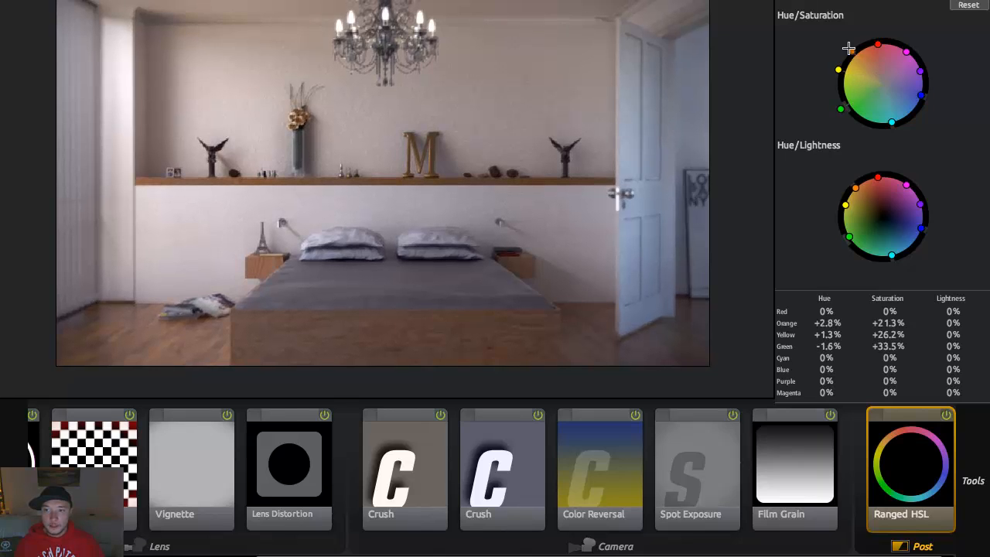
pyautogui.moveTo(848, 47); pyautogui.dragTo(866, 70)
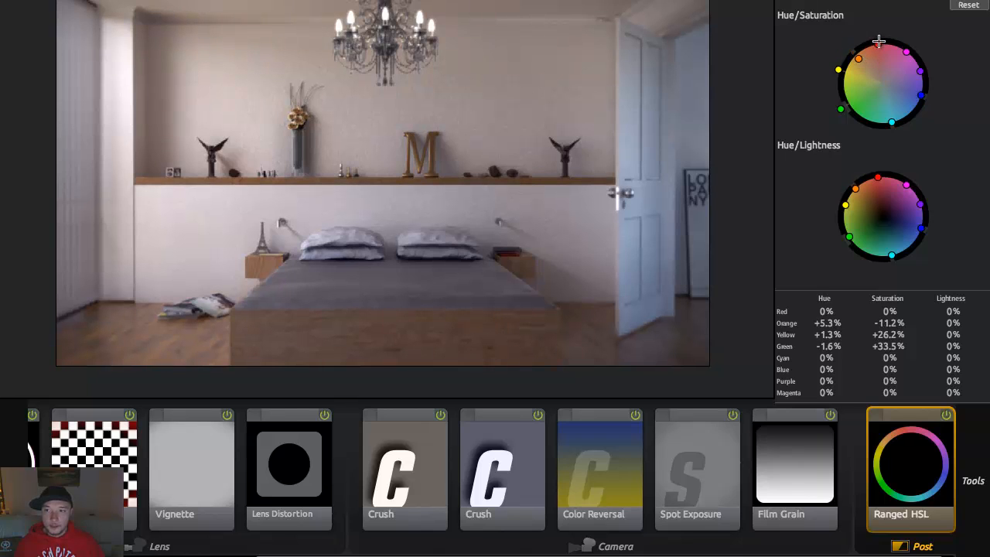
pyautogui.moveTo(879, 40); pyautogui.dragTo(875, 47)
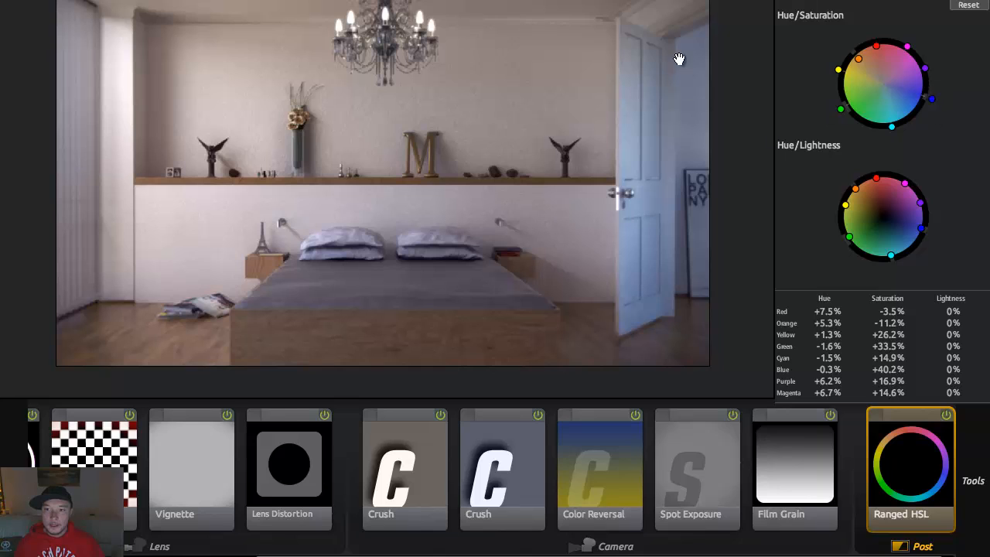
pyautogui.moveTo(854, 229)
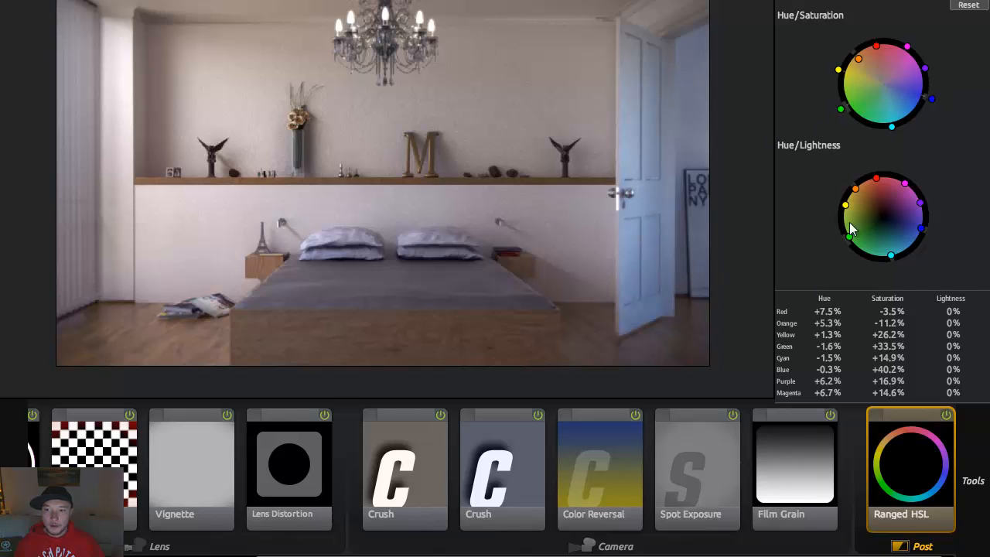
# - Raise lightness for the yellow, orange, red/magenta and green-to-blue ranges on the Hue/Lightness wheel
pyautogui.moveTo(860, 211); pyautogui.dragTo(867, 201)
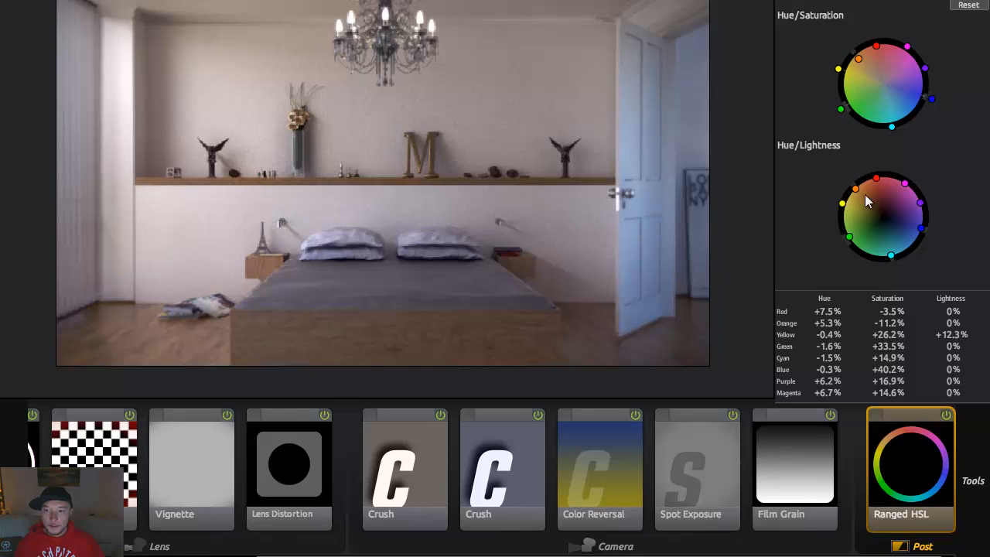
pyautogui.moveTo(857, 188); pyautogui.dragTo(859, 188)
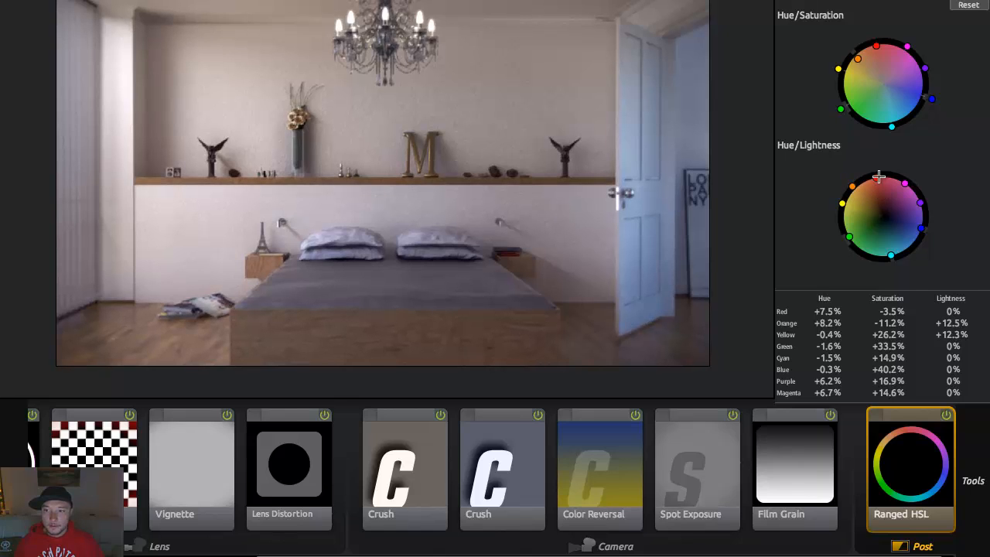
pyautogui.moveTo(879, 176); pyautogui.dragTo(905, 189)
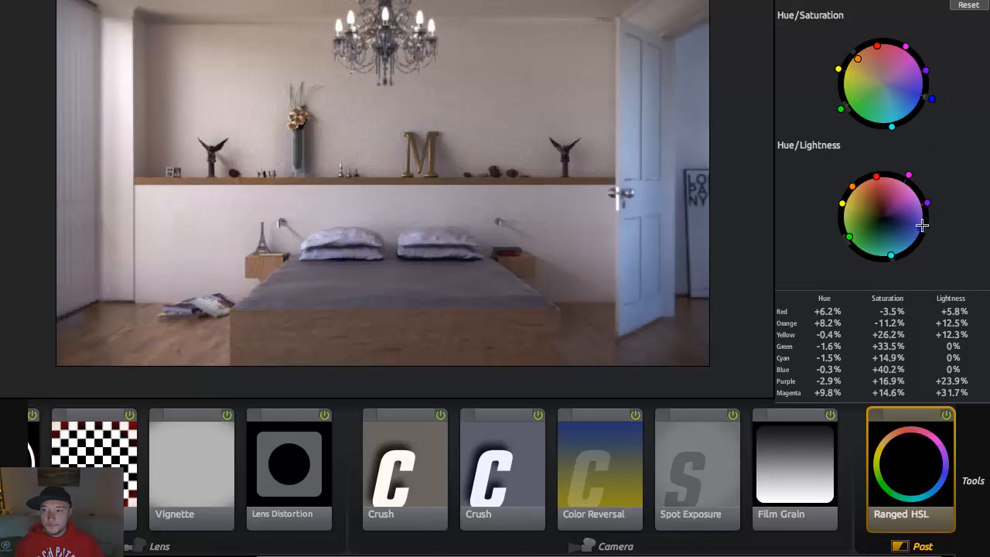
pyautogui.moveTo(922, 226); pyautogui.dragTo(936, 232)
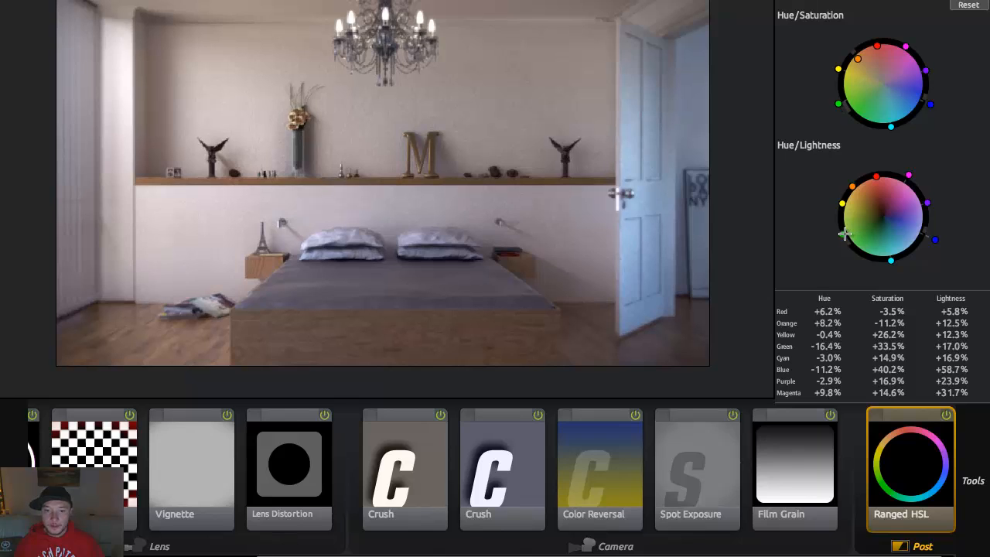
# - Toggle the Ranged HSL tool off and on to compare, leaving it enabled
pyautogui.click(944, 414)
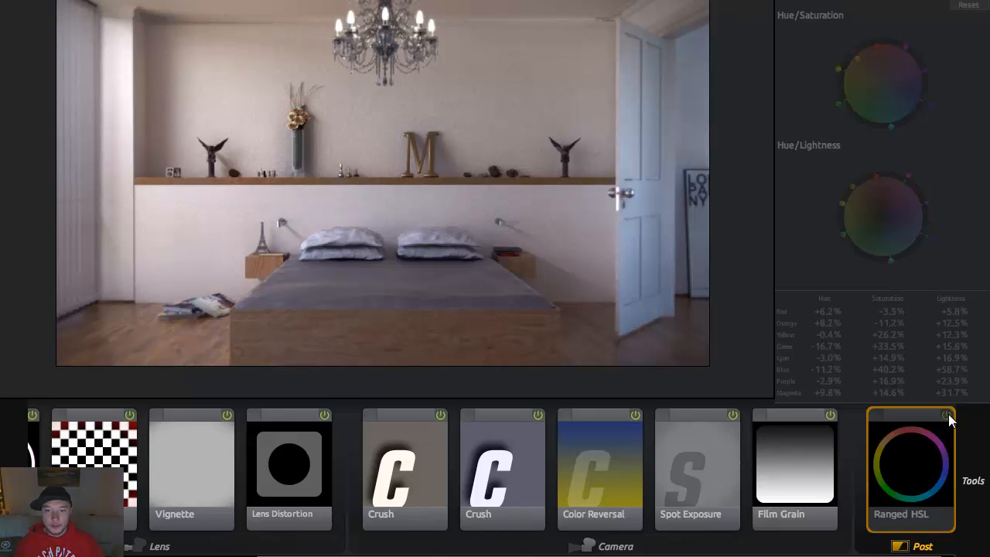
pyautogui.click(945, 415)
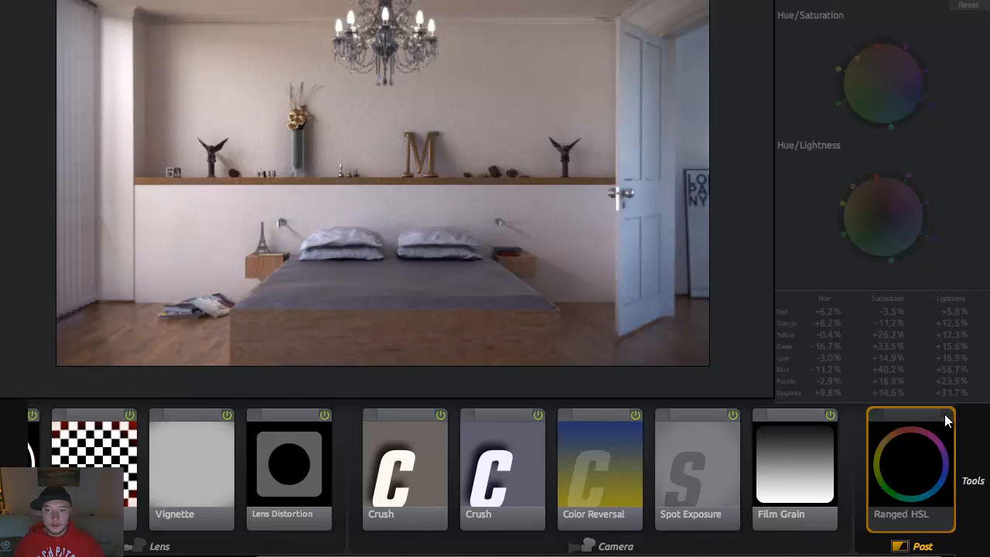
pyautogui.click(955, 414)
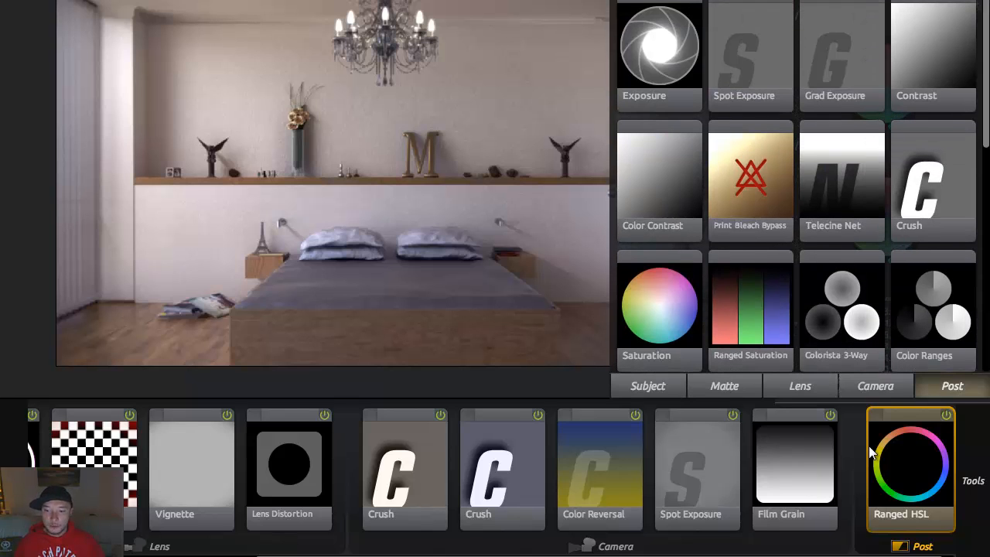
# - Add Deflare from the Lens tools with 3% size, 7% strength and zero exposure compensation
pyautogui.click(910, 461)
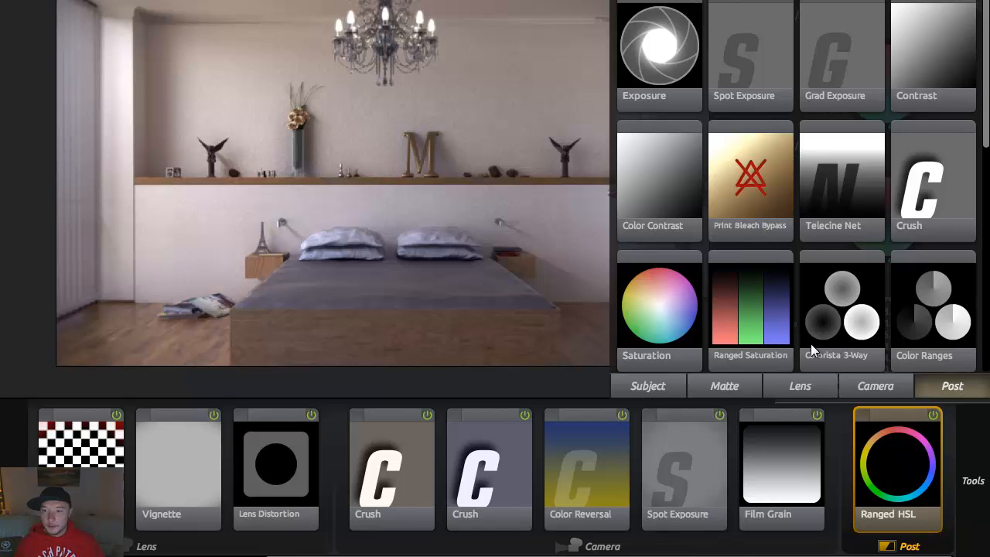
pyautogui.click(799, 385)
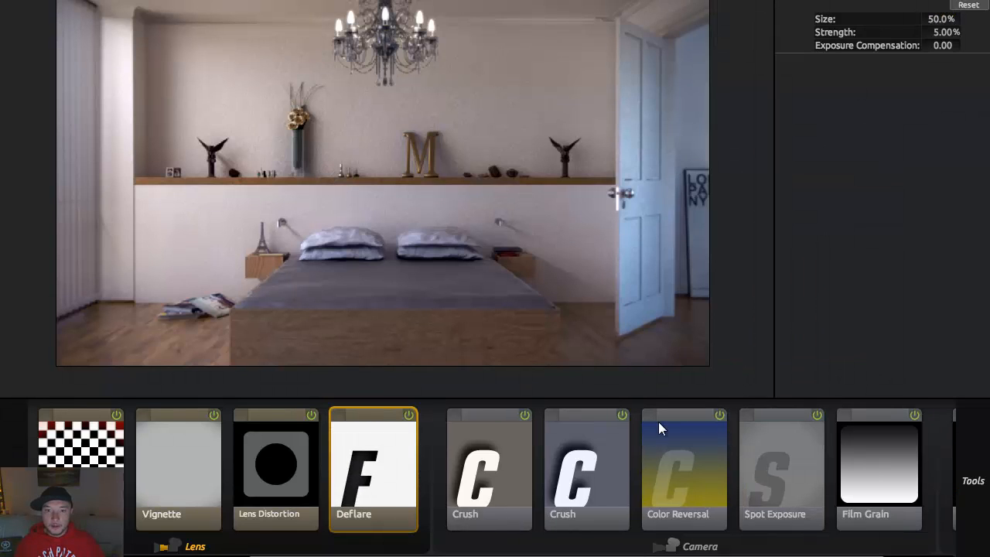
pyautogui.click(408, 415)
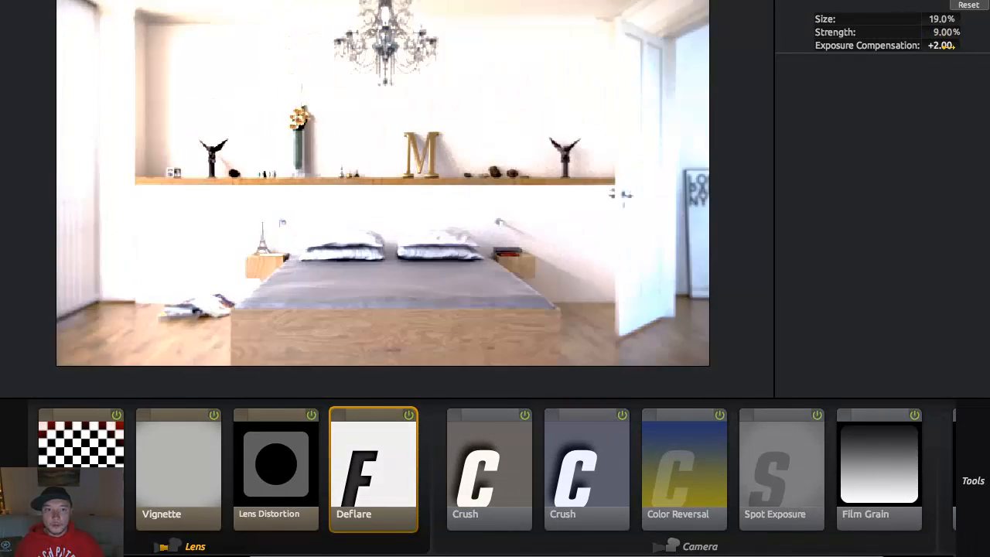
pyautogui.moveTo(941, 44); pyautogui.dragTo(936, 45)
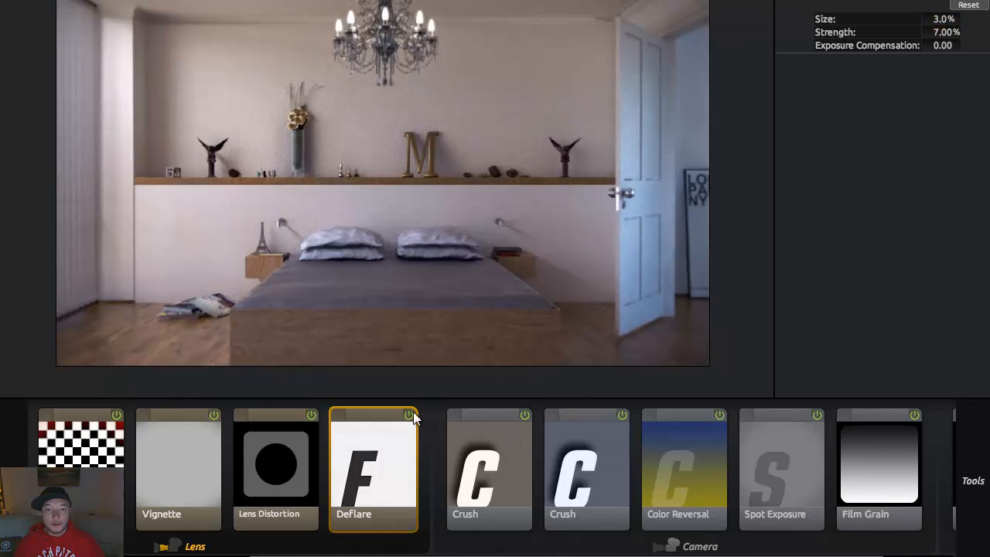
pyautogui.click(409, 414)
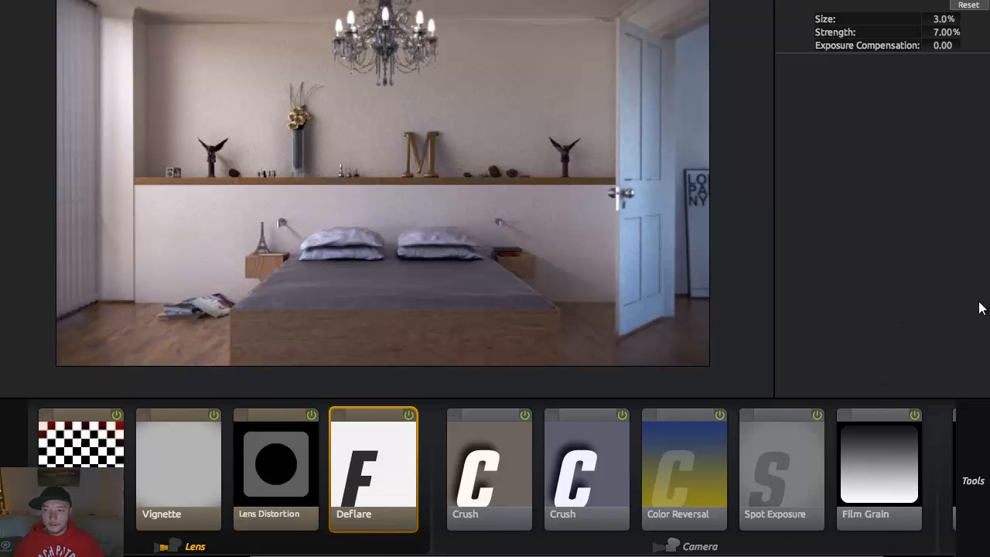
pyautogui.click(798, 387)
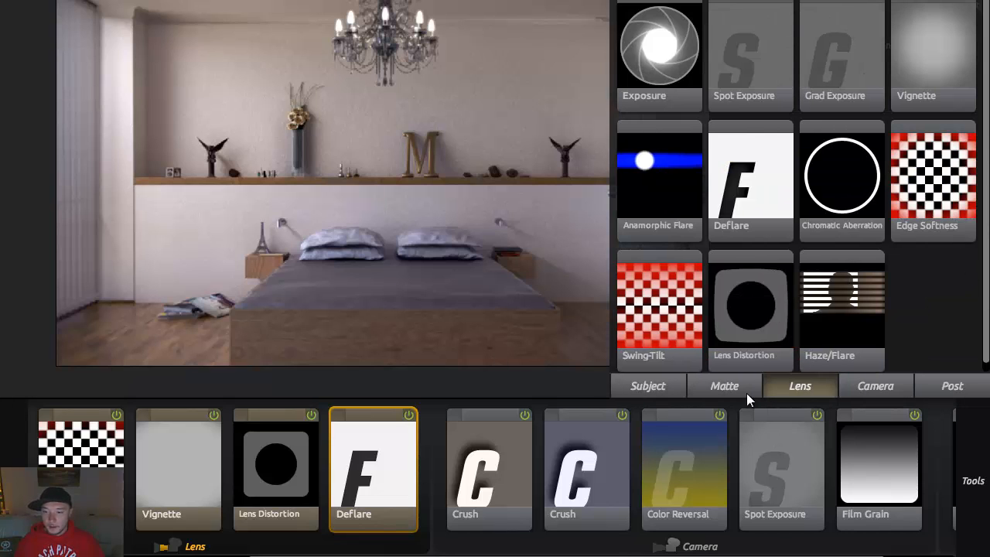
# - Lower the warm tinted Color tool's Boost to -6.50 to tone down the tint
pyautogui.click(724, 385)
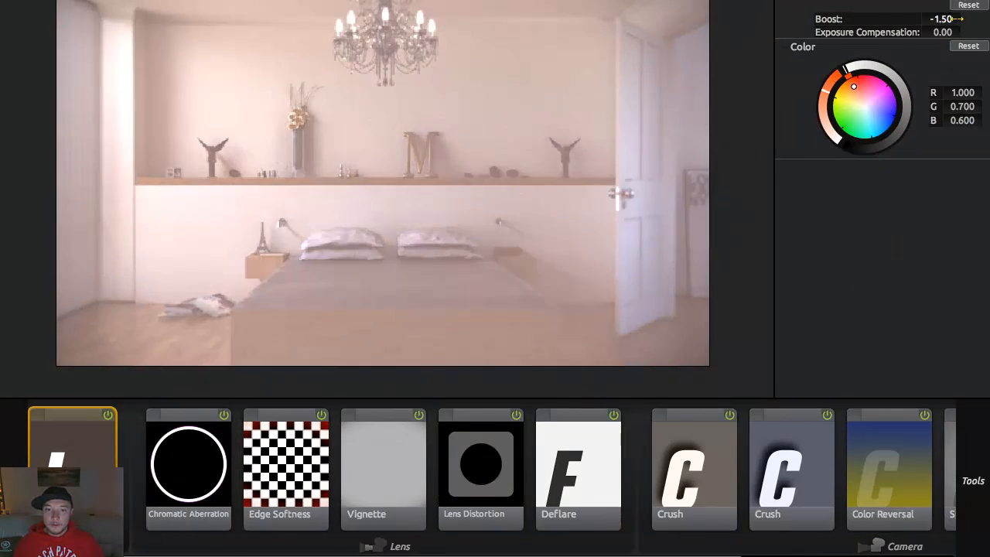
pyautogui.moveTo(942, 19); pyautogui.dragTo(931, 18)
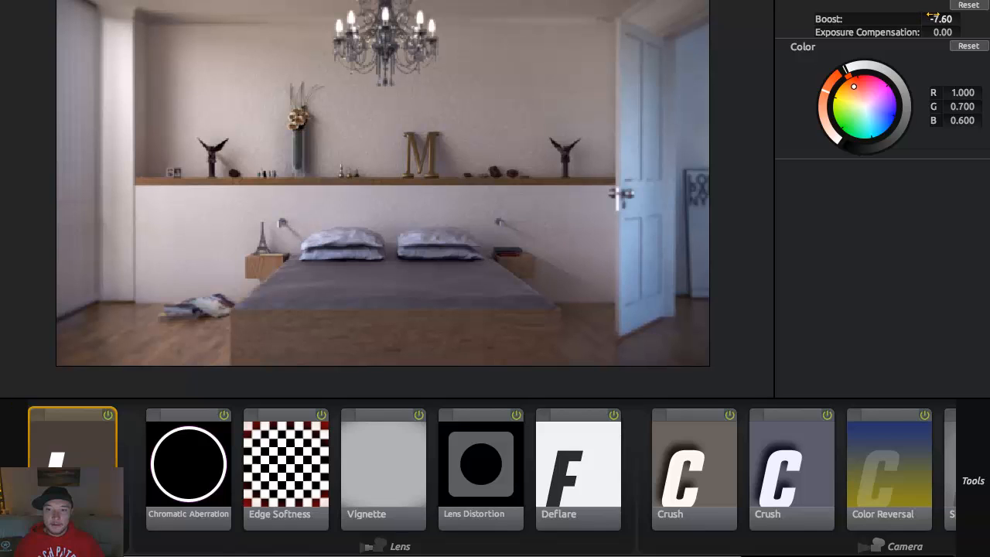
pyautogui.moveTo(941, 18); pyautogui.dragTo(931, 19)
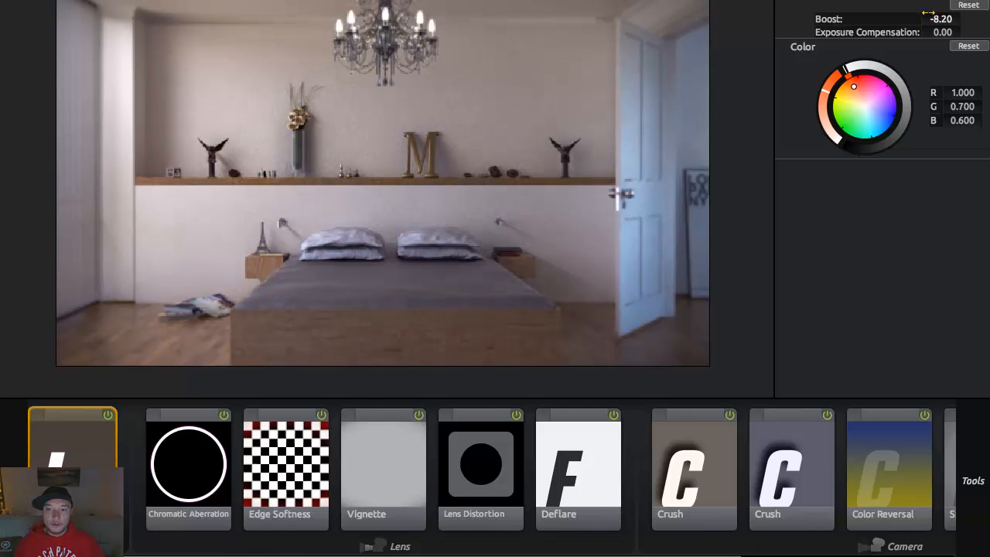
pyautogui.moveTo(941, 19); pyautogui.dragTo(936, 19)
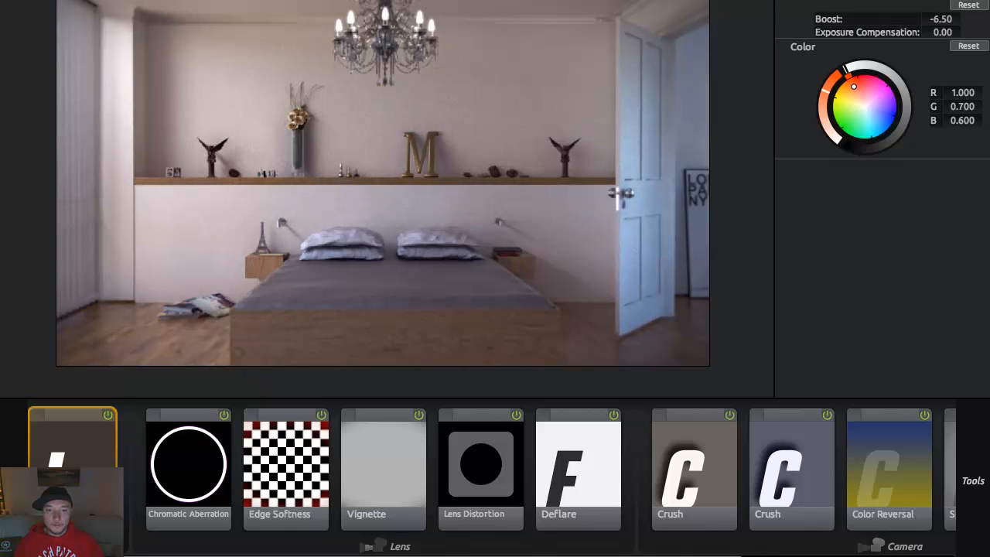
pyautogui.click(724, 385)
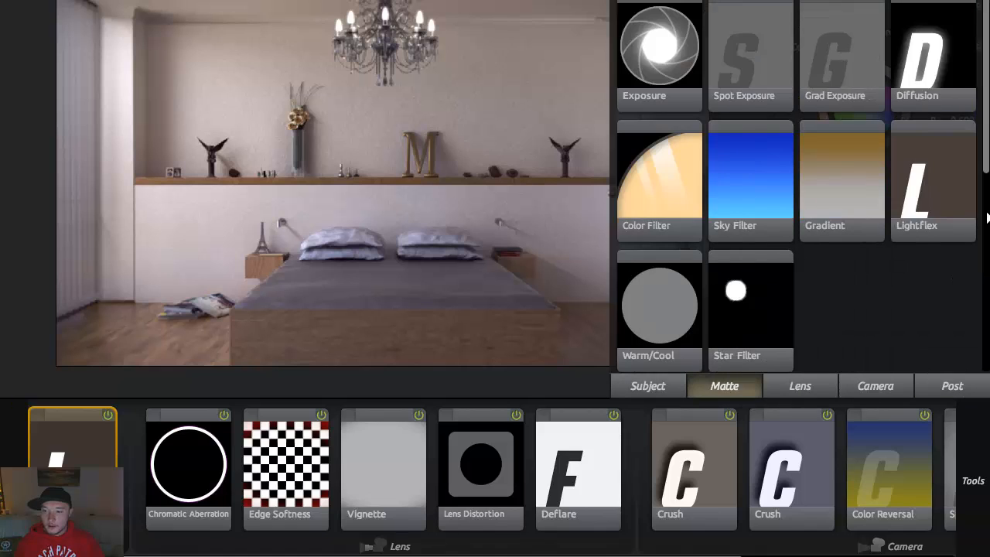
# - Add Curves from the Post tools, pulling down shadows and lifting midtones on the RGB curve
pyautogui.scroll(-3)
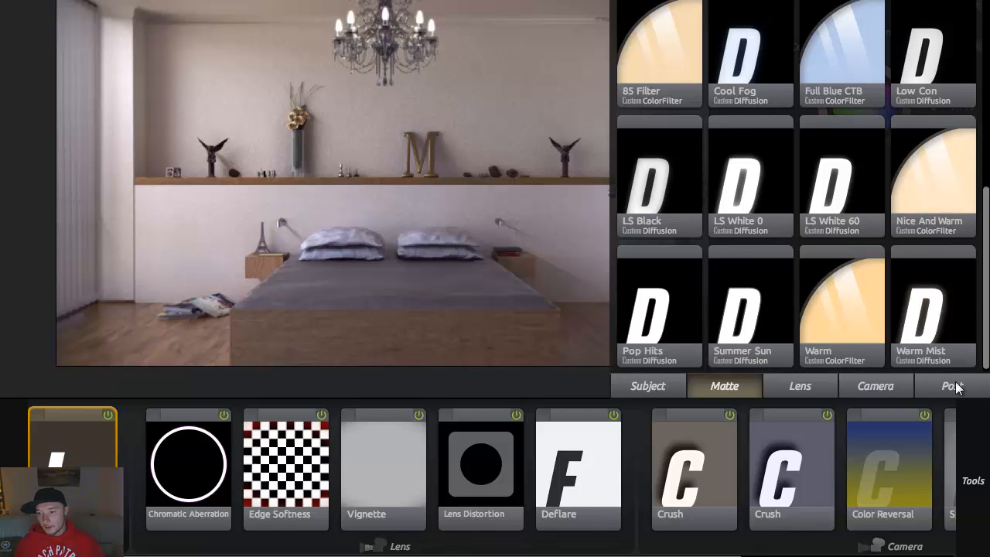
pyautogui.click(953, 385)
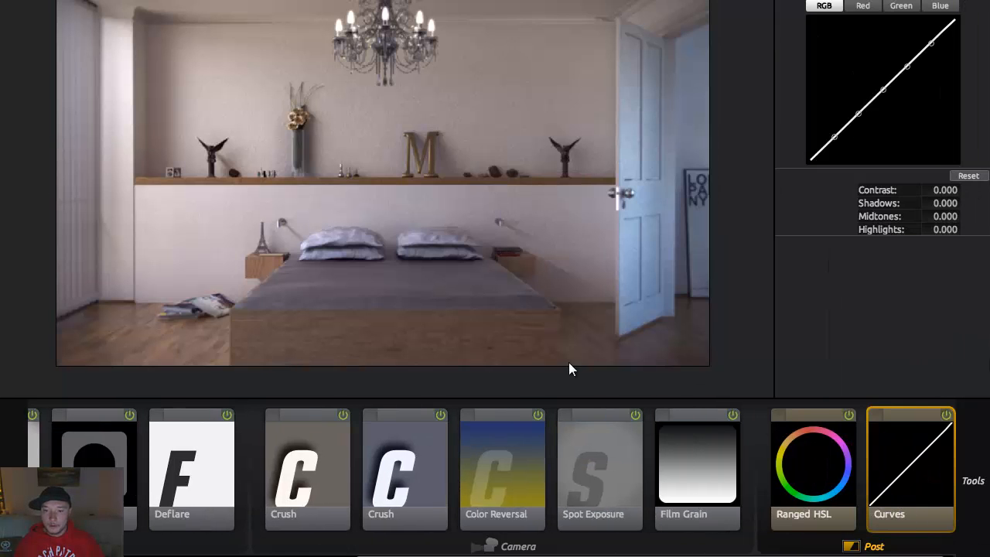
pyautogui.moveTo(834, 136); pyautogui.dragTo(837, 149)
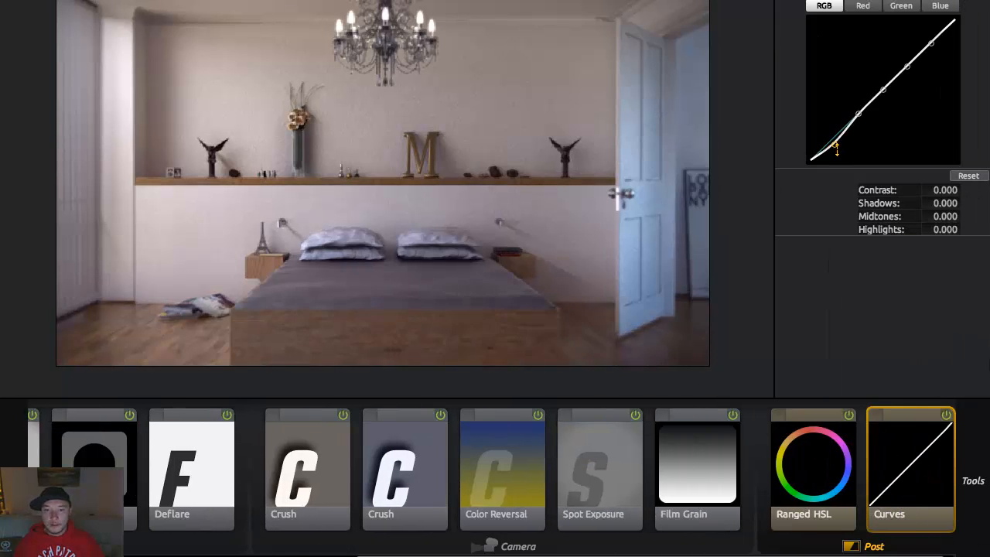
pyautogui.moveTo(838, 149); pyautogui.dragTo(859, 116)
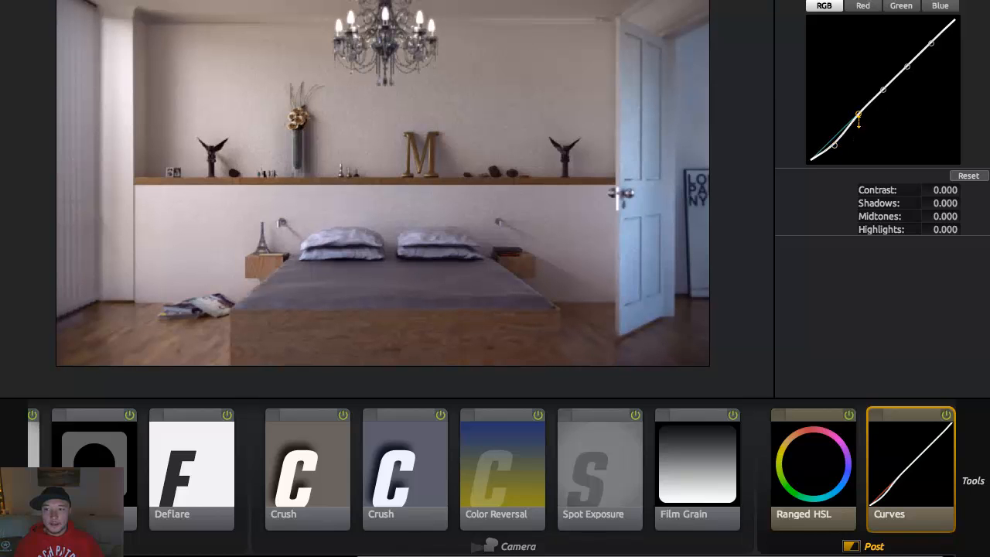
pyautogui.moveTo(858, 116); pyautogui.dragTo(882, 86)
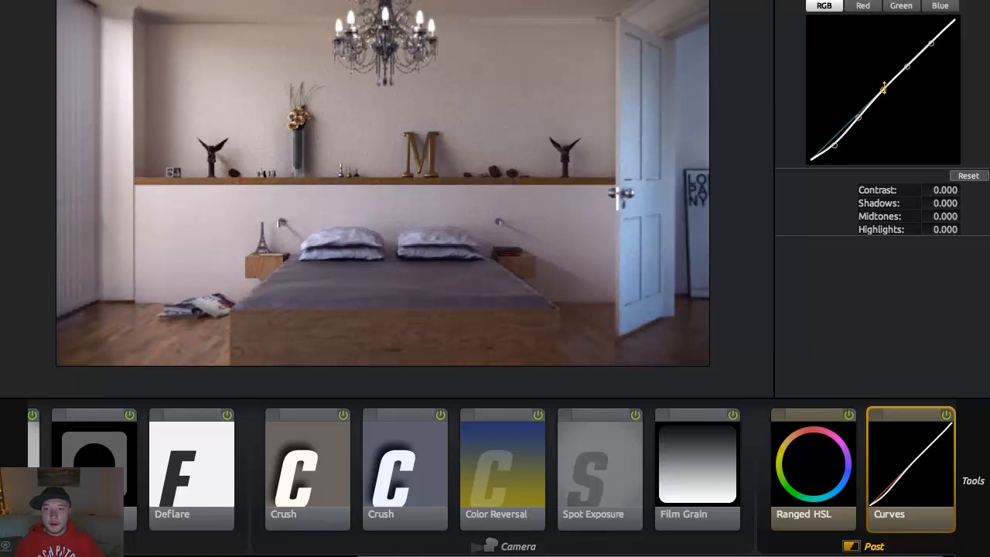
pyautogui.moveTo(882, 87); pyautogui.dragTo(905, 69)
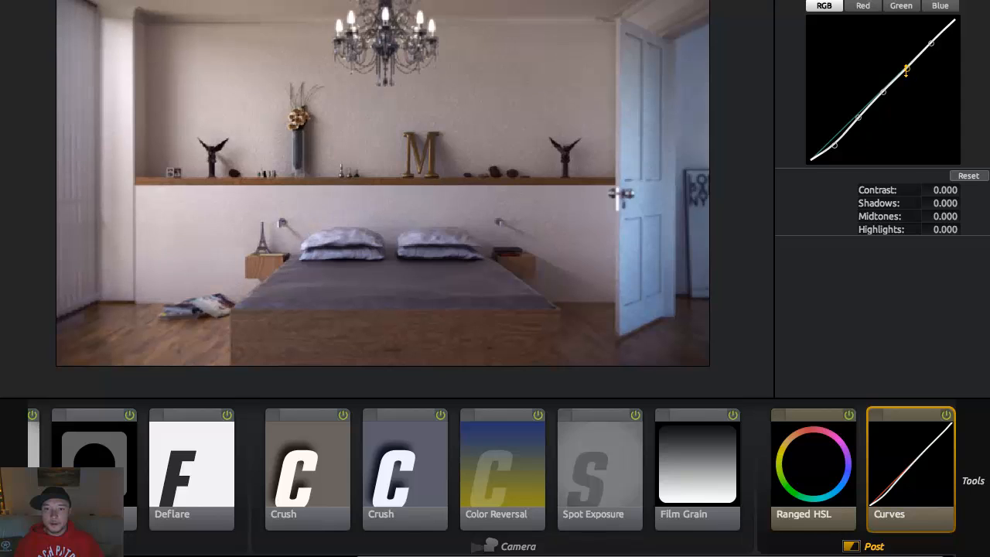
# - Raise the highlights to finish the gentle S-curve and toggle it off to compare
pyautogui.moveTo(904, 70); pyautogui.dragTo(931, 43)
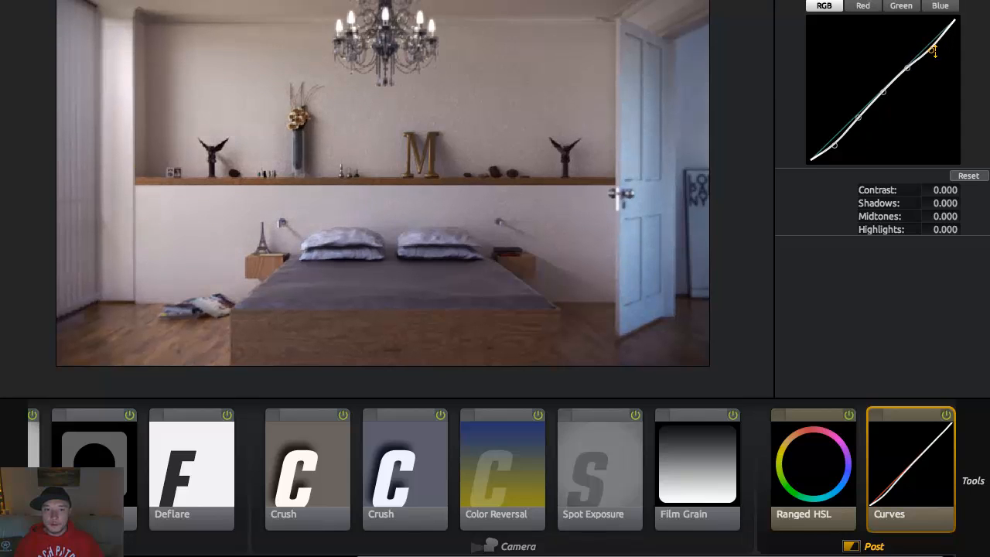
pyautogui.moveTo(934, 53); pyautogui.dragTo(922, 48)
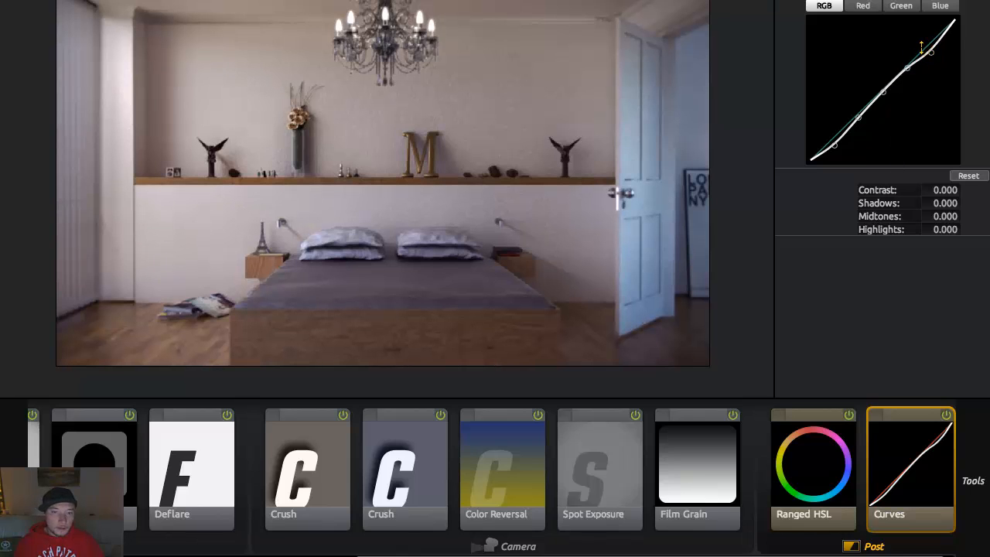
pyautogui.moveTo(922, 48); pyautogui.dragTo(931, 43)
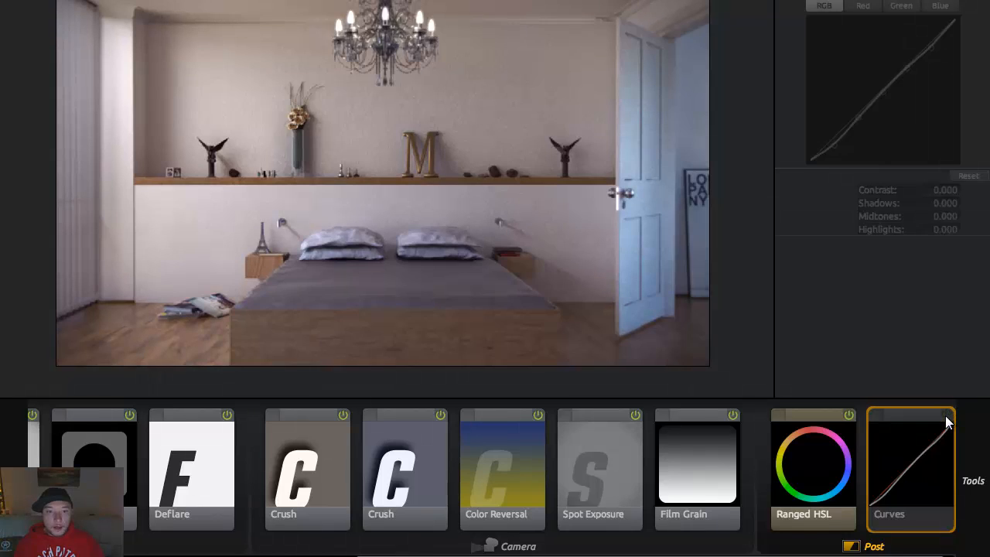
pyautogui.click(943, 414)
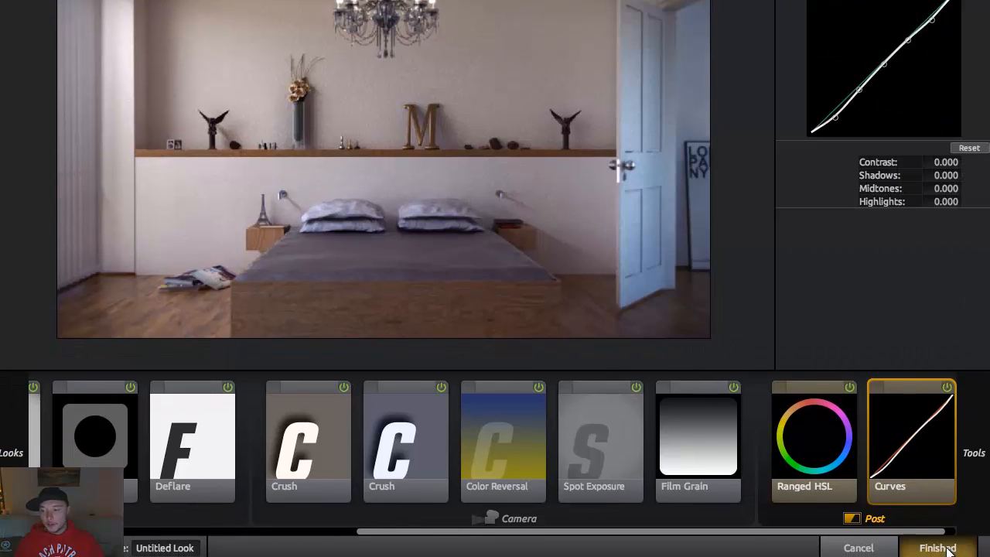
# - Finish the look back to the composition and zoom in on the shelf detail, then back out
pyautogui.click(938, 548)
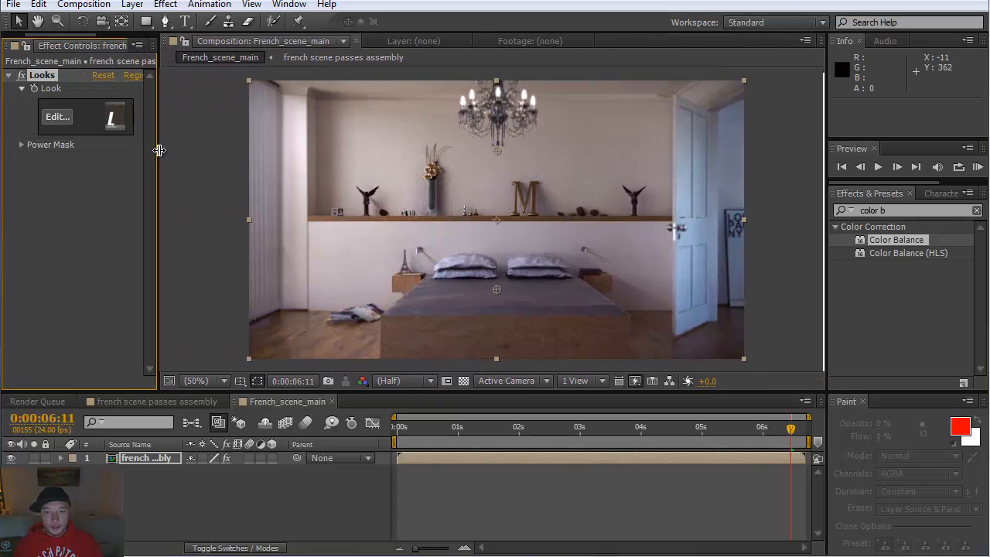
pyautogui.click(519, 427)
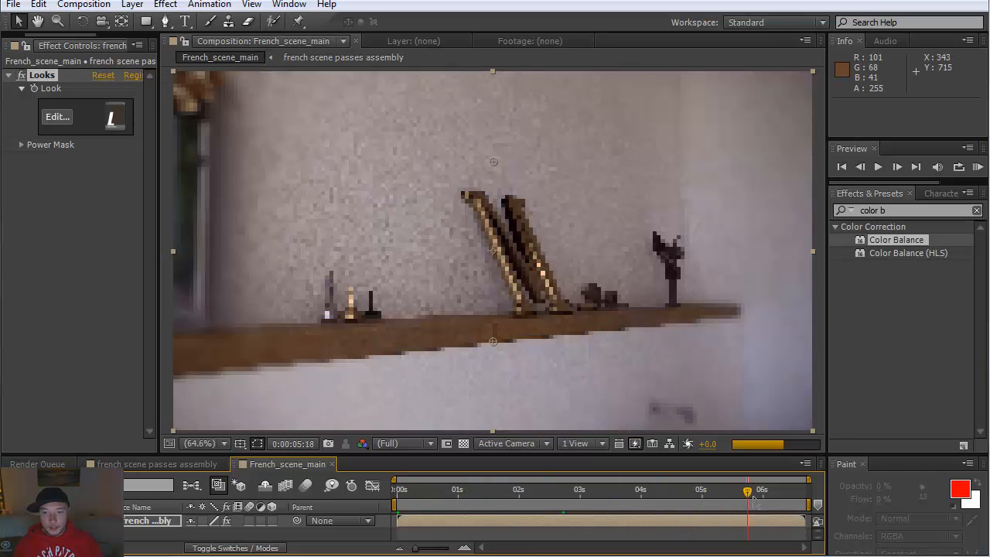
pyautogui.click(789, 489)
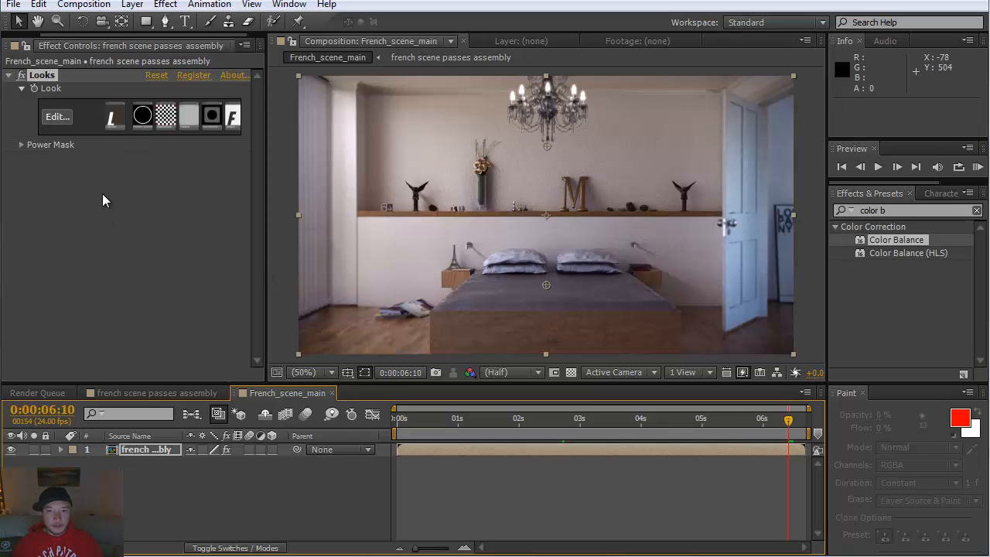
pyautogui.click(209, 5)
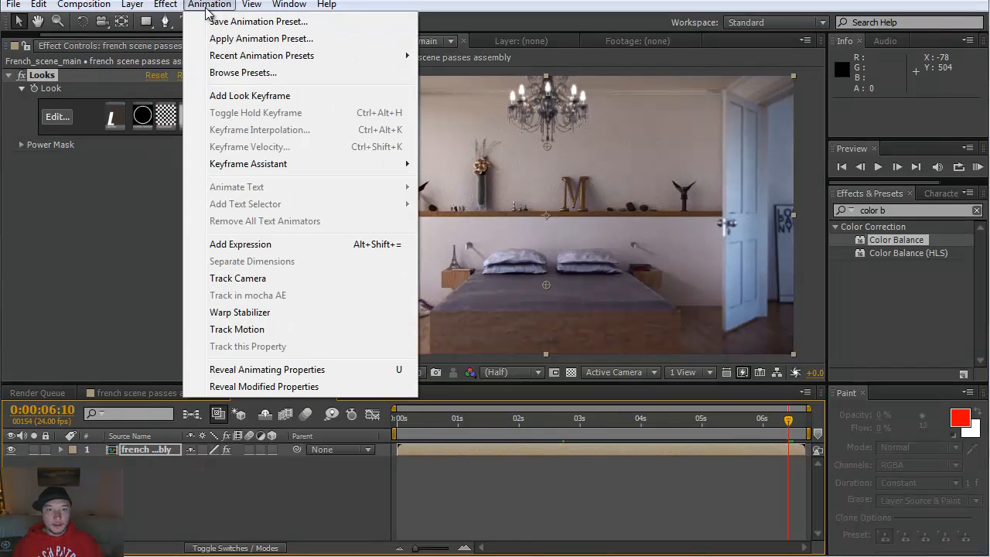
# - Apply Red Giant MisFire Vignette to the render and scrub its size and intensity down to subtle
pyautogui.click(165, 5)
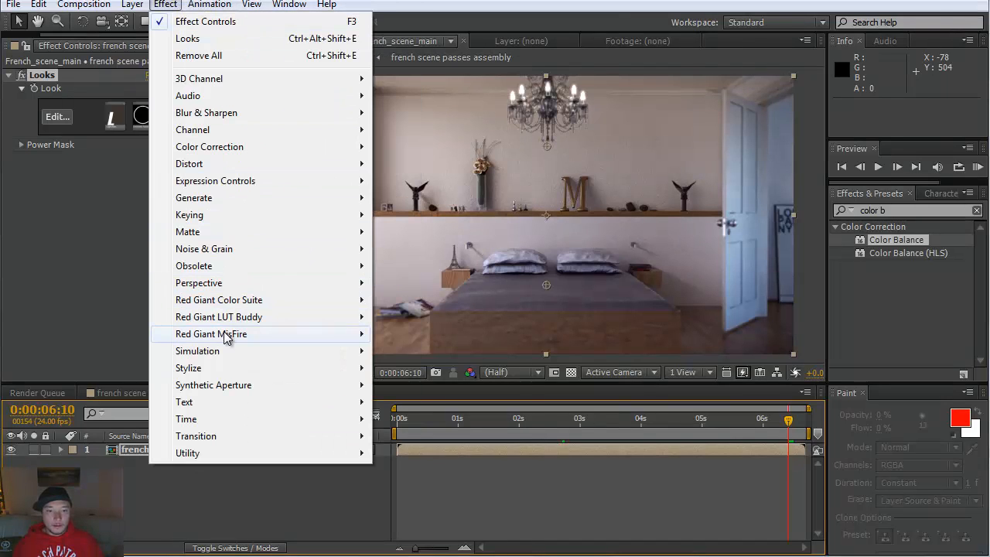
pyautogui.moveTo(211, 334)
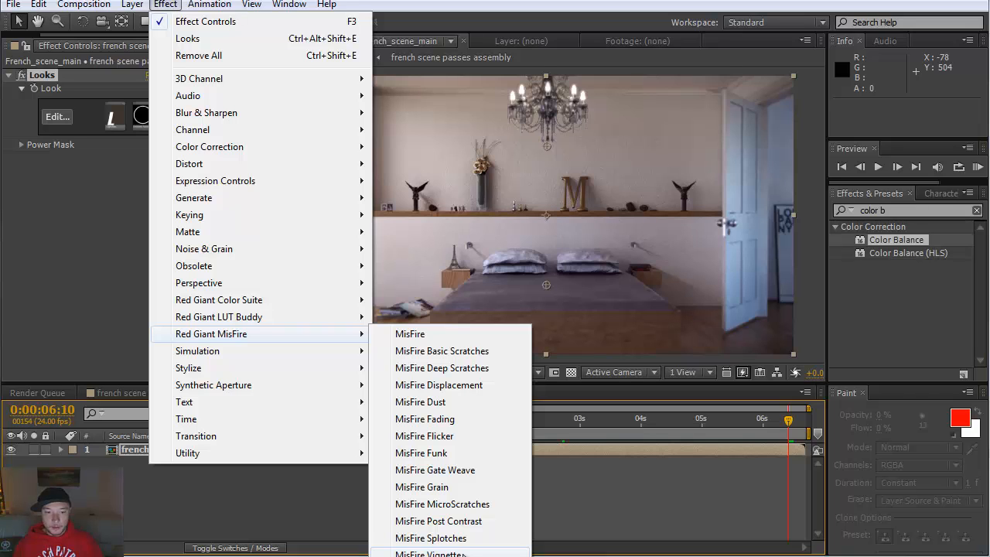
pyautogui.click(430, 551)
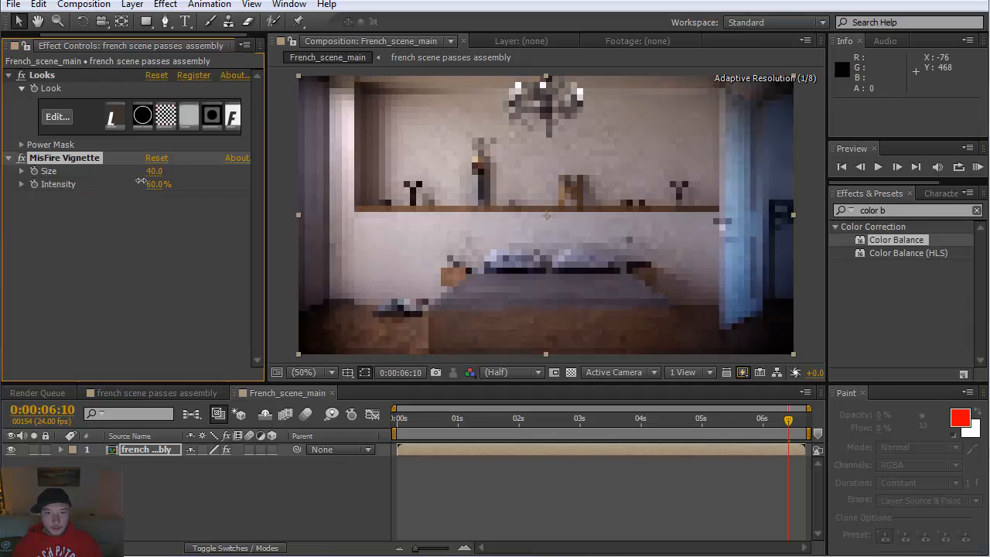
pyautogui.moveTo(157, 184); pyautogui.dragTo(136, 184)
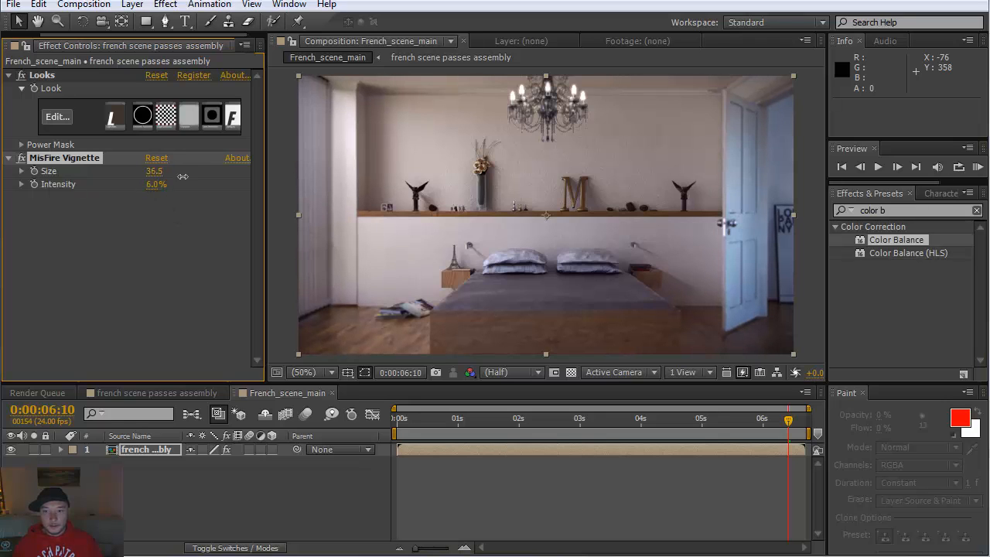
pyautogui.moveTo(155, 170); pyautogui.dragTo(379, 242)
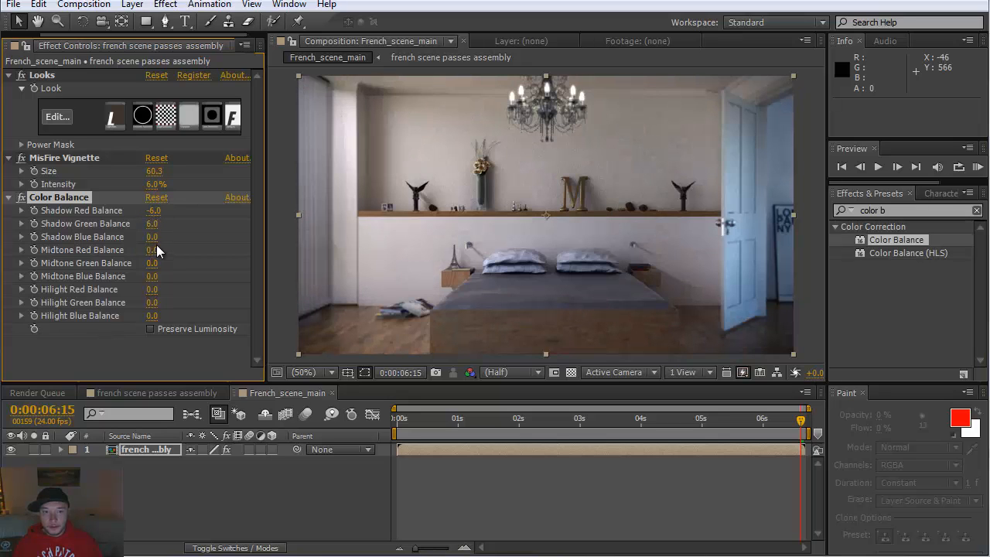
# - Set Color Balance to push blue into shadows, pull green and blue from midtones, and adjust highlight blue
pyautogui.moveTo(152, 237); pyautogui.dragTo(163, 237)
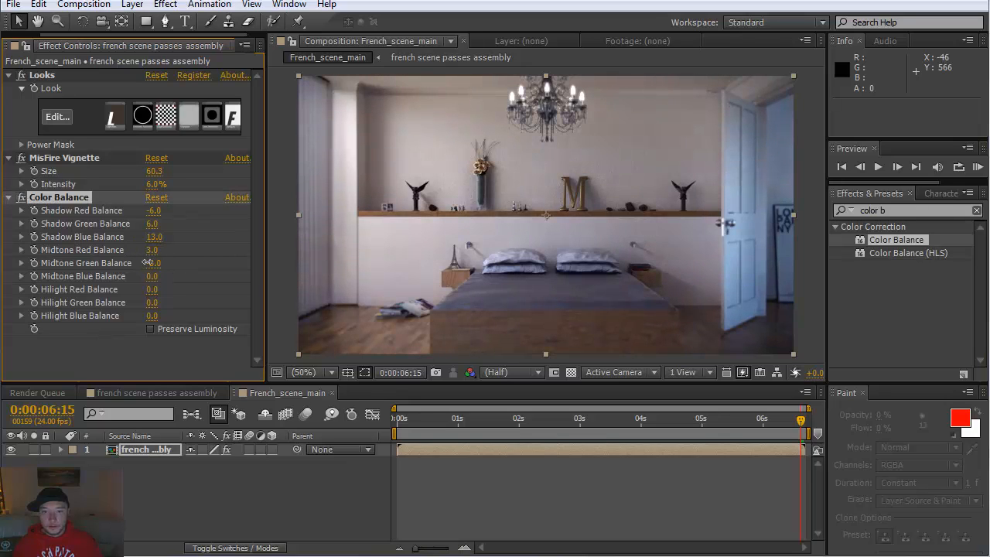
pyautogui.moveTo(155, 263); pyautogui.dragTo(152, 263)
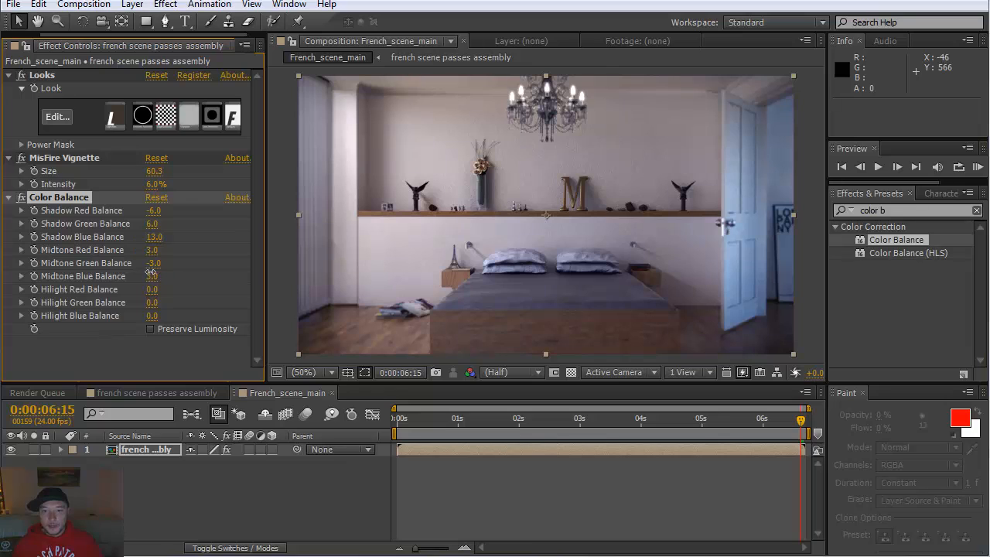
pyautogui.moveTo(152, 275); pyautogui.dragTo(151, 290)
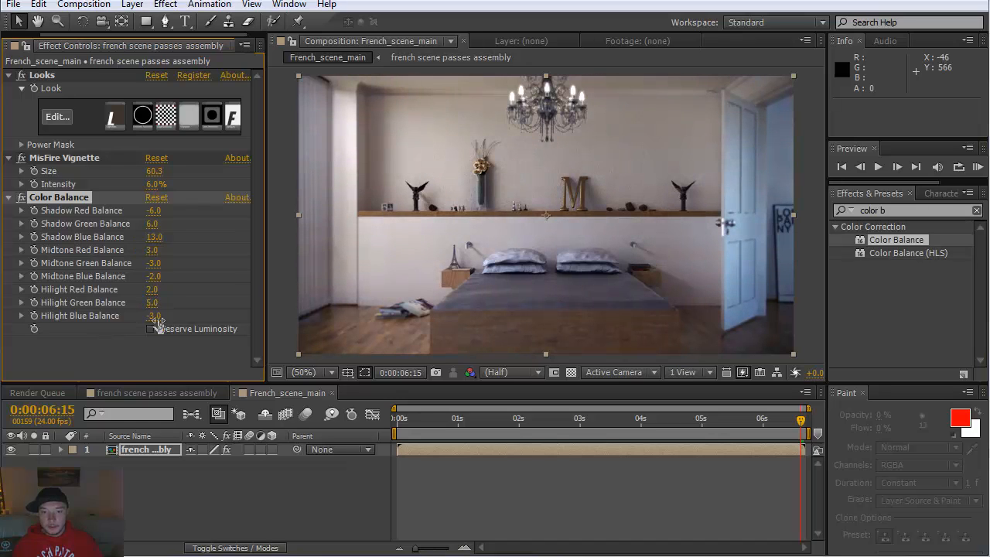
pyautogui.moveTo(154, 316); pyautogui.dragTo(162, 315)
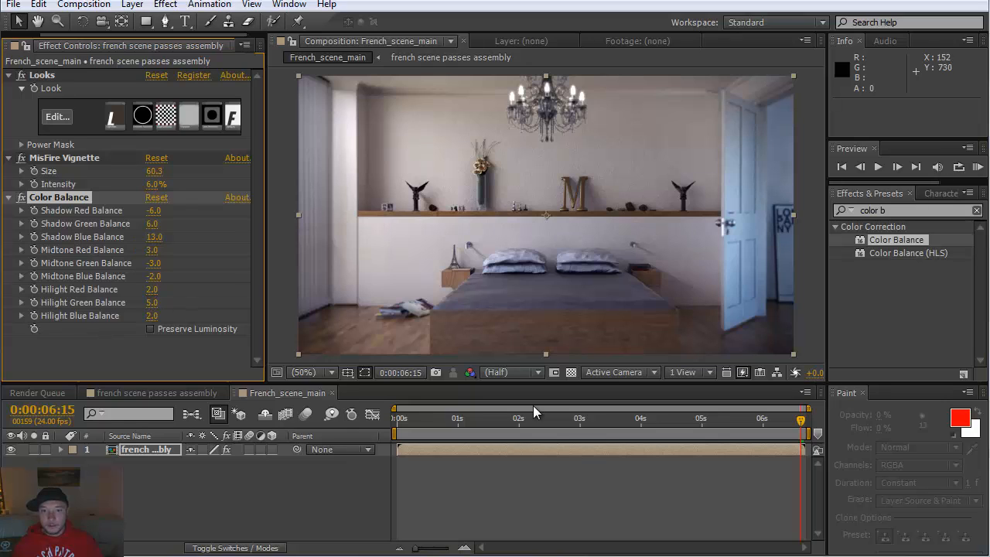
pyautogui.moveTo(22, 157)
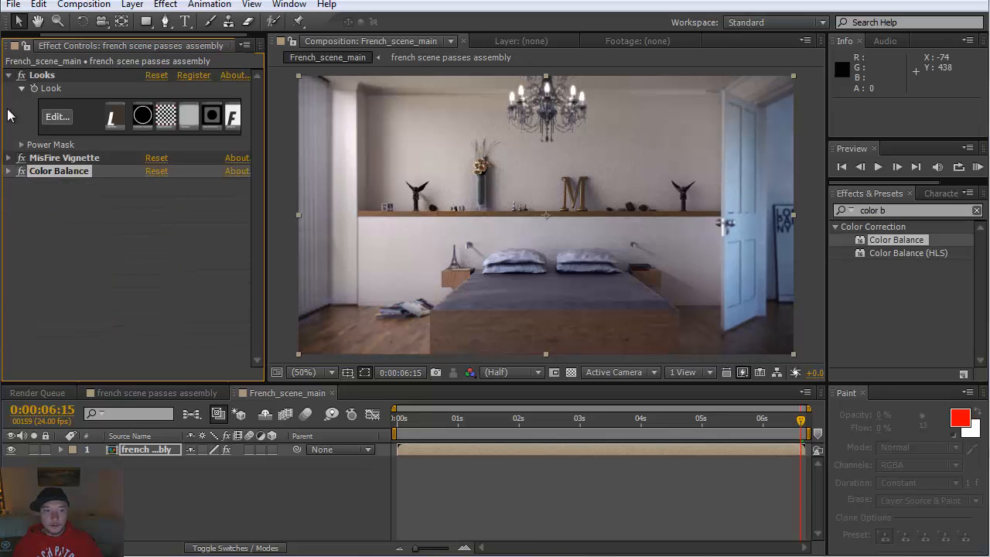
# - Find Curves via the effects search and bend the RGB curve toward stronger contrast
pyautogui.click(9, 75)
pyautogui.write('c')
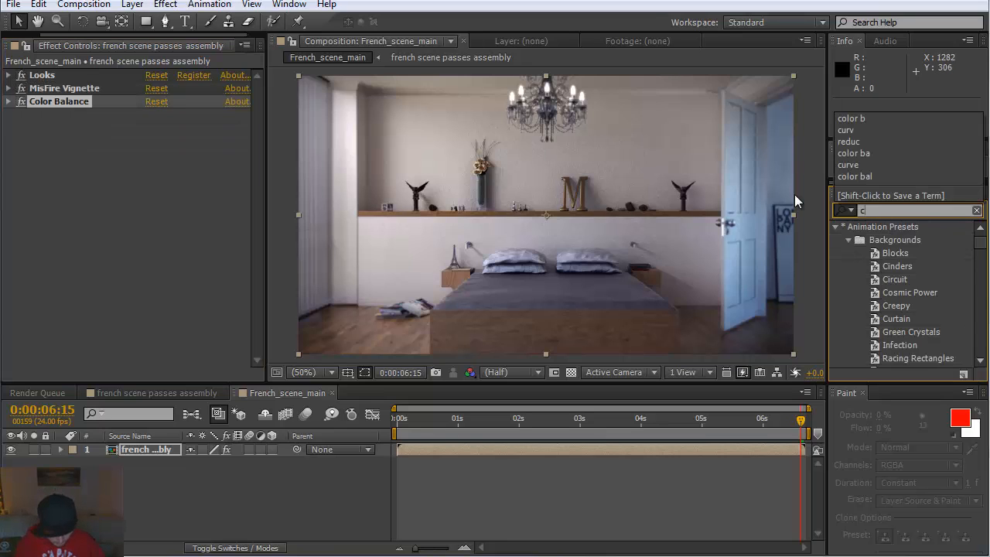
pyautogui.write('urv')
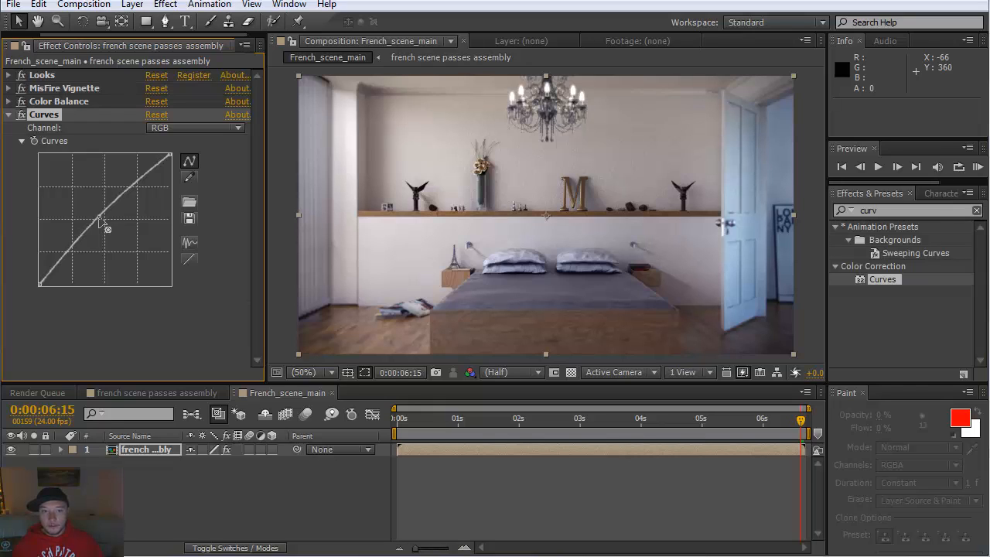
pyautogui.moveTo(101, 225); pyautogui.dragTo(102, 211)
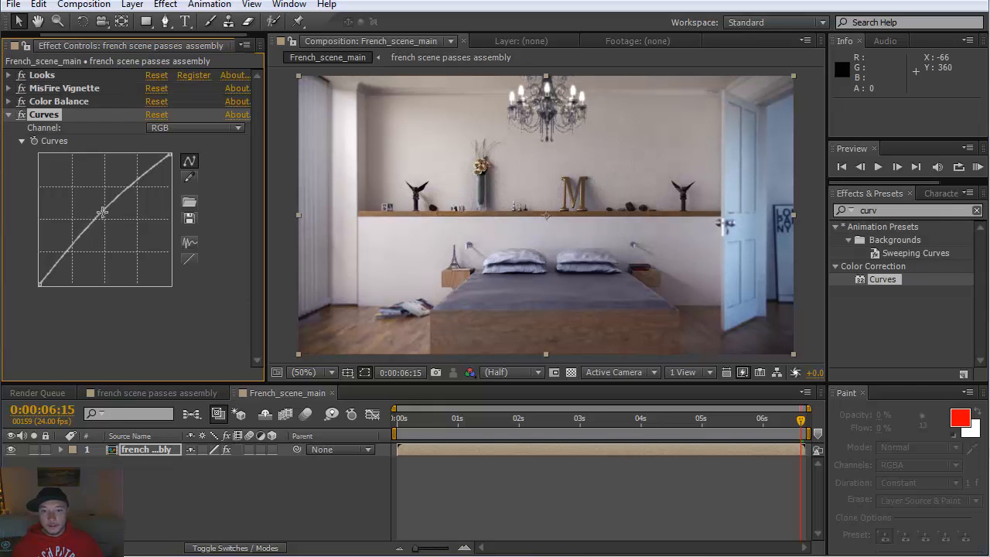
pyautogui.moveTo(103, 213); pyautogui.dragTo(60, 273)
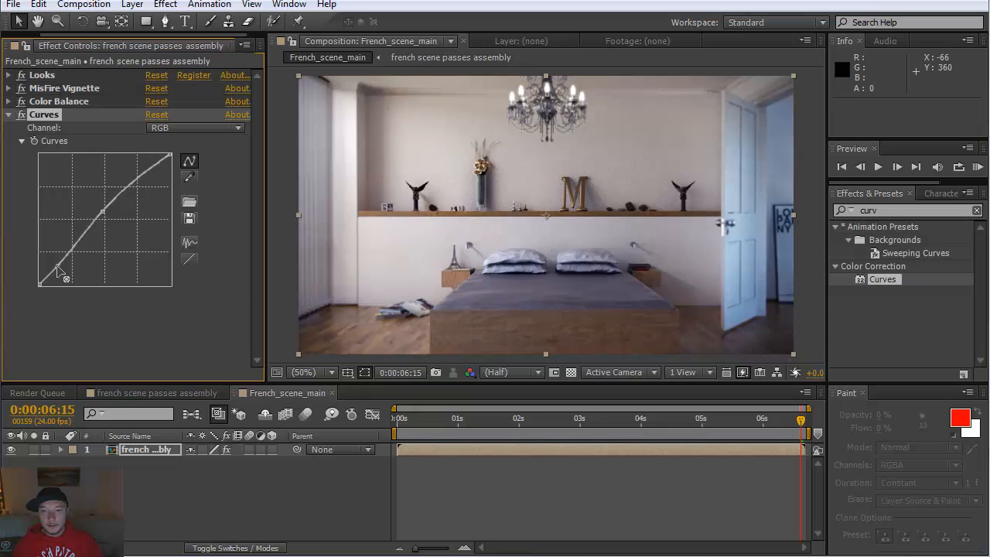
pyautogui.moveTo(59, 276); pyautogui.dragTo(127, 194)
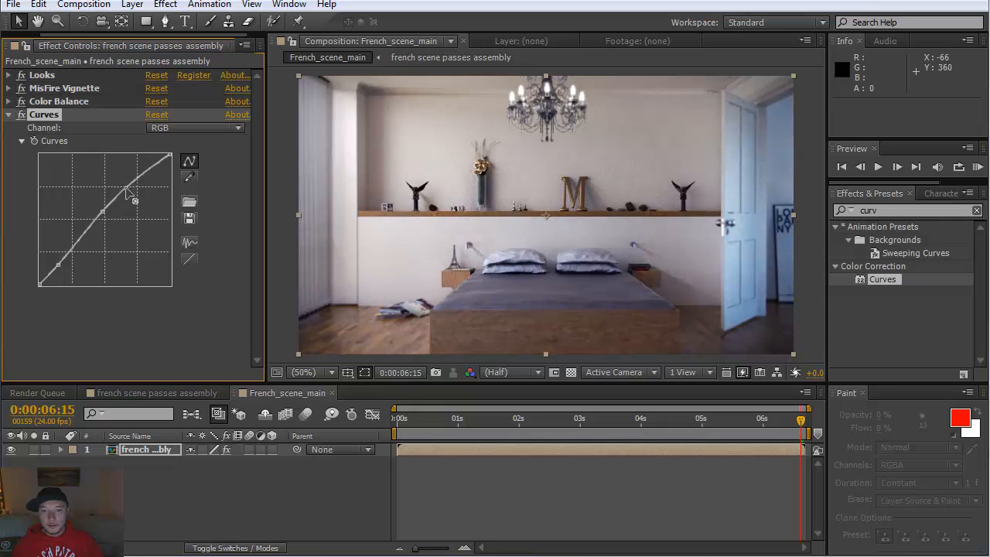
pyautogui.moveTo(127, 193); pyautogui.dragTo(137, 189)
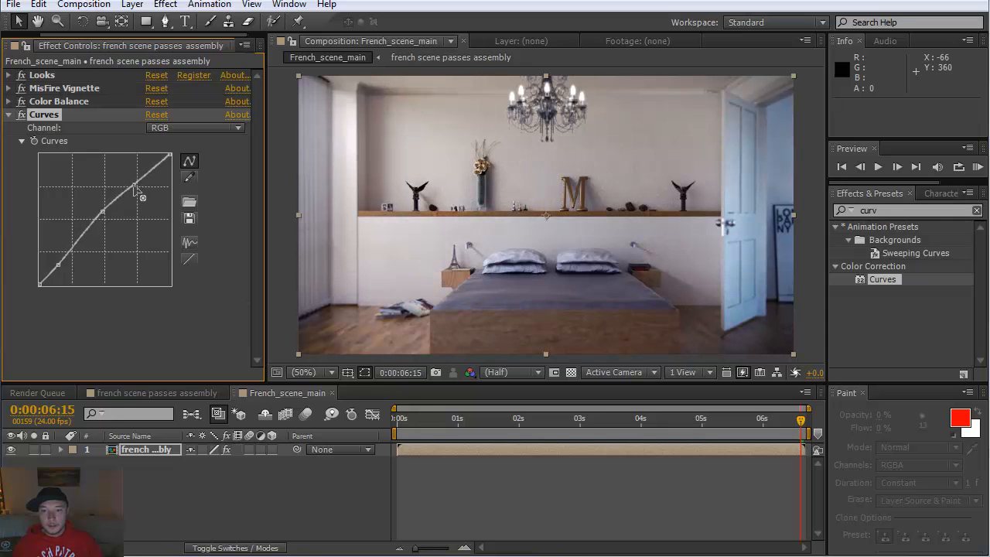
# - Rework the curve into a strong S shape, then scrub the timeline to preview the grade
pyautogui.moveTo(136, 189); pyautogui.dragTo(111, 214)
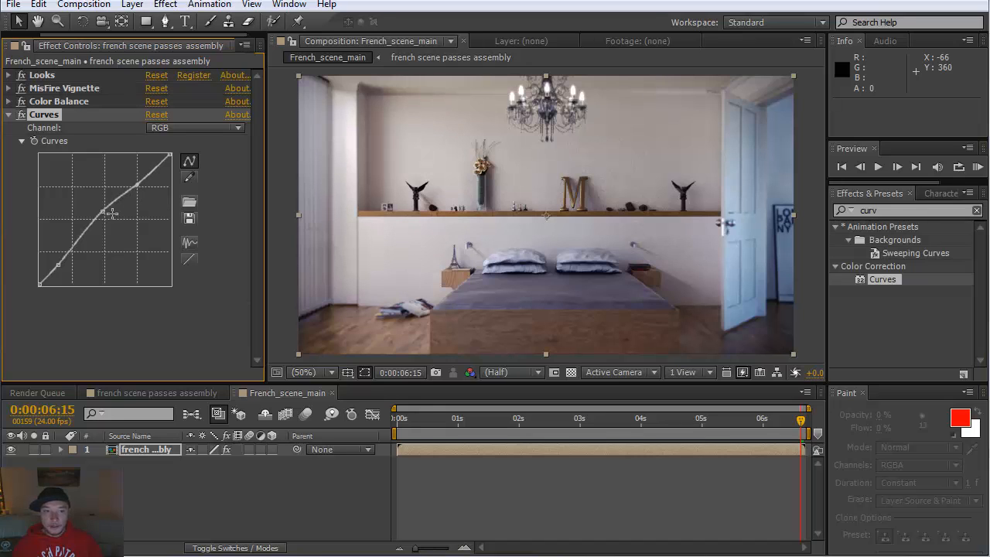
pyautogui.moveTo(112, 213); pyautogui.dragTo(111, 214)
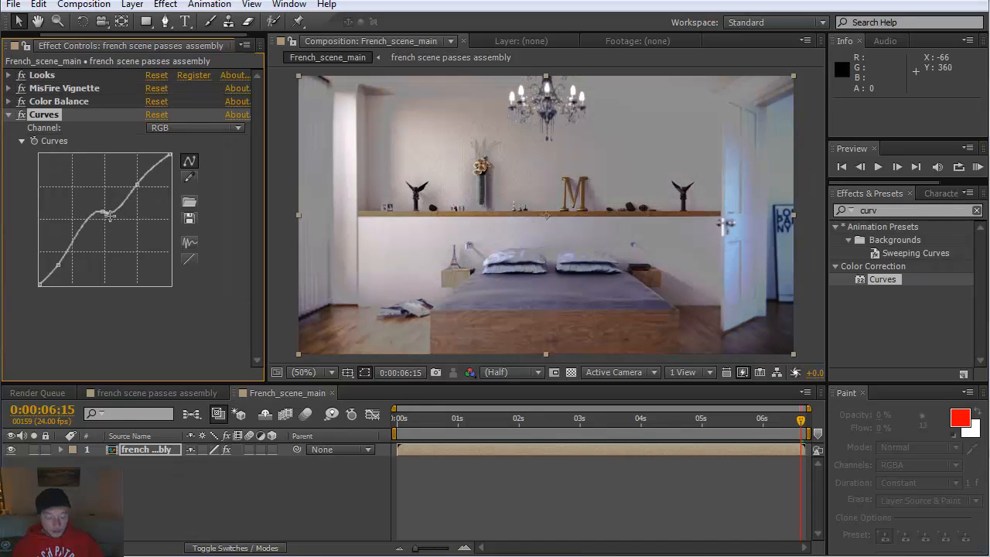
pyautogui.moveTo(112, 215); pyautogui.dragTo(143, 191)
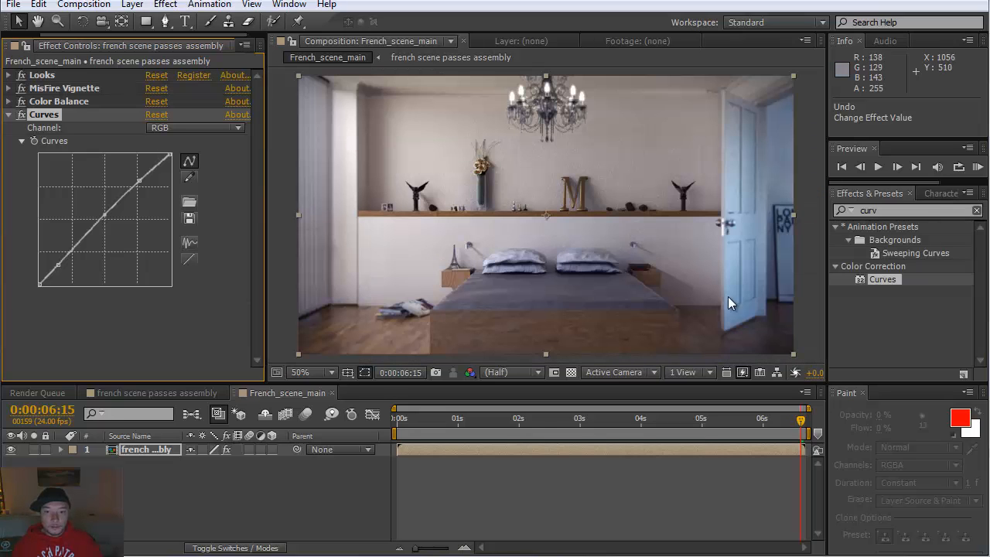
pyautogui.click(539, 418)
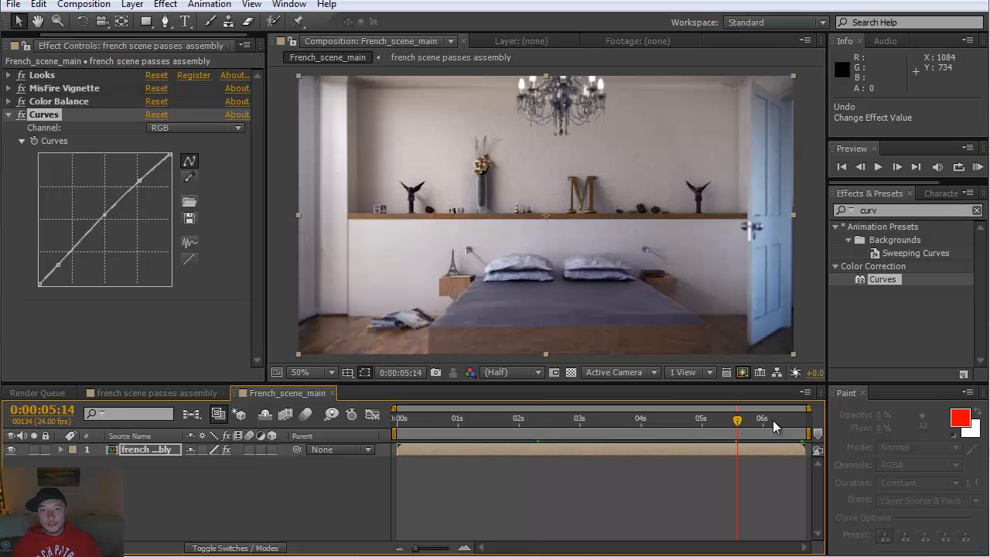
pyautogui.moveTo(737, 420); pyautogui.dragTo(789, 421)
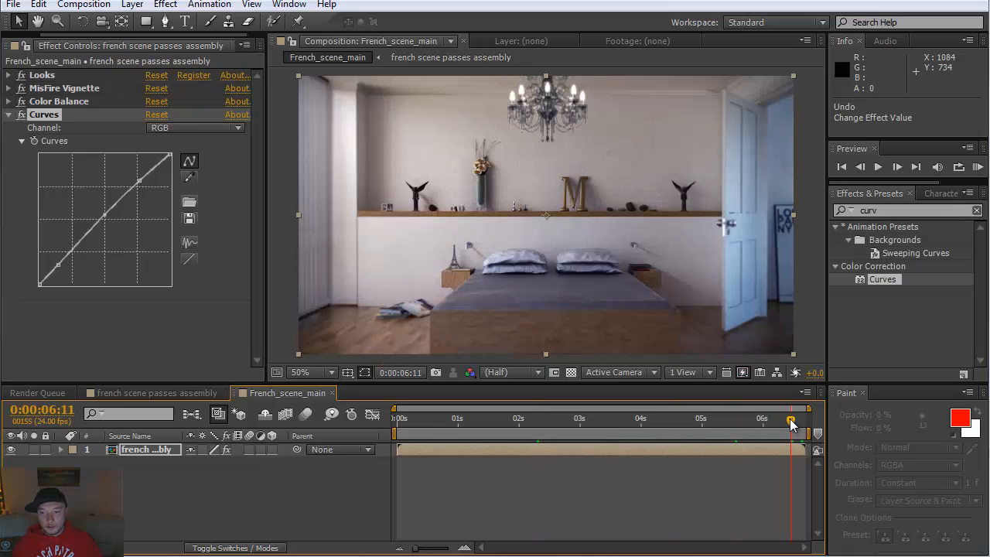
pyautogui.moveTo(792, 418); pyautogui.dragTo(483, 417)
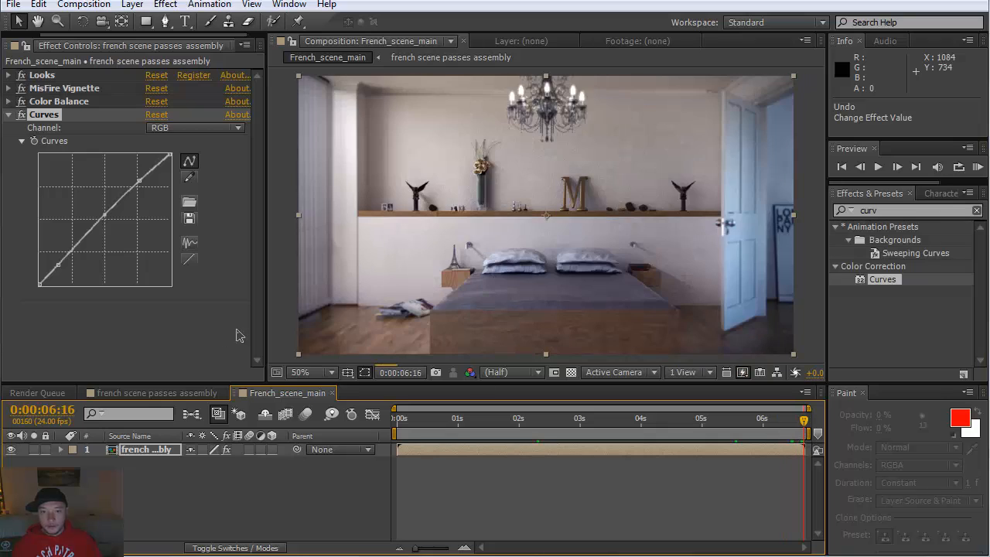
pyautogui.moveTo(226, 337)
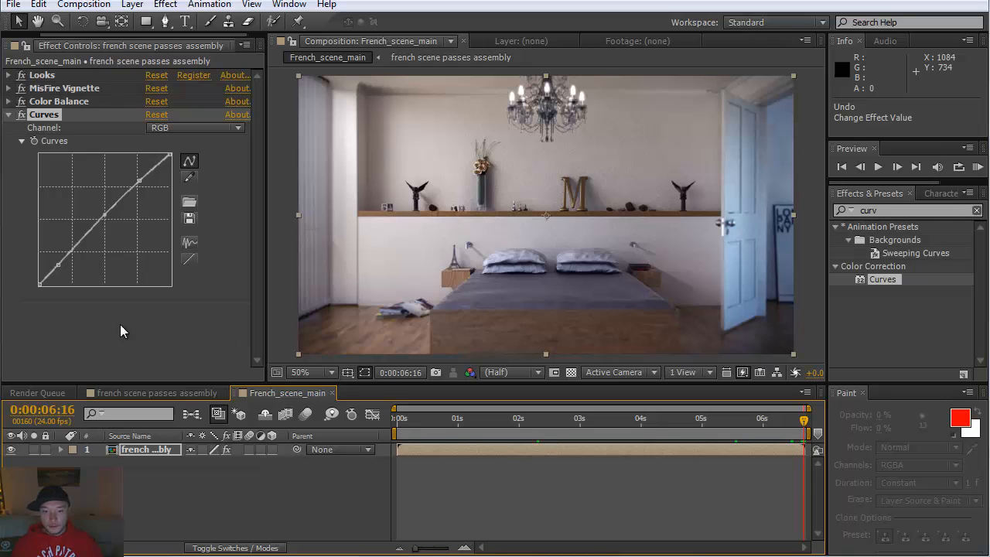
pyautogui.moveTo(756, 474)
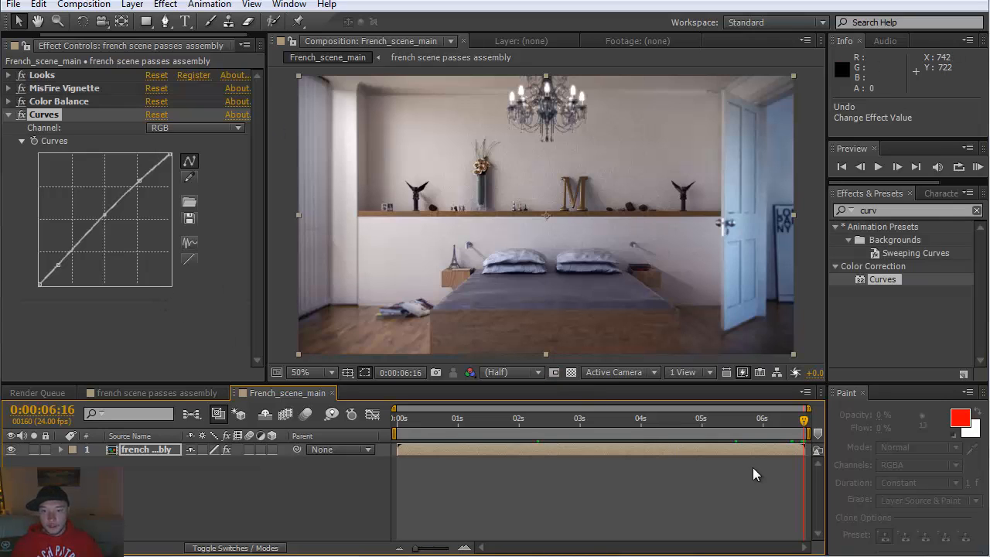
pyautogui.moveTo(734, 183)
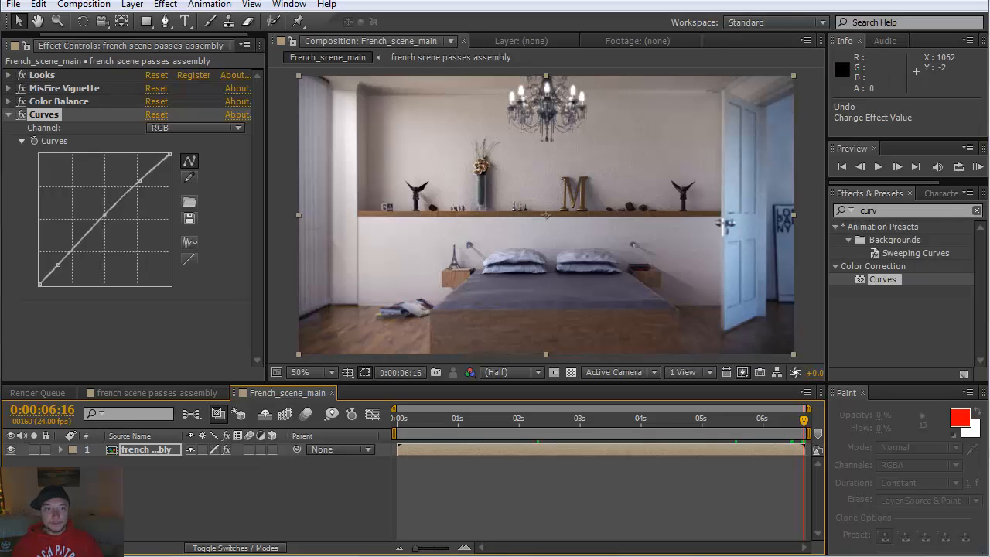
pyautogui.click(9, 114)
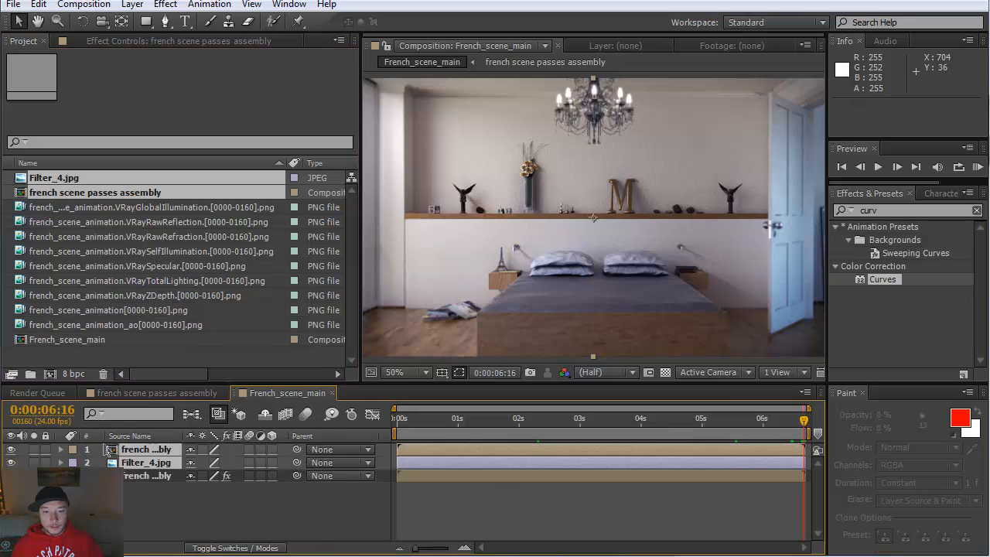
# - Select the Filter_4.jpg layer above the render, resize it and bring up Transform > Fit to Comp
pyautogui.click(147, 462)
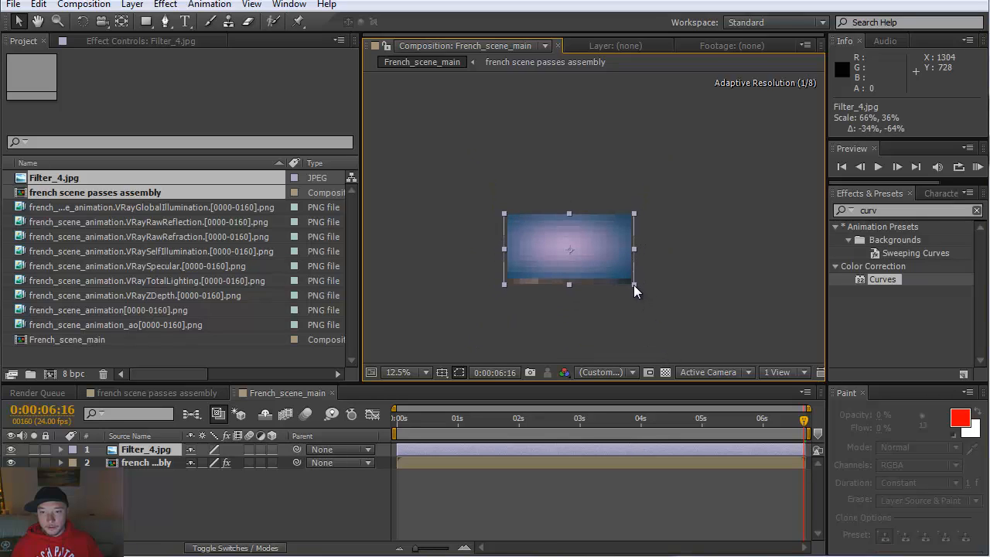
pyautogui.moveTo(634, 287); pyautogui.dragTo(637, 295)
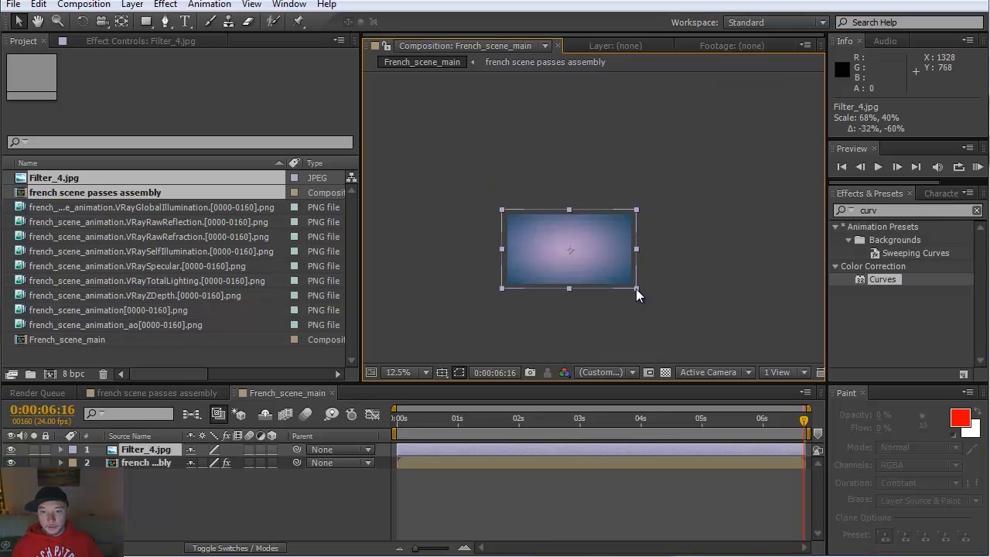
pyautogui.rightClick(569, 249)
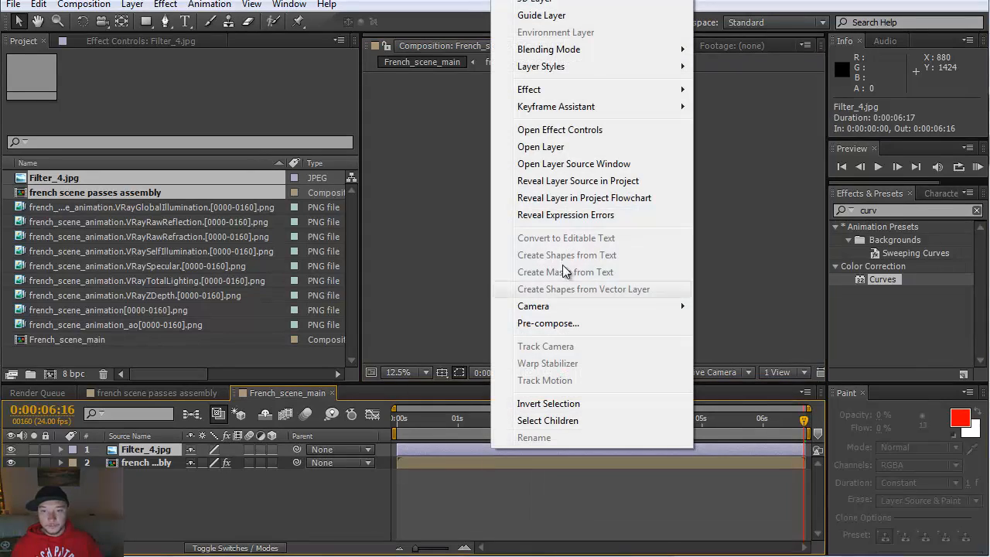
pyautogui.moveTo(529, 88)
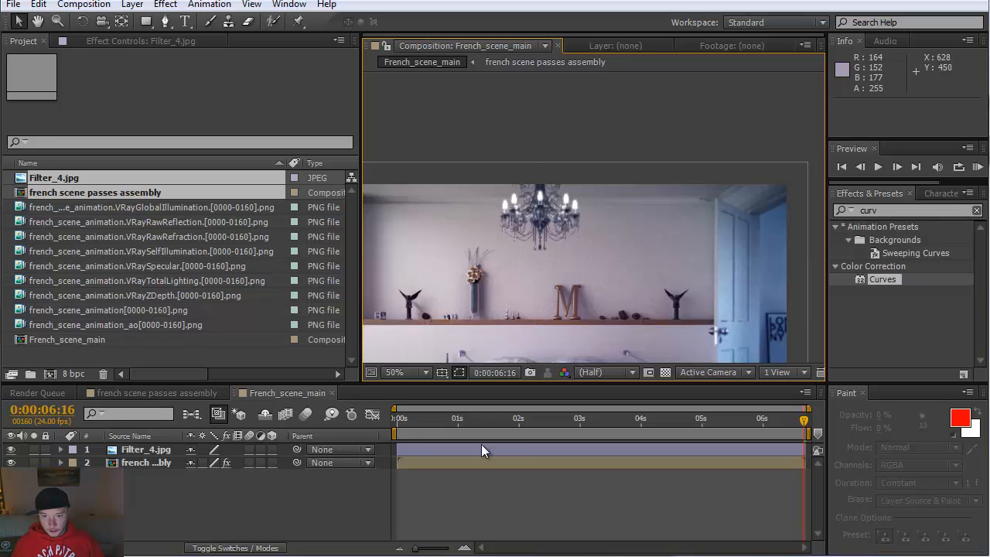
# - Reveal Filter_4.jpg's Transform properties to set its Opacity to 50%
pyautogui.click(406, 371)
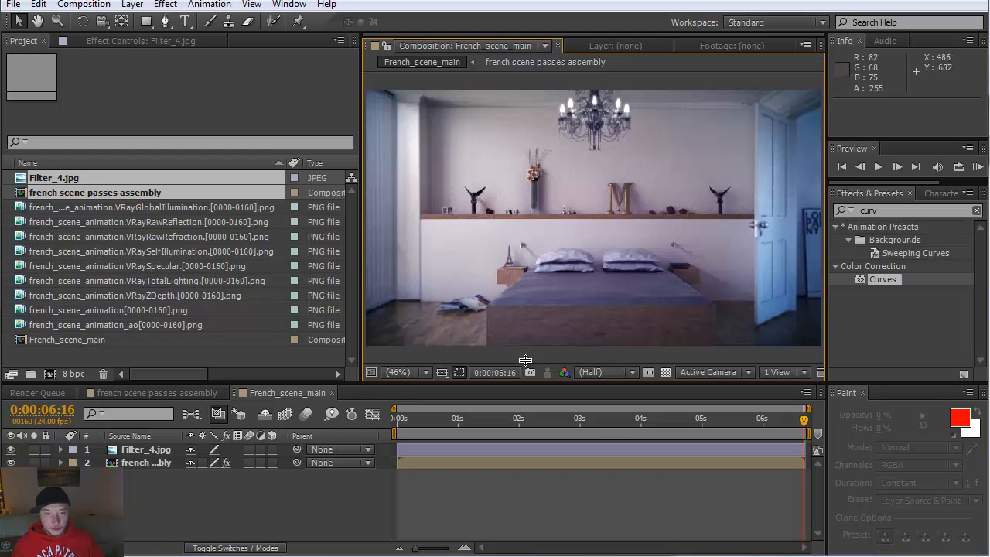
pyautogui.moveTo(359, 324)
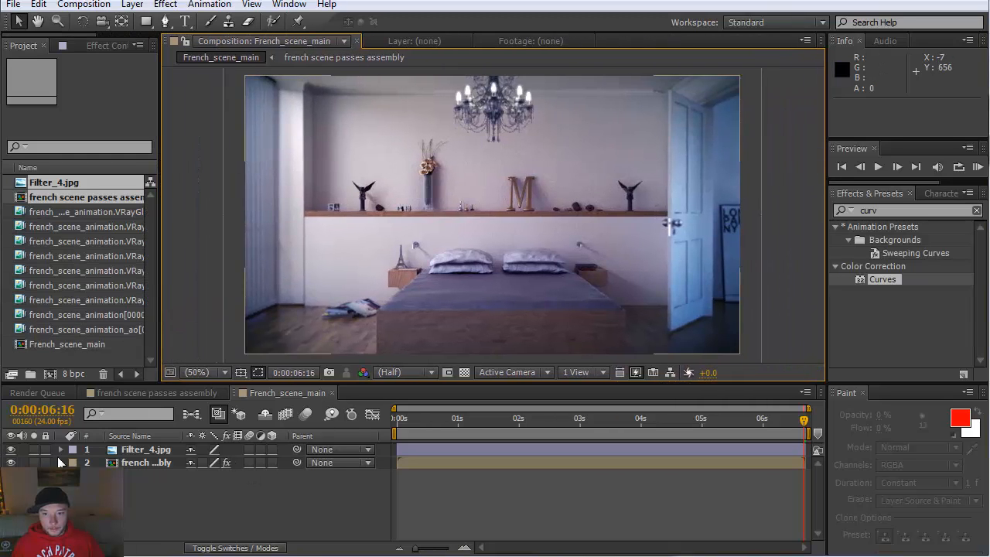
pyautogui.click(62, 448)
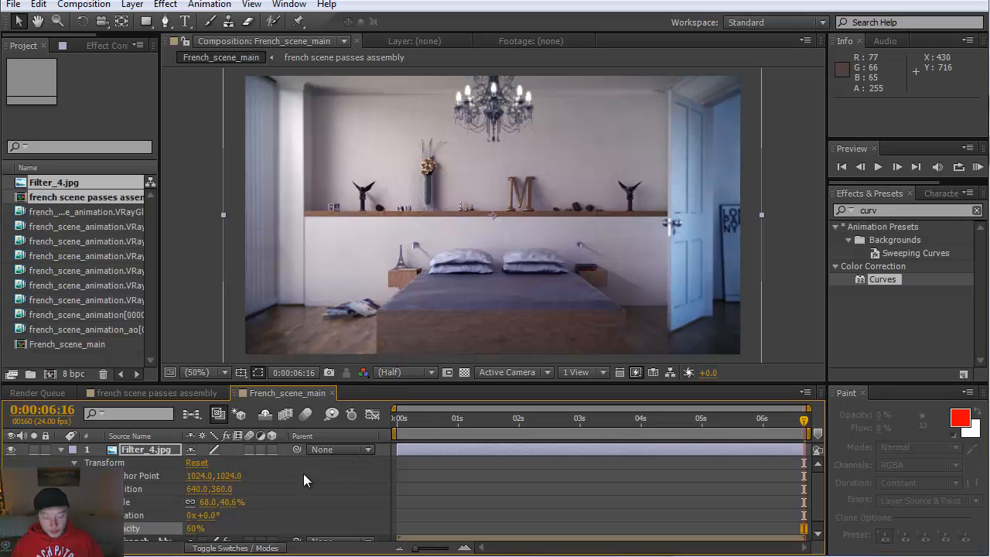
pyautogui.moveTo(431, 461)
pyautogui.write('hue')
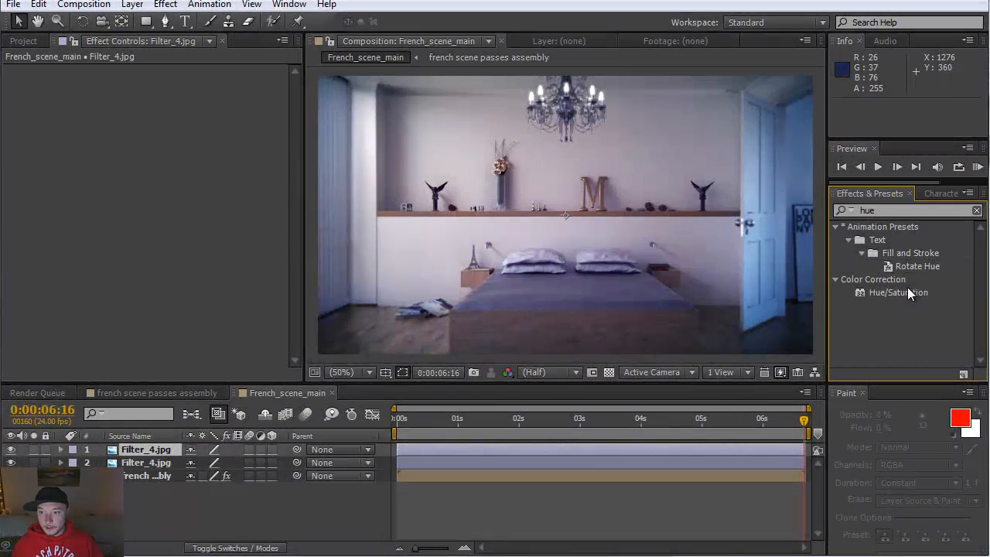
# - Add Hue/Saturation to Filter_4.jpg with Colorize on and scrub the hue toward a warm tint
pyautogui.doubleClick(899, 292)
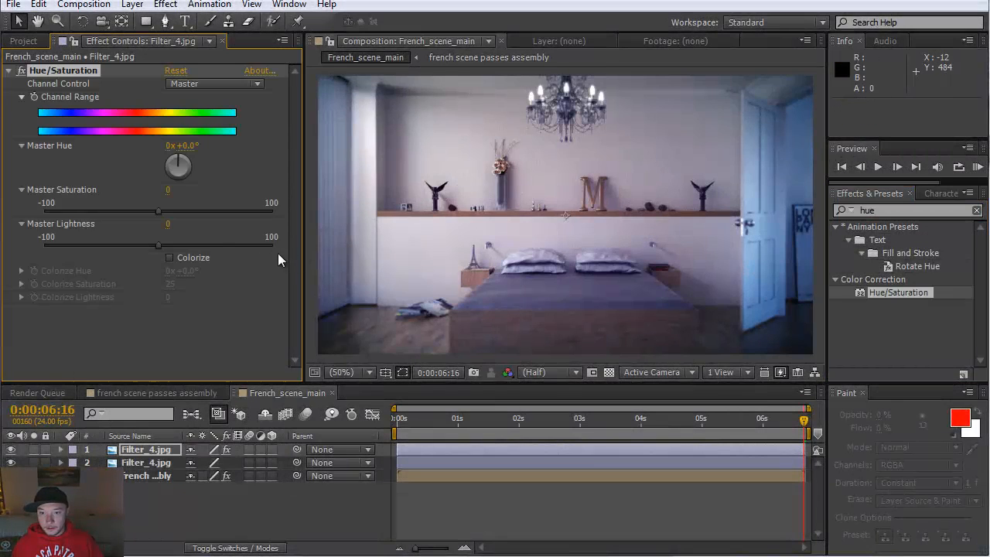
pyautogui.click(170, 257)
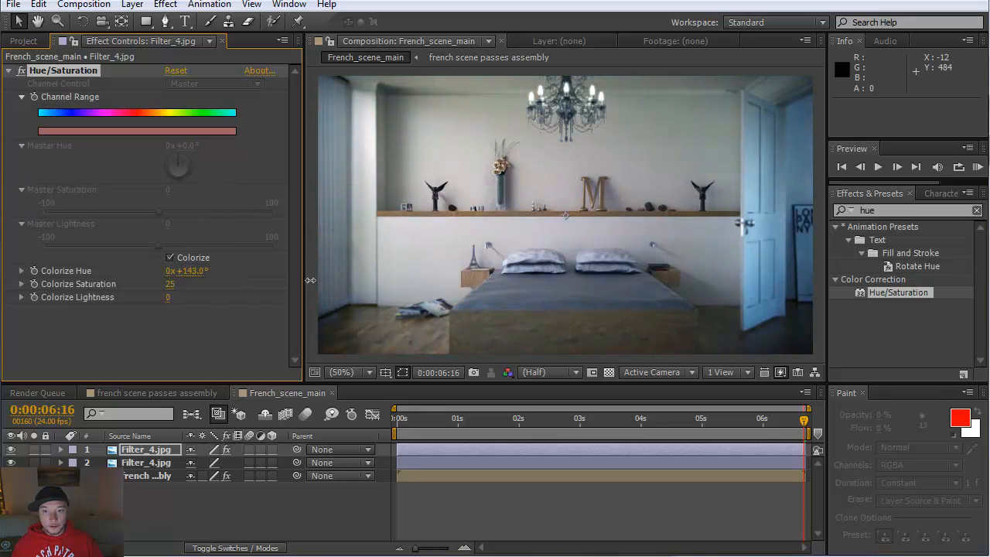
pyautogui.moveTo(186, 270); pyautogui.dragTo(229, 271)
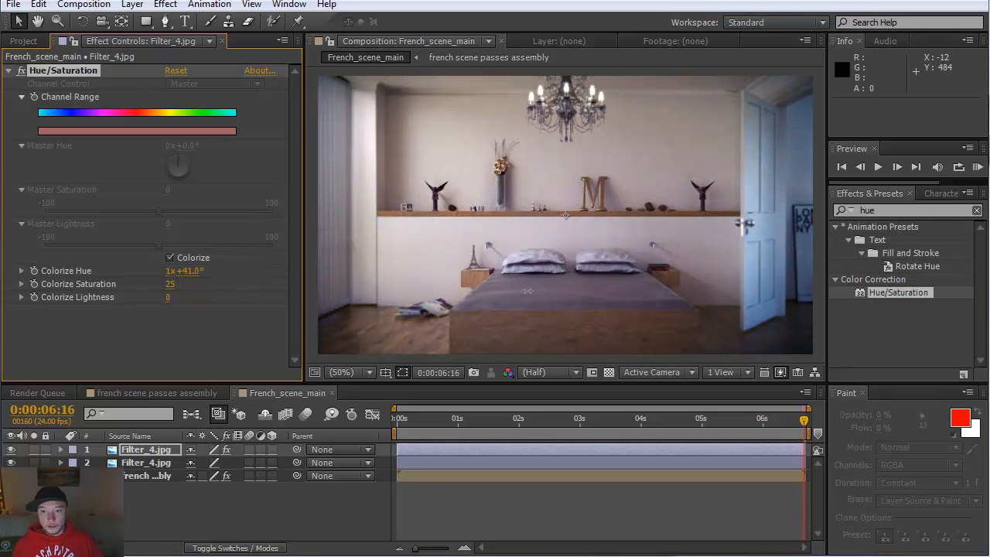
pyautogui.moveTo(186, 271); pyautogui.dragTo(155, 271)
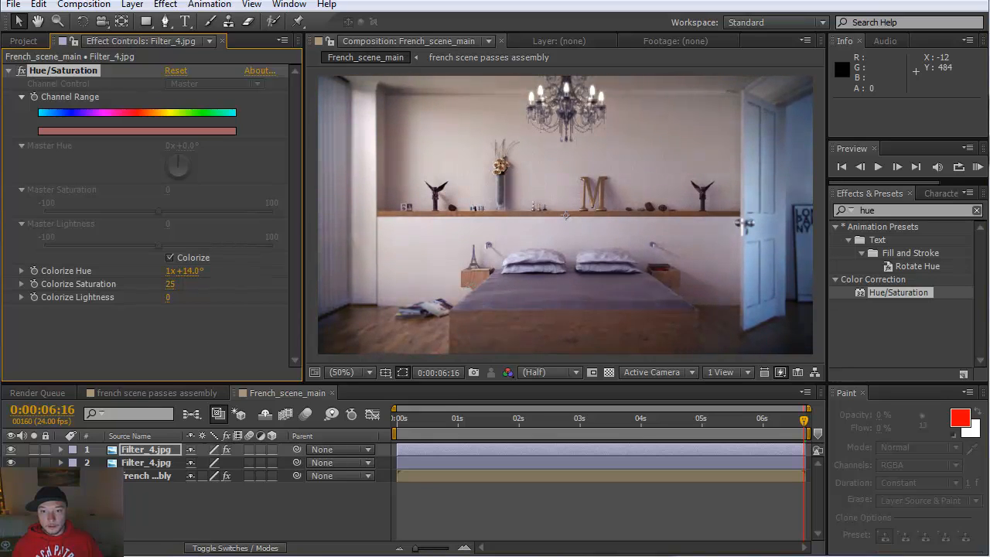
pyautogui.moveTo(186, 270); pyautogui.dragTo(184, 271)
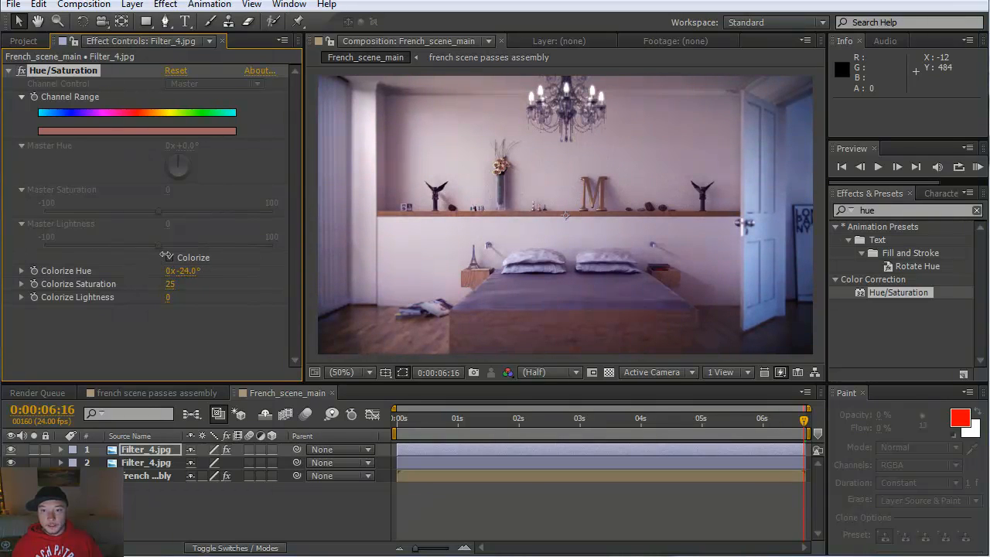
# - Compare with Colorize toggled, then settle the colorize hue near 46.8° with saturation 25
pyautogui.click(170, 256)
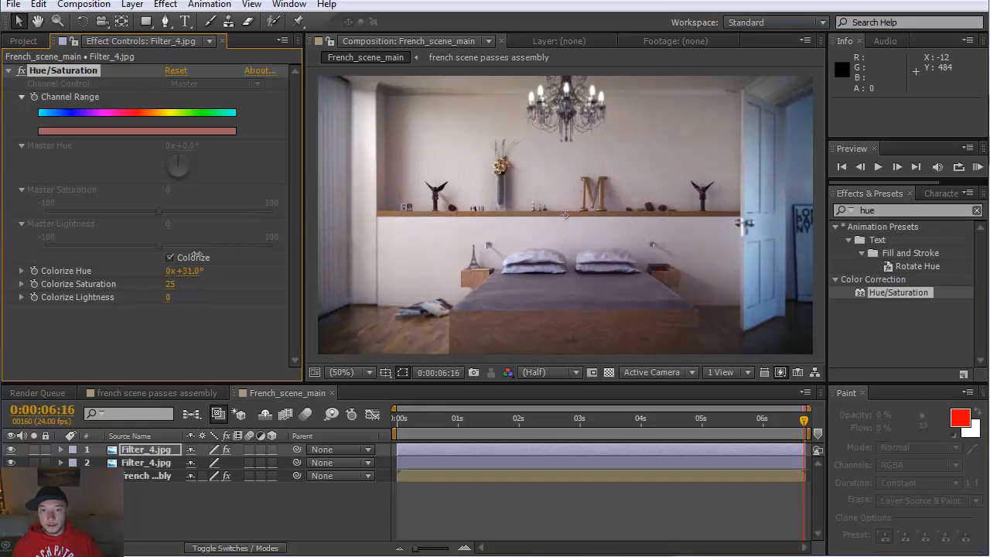
pyautogui.moveTo(189, 271); pyautogui.dragTo(178, 271)
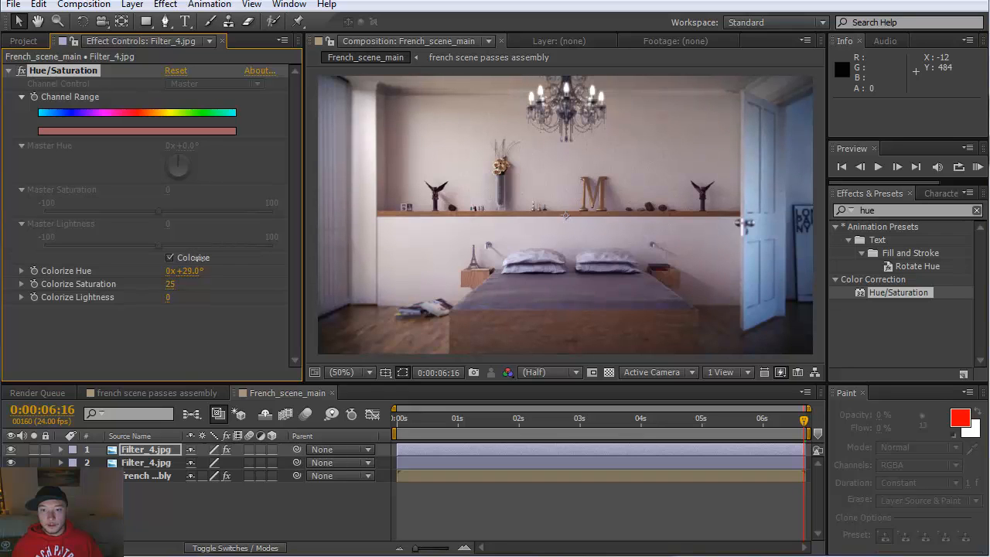
pyautogui.click(62, 449)
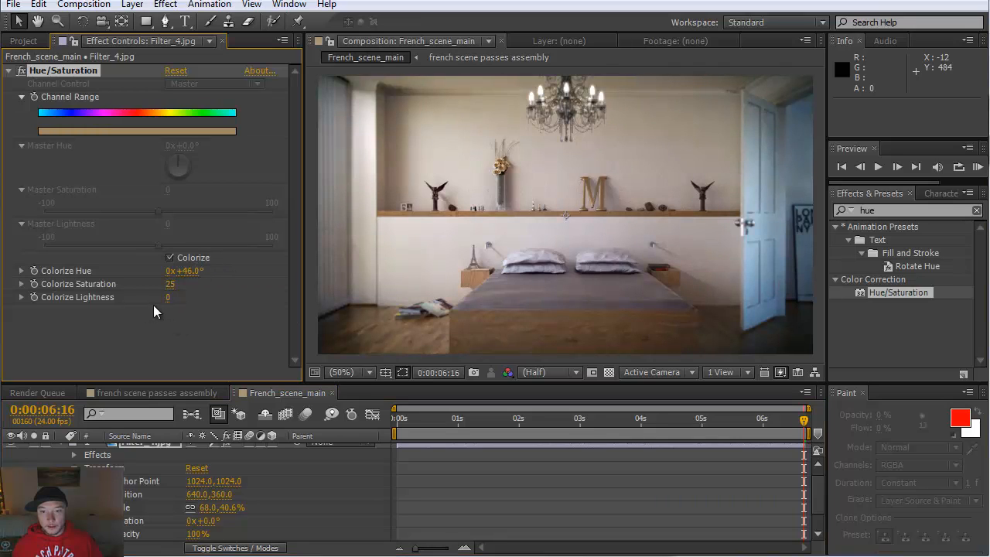
# - Lower the Colorize Saturation of the Hue/Saturation effect to 8 for a subtler tint
pyautogui.moveTo(170, 285); pyautogui.dragTo(158, 284)
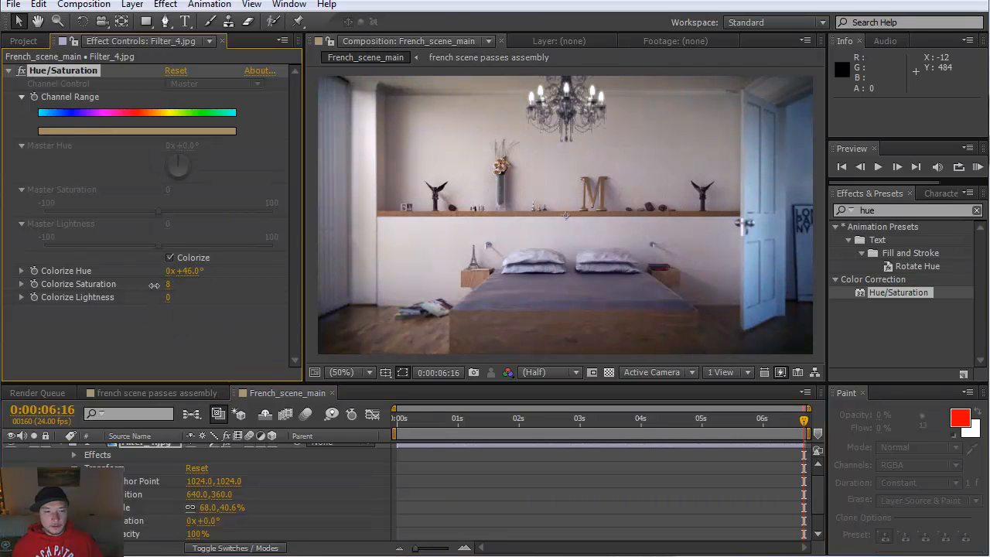
pyautogui.moveTo(167, 285); pyautogui.dragTo(170, 285)
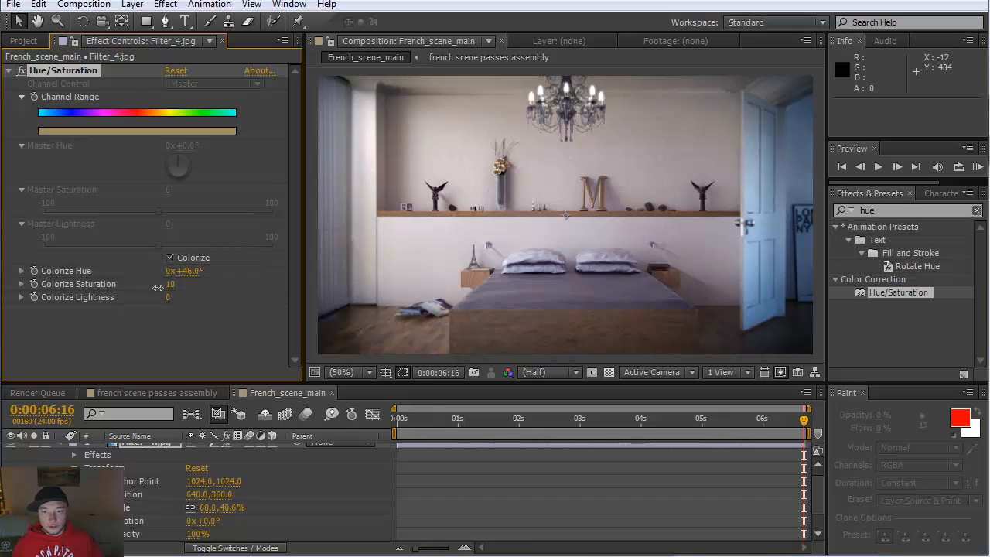
pyautogui.moveTo(170, 284); pyautogui.dragTo(167, 284)
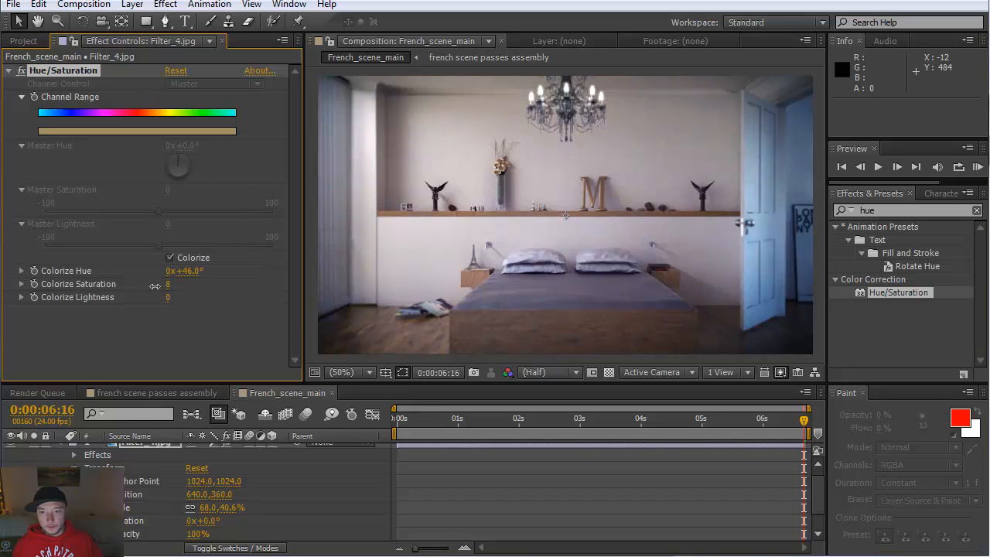
pyautogui.moveTo(279, 469)
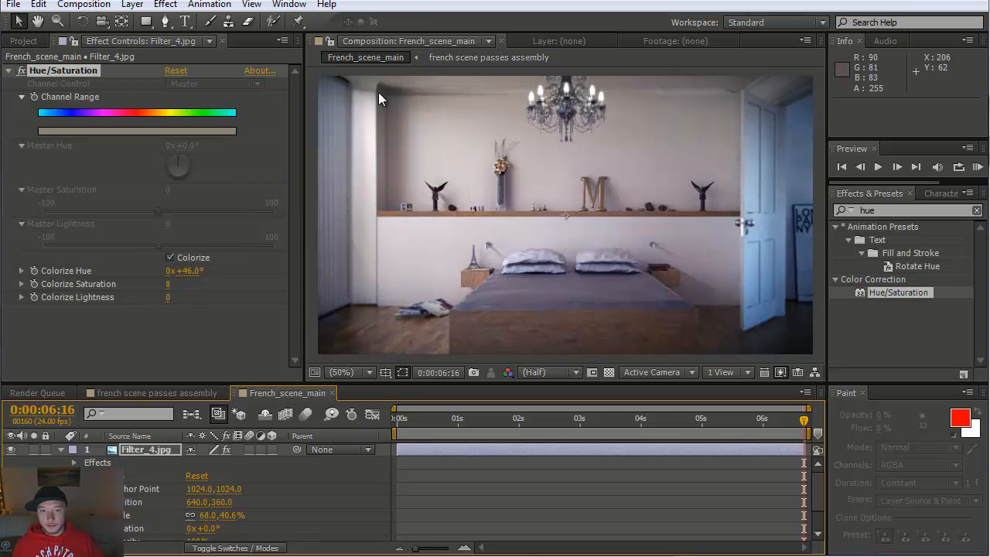
pyautogui.moveTo(747, 296)
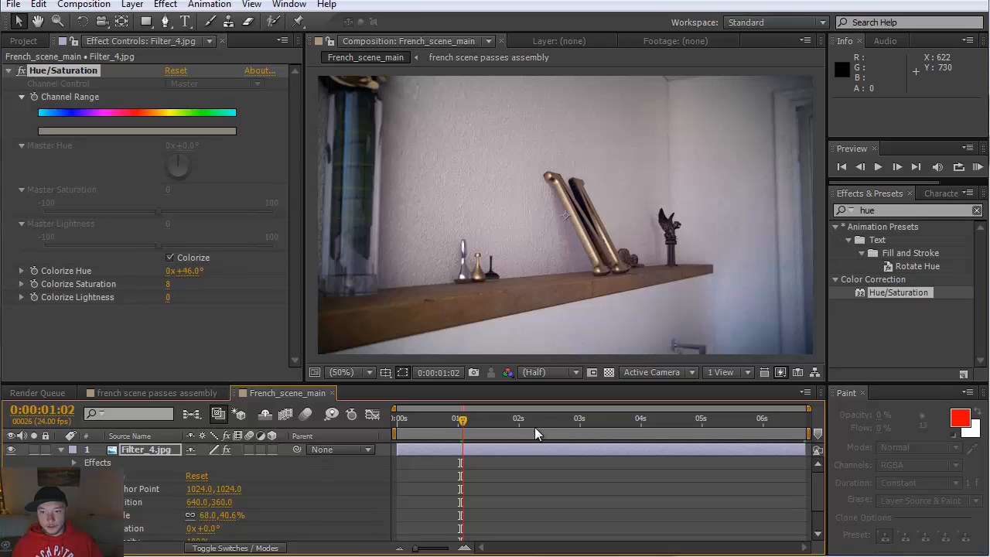
pyautogui.click(609, 417)
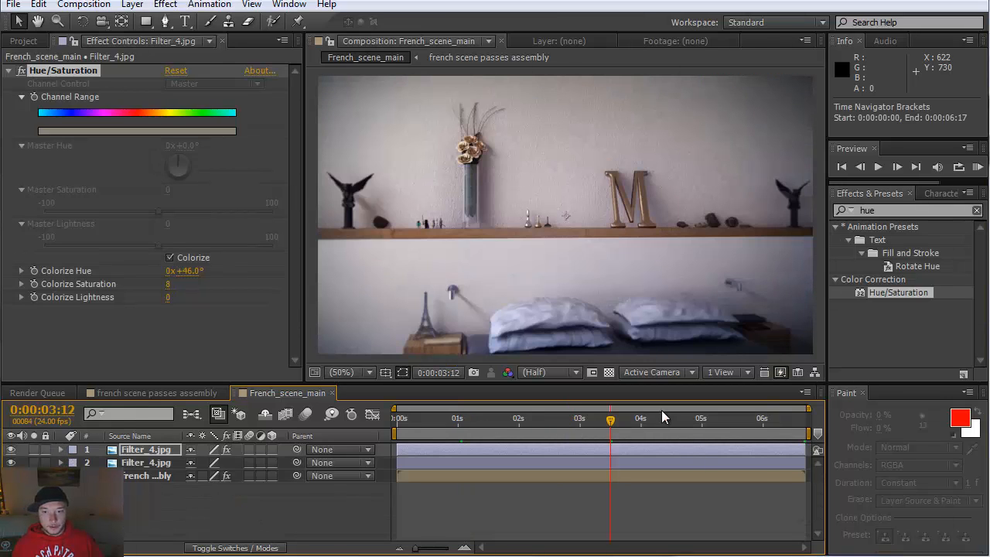
pyautogui.click(652, 417)
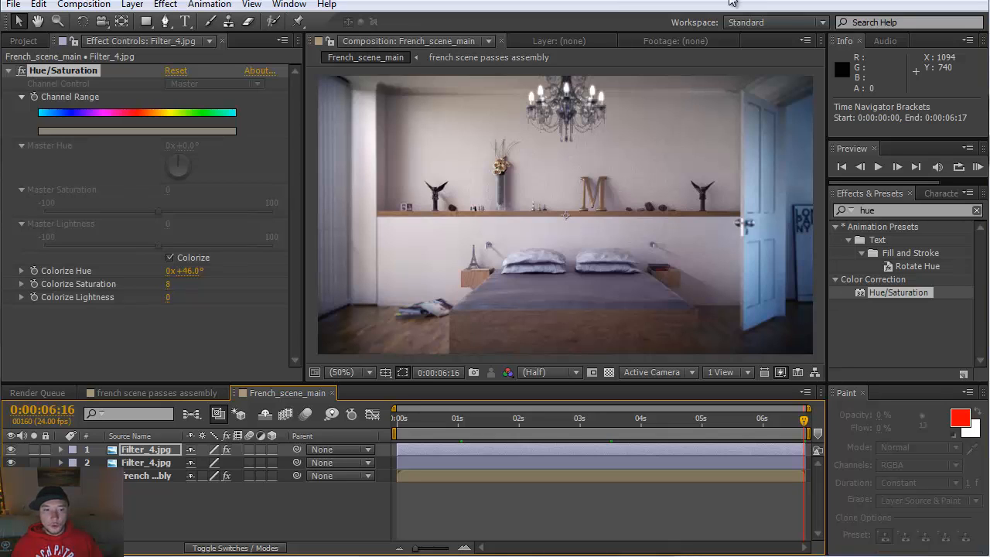
pyautogui.moveTo(478, 194)
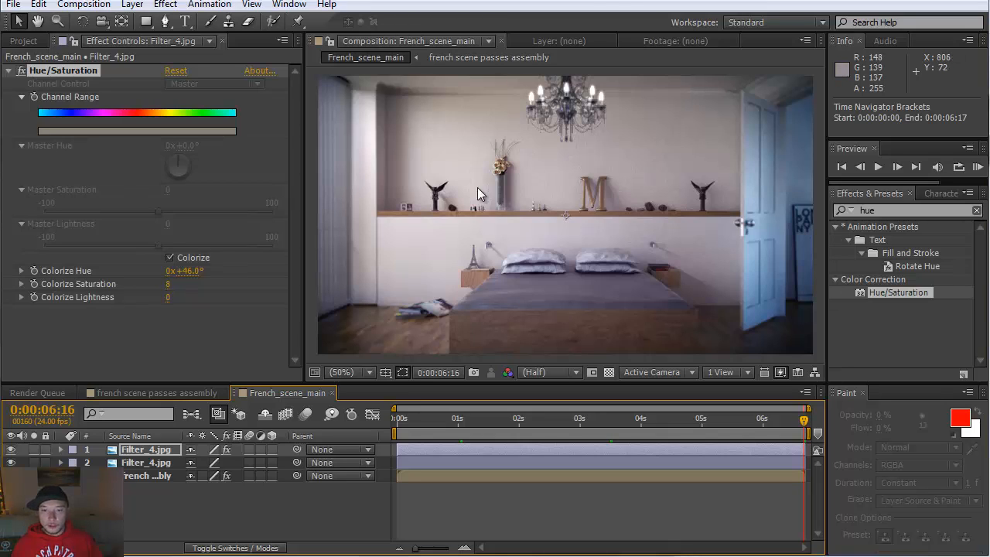
pyautogui.moveTo(379, 300)
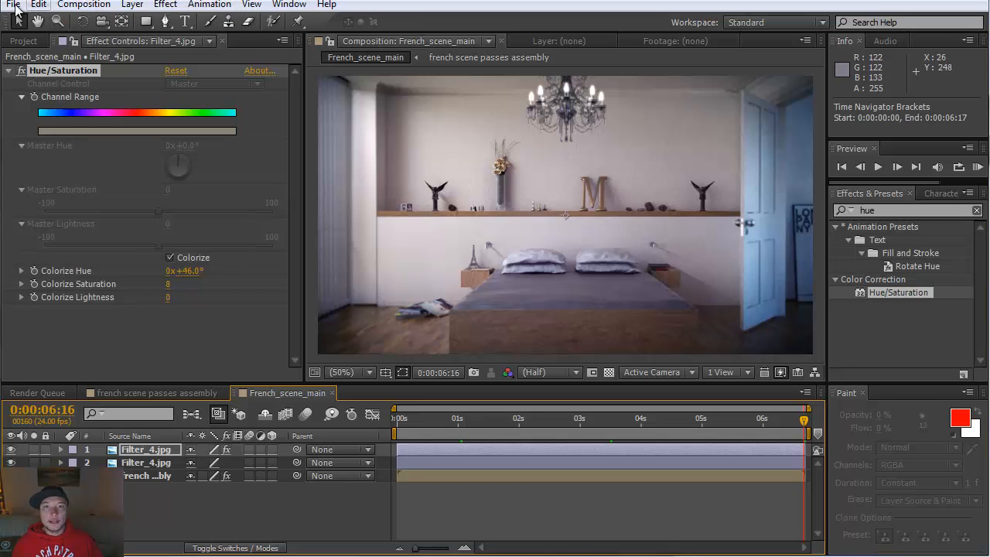
# - Save the project as a new file and queue French_scene_main in the Render Queue
pyautogui.click(12, 5)
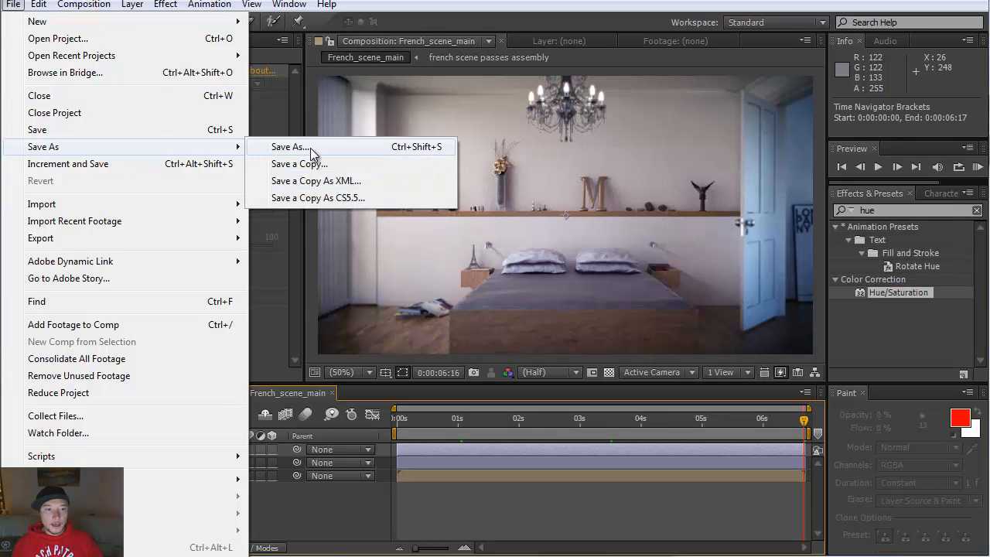
pyautogui.click(290, 145)
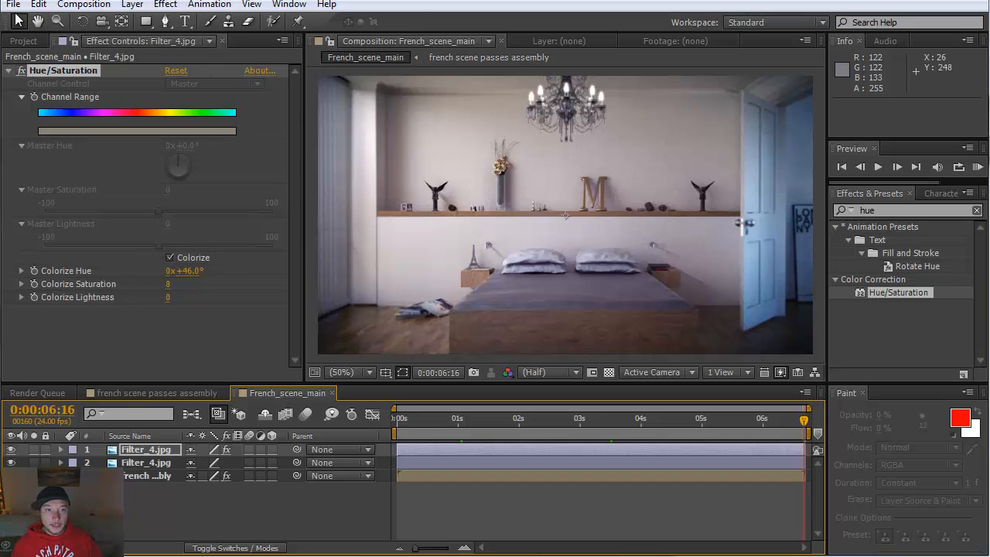
pyautogui.click(34, 393)
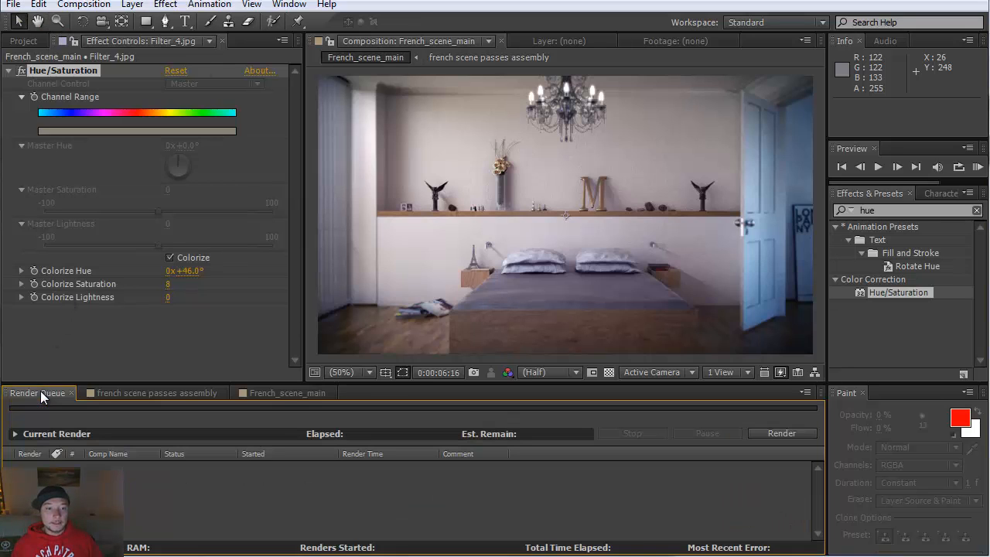
pyautogui.click(25, 41)
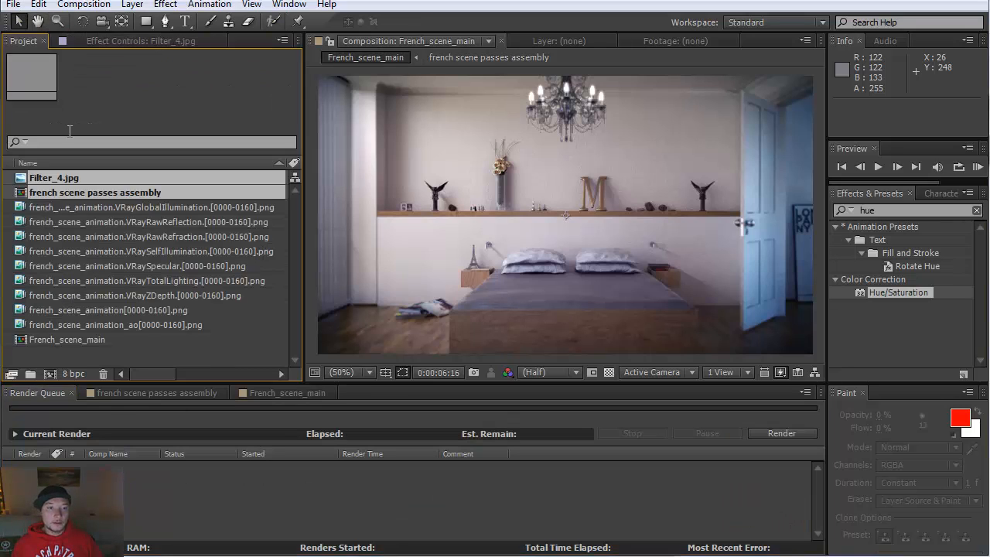
pyautogui.click(72, 339)
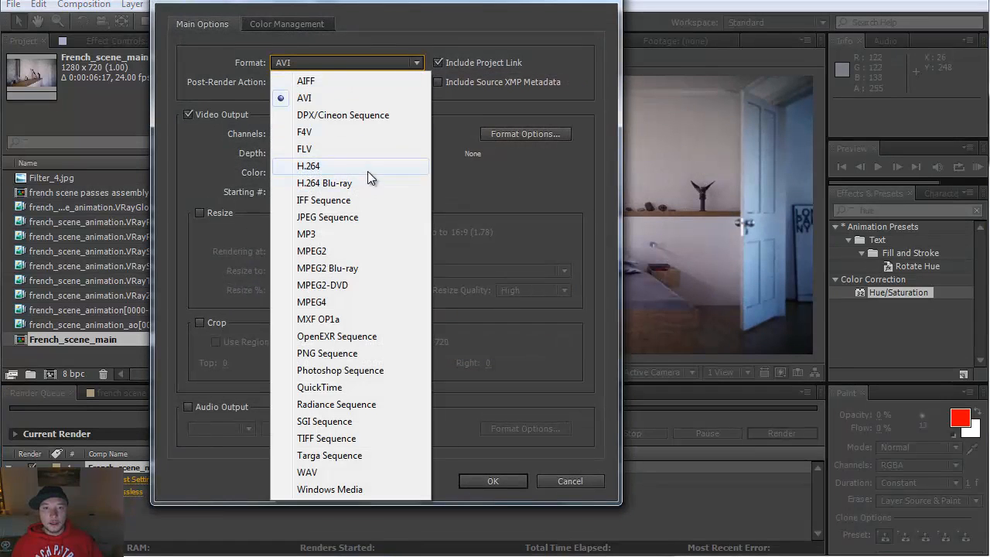
# - Set the output module to H.264, output to French_scene_main.mp4 on the Desktop, and start rendering
pyautogui.click(308, 166)
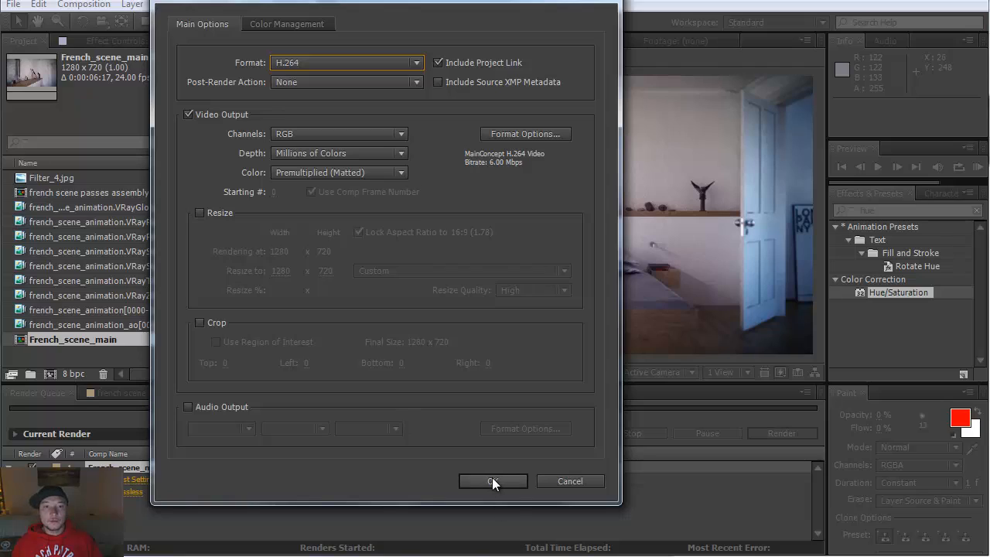
pyautogui.click(492, 479)
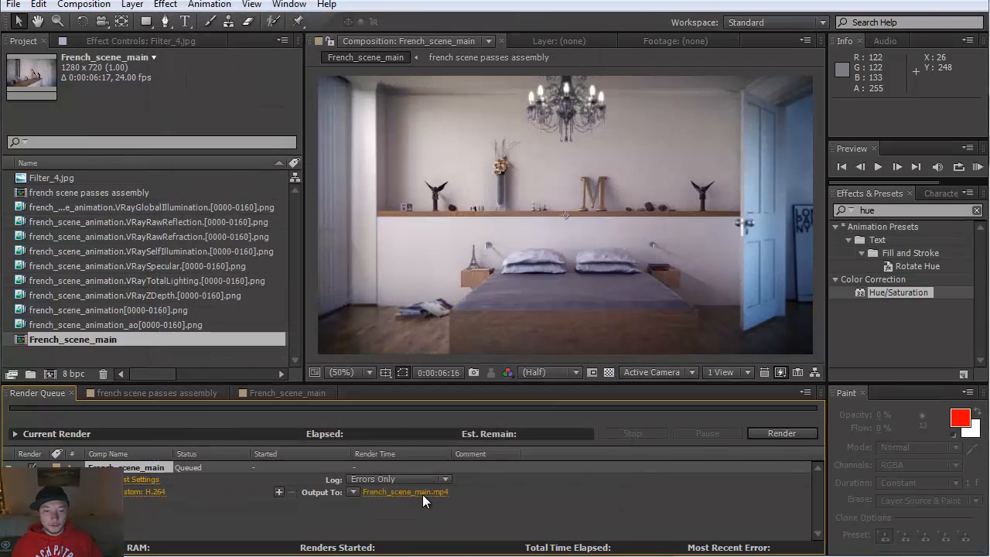
pyautogui.click(405, 492)
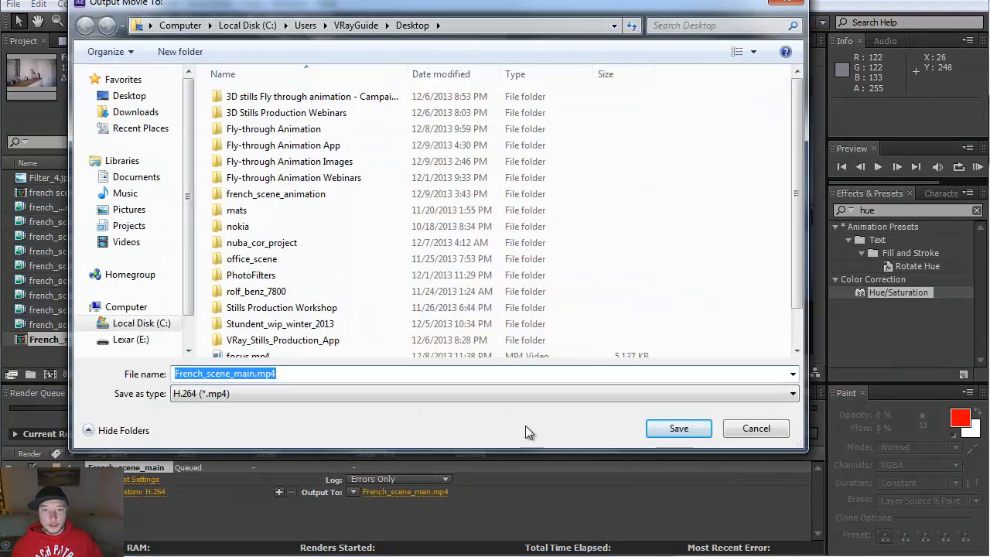
pyautogui.click(678, 427)
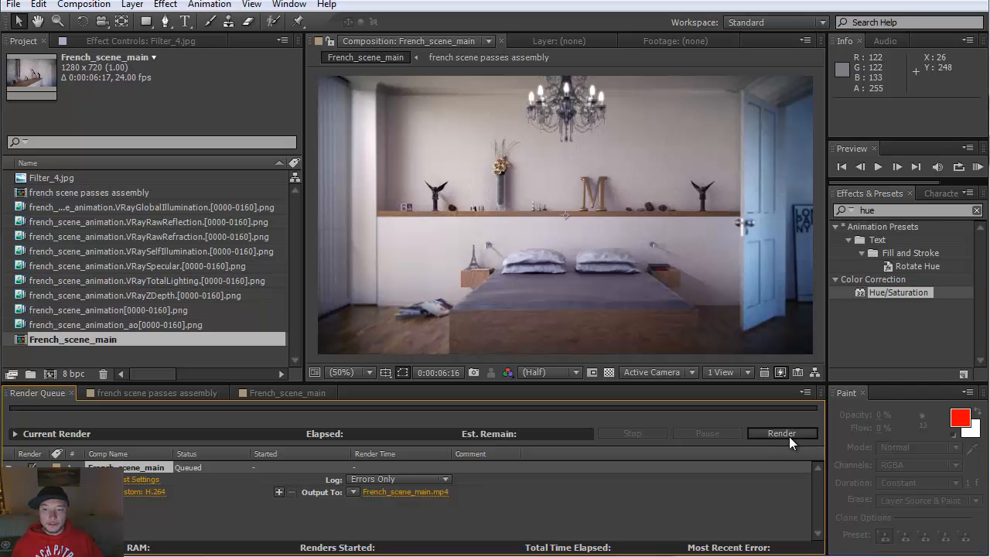
pyautogui.click(781, 433)
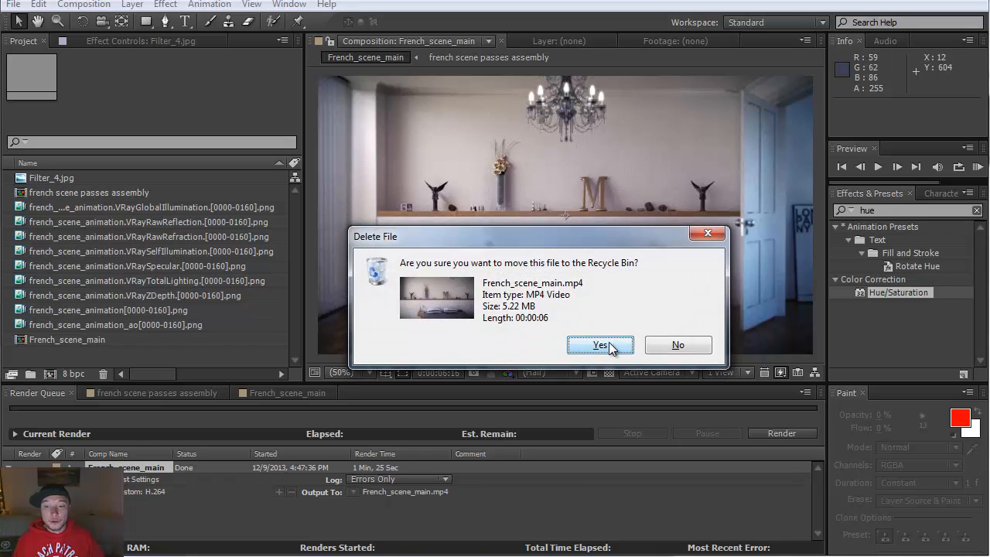
# - Delete the rendered French_scene_main.mp4 and begin closing the project
pyautogui.click(601, 344)
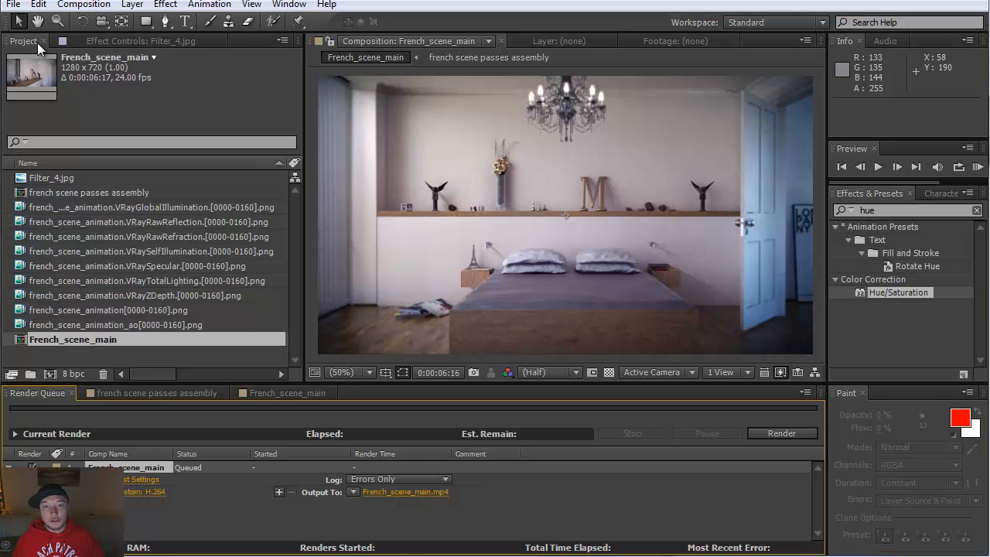
pyautogui.click(12, 4)
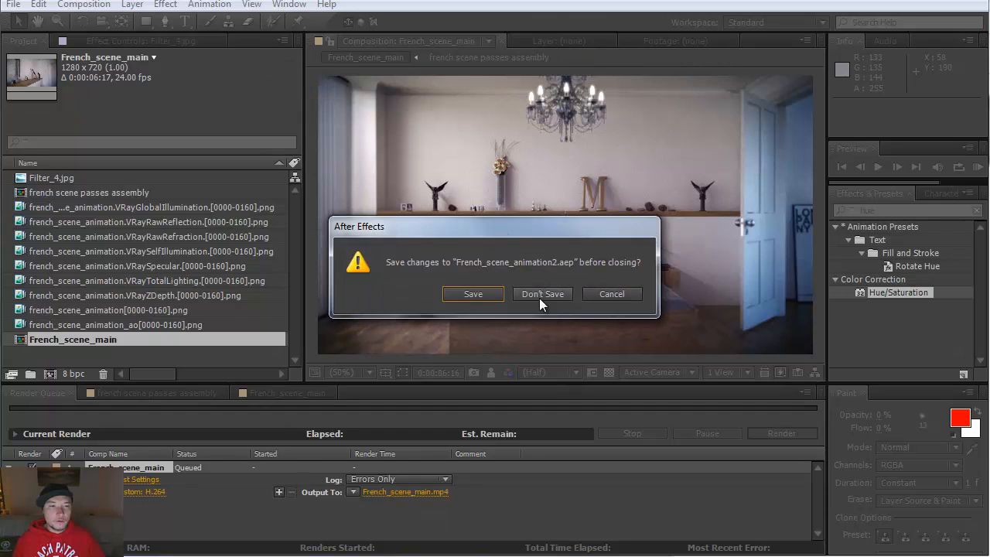
# - Discard unsaved changes and scrub the time indicator through the other project's main composition
pyautogui.click(541, 294)
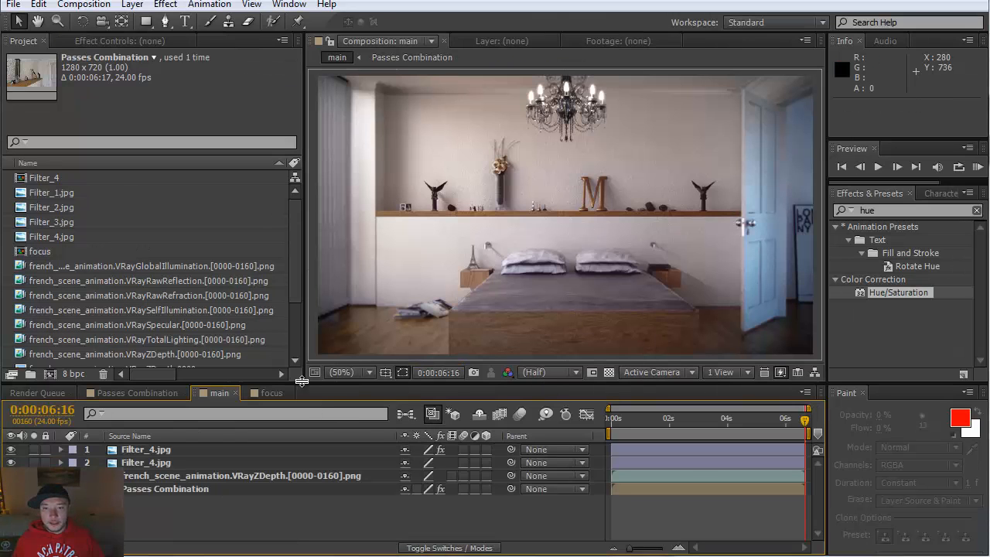
pyautogui.moveTo(631, 430)
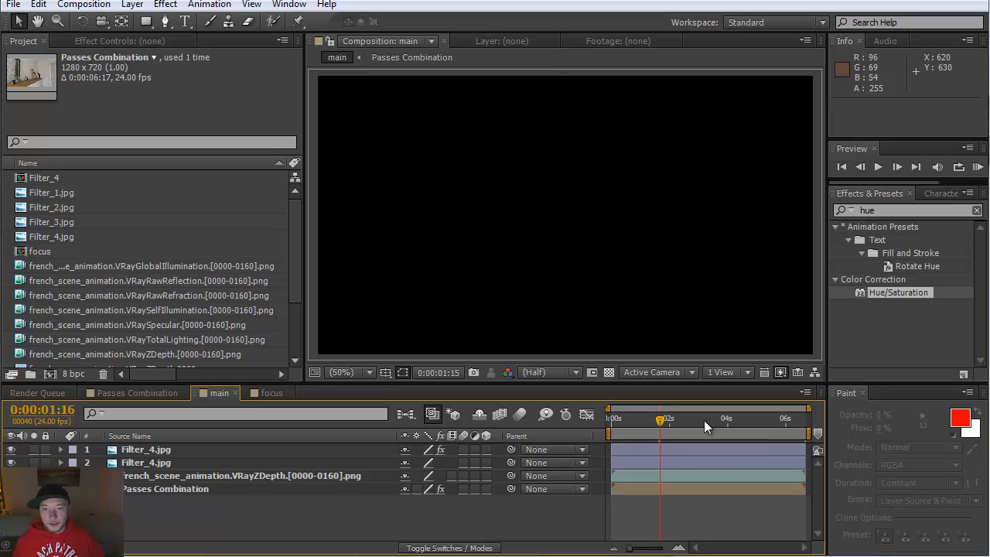
pyautogui.moveTo(659, 417); pyautogui.dragTo(705, 418)
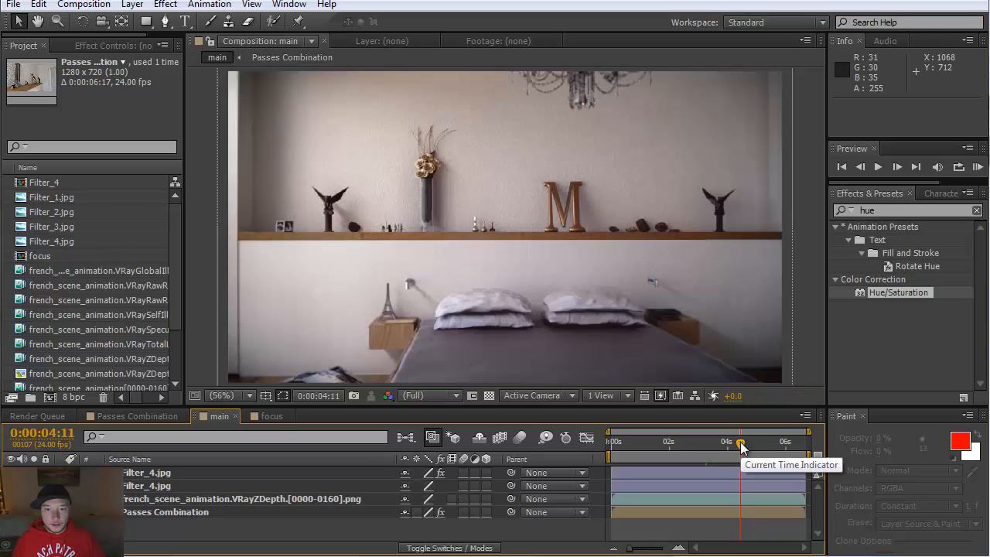
pyautogui.moveTo(739, 442); pyautogui.dragTo(776, 443)
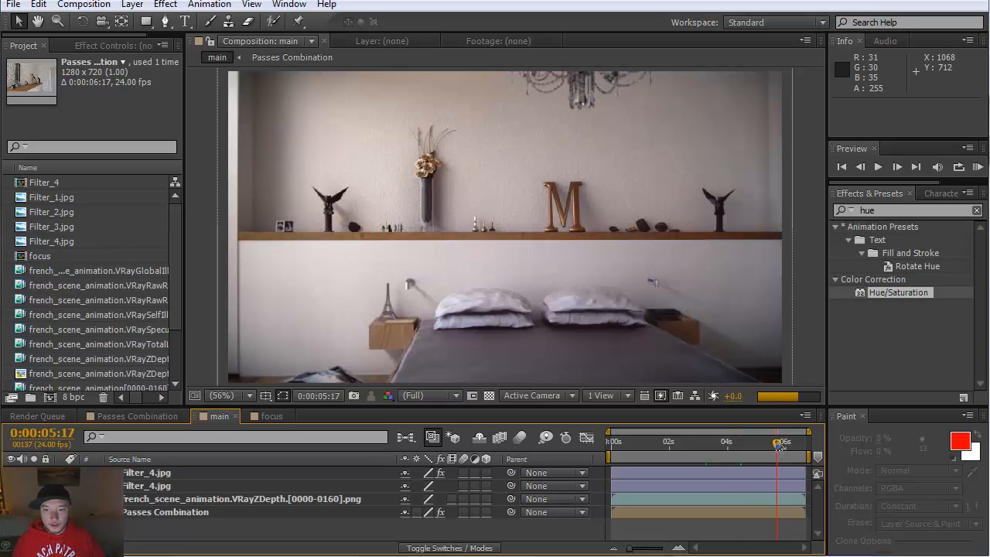